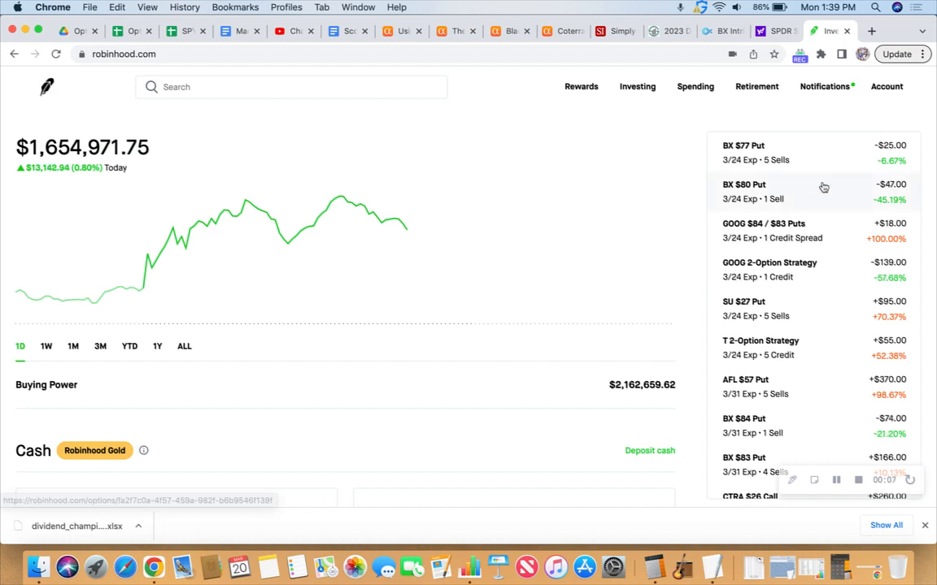
- Scroll the portfolio's option positions list past the BX puts
scroll("down", 3)
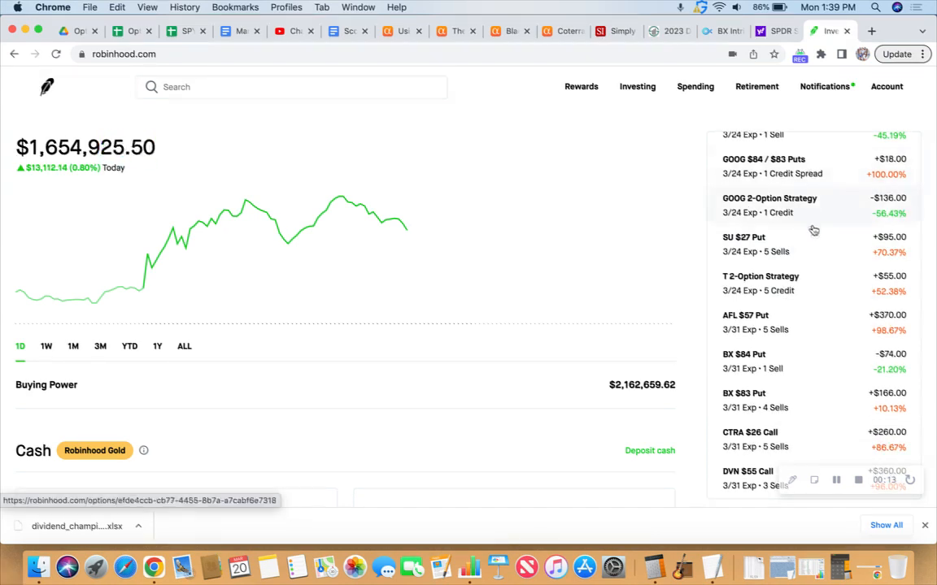
mouse_move(814, 248)
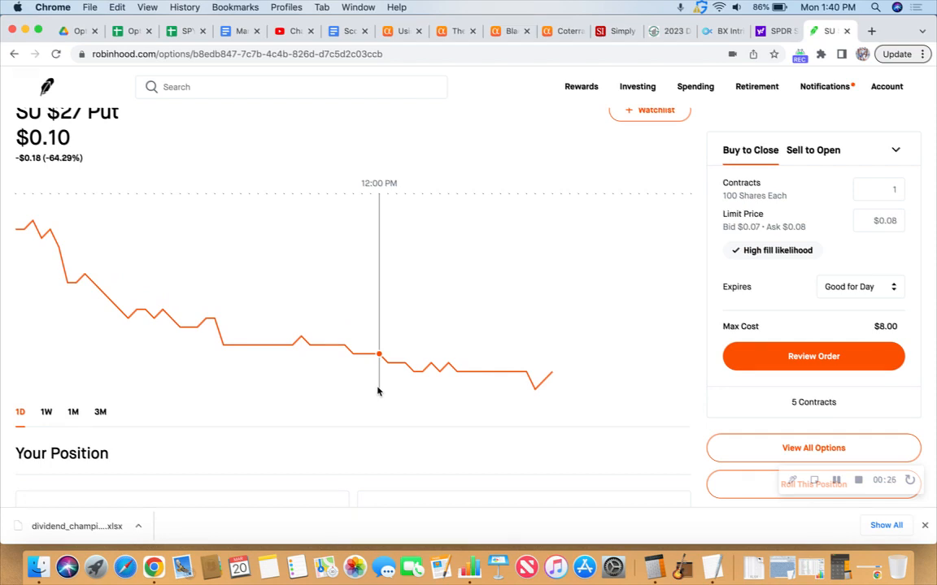
- Review the SU $27 Put position and history, then go to the Suncor (SU) stock page
scroll("down", 3)
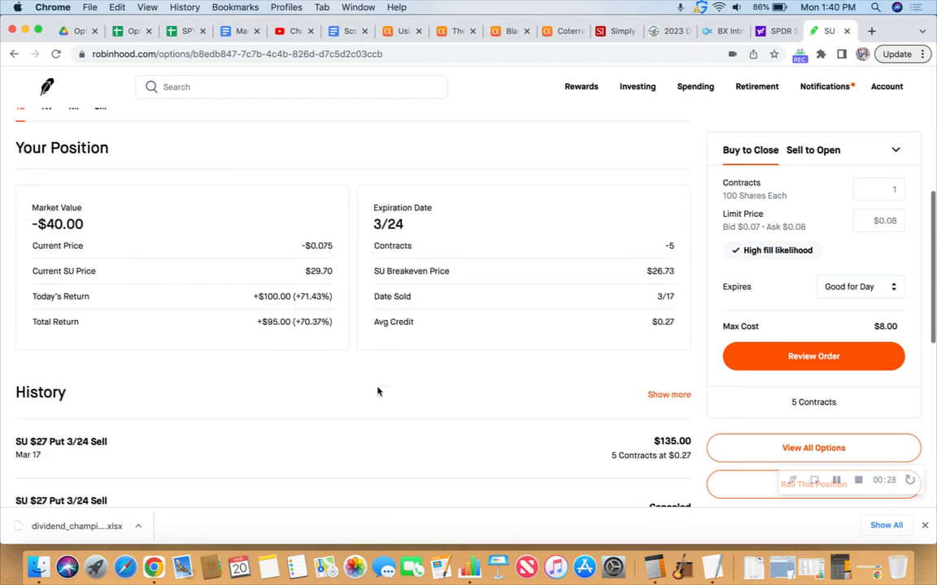
scroll("down", 3)
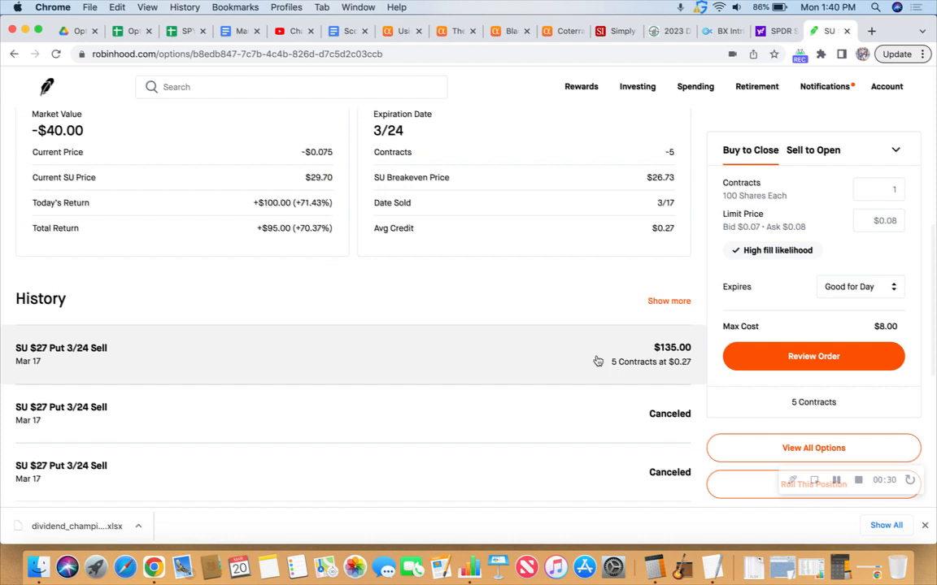
mouse_move(655, 362)
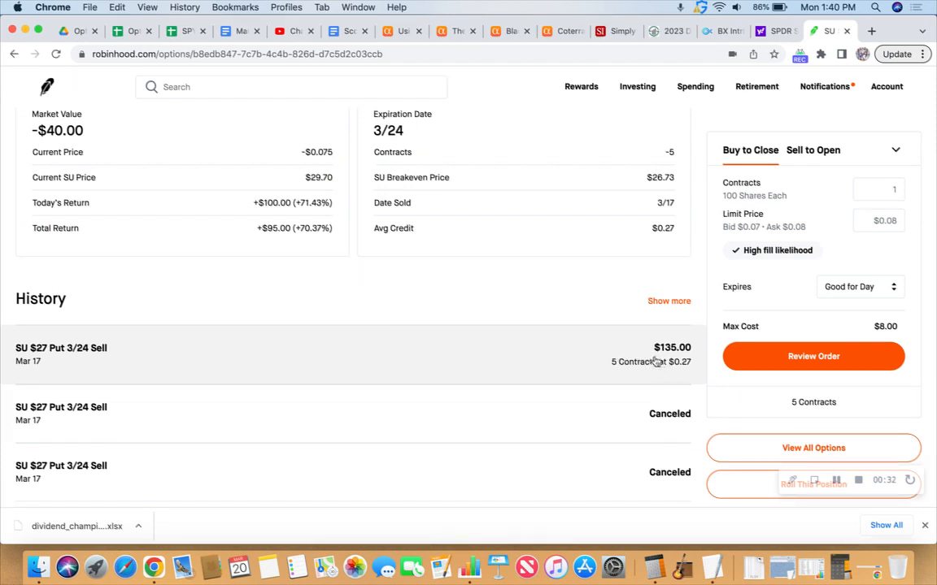
mouse_move(347, 353)
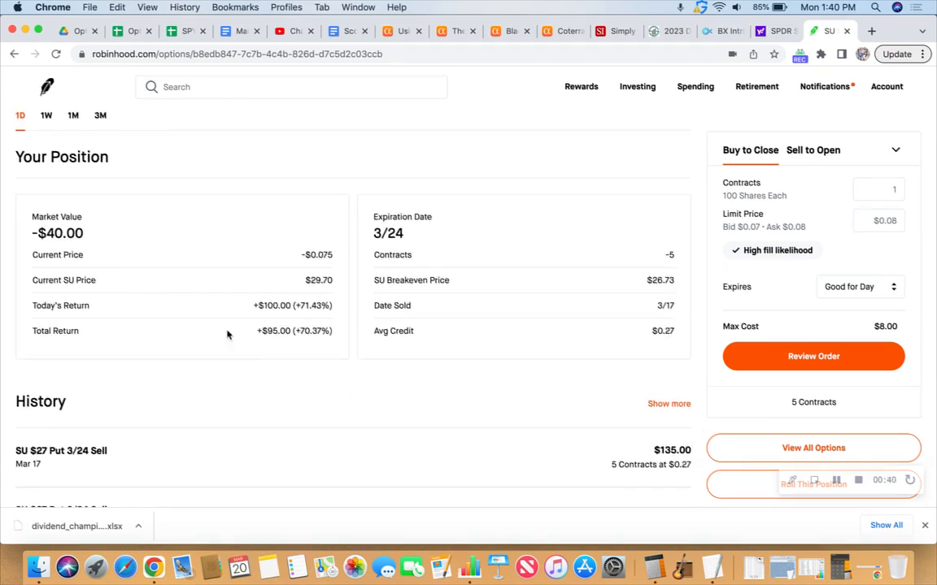
mouse_move(317, 343)
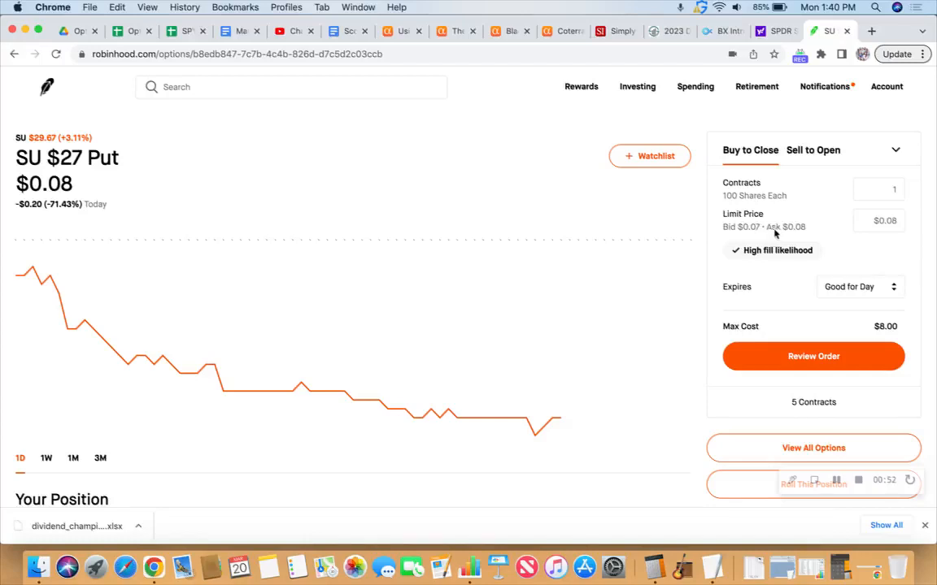
mouse_move(65, 137)
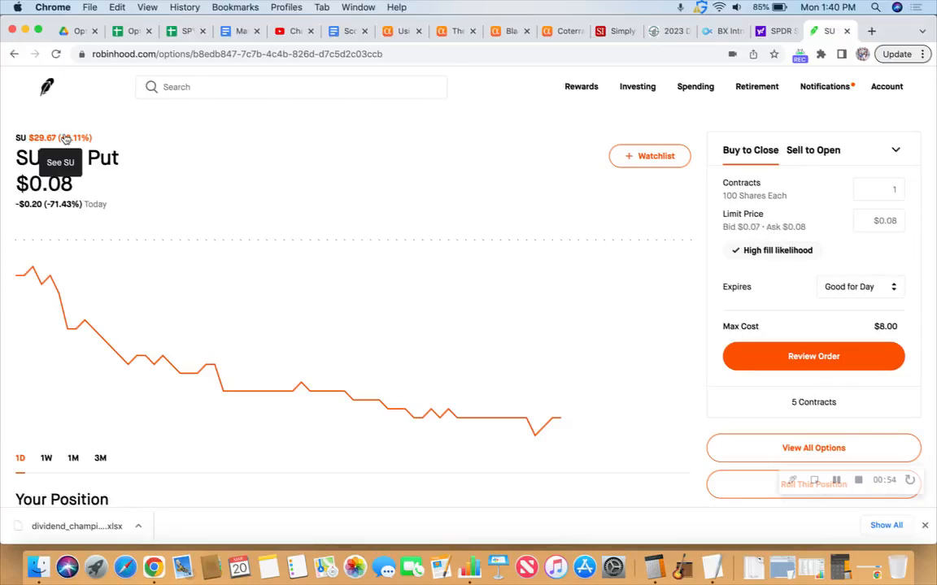
left_click(42, 137)
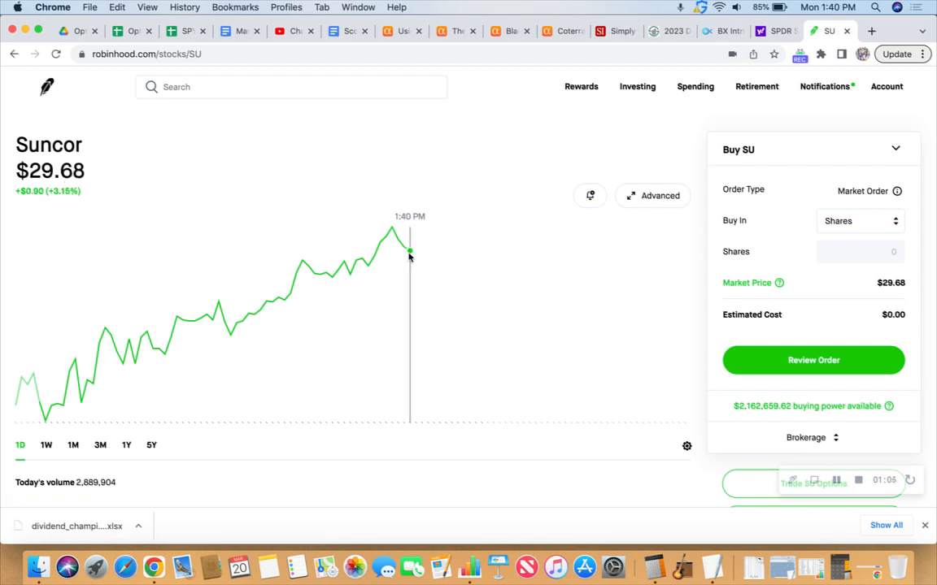
mouse_move(394, 248)
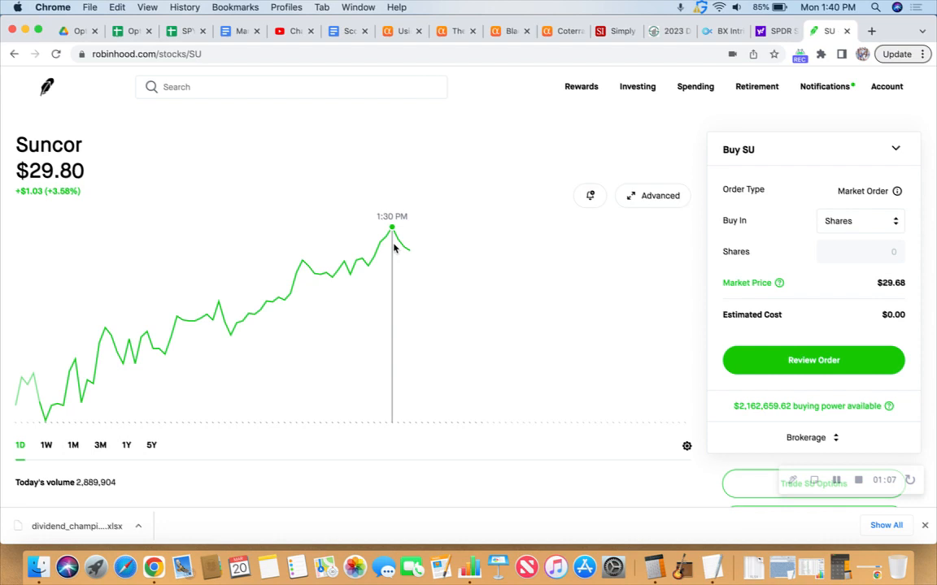
- Scroll Suncor's page to the SU $27 Put options summary showing $13,500 cash collateral
scroll("down", 3)
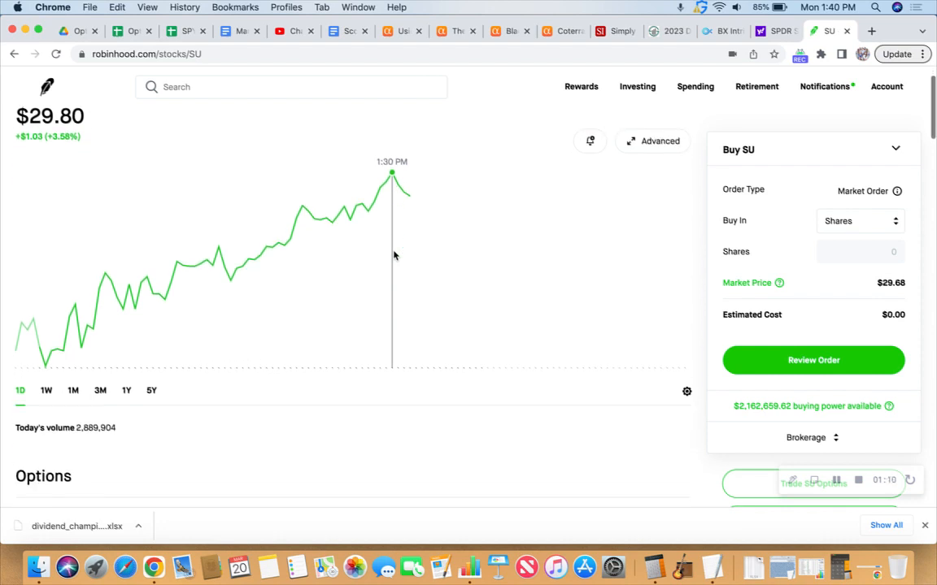
scroll("down", 3)
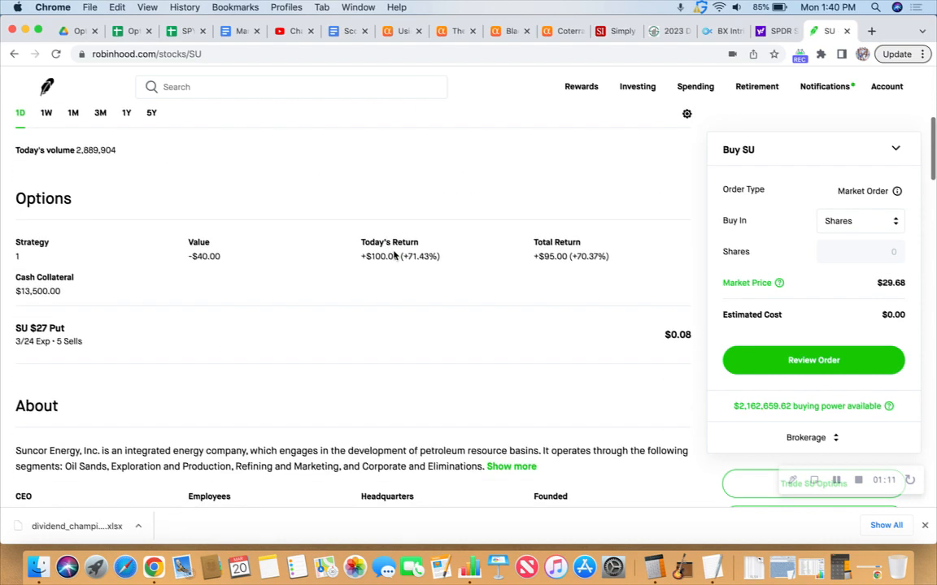
scroll("down", 3)
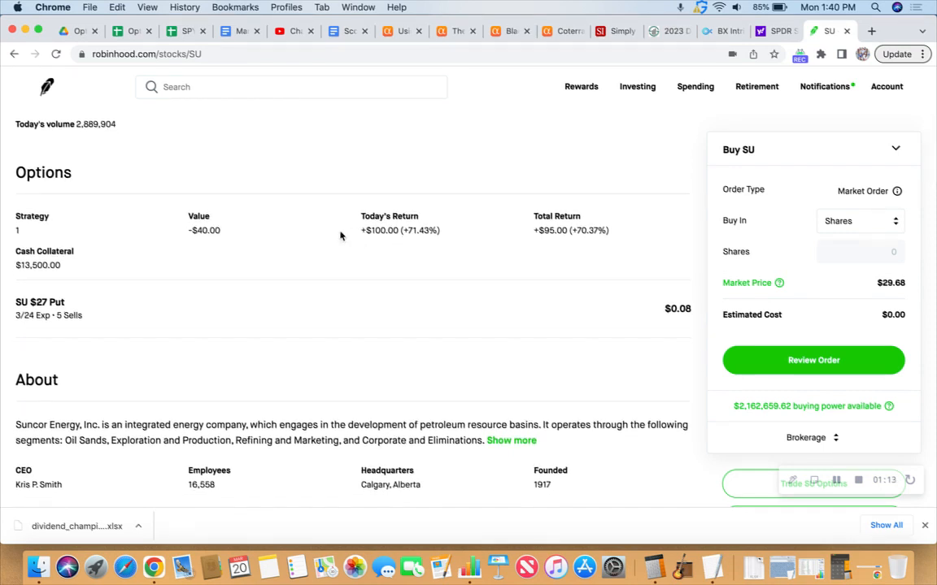
mouse_move(363, 317)
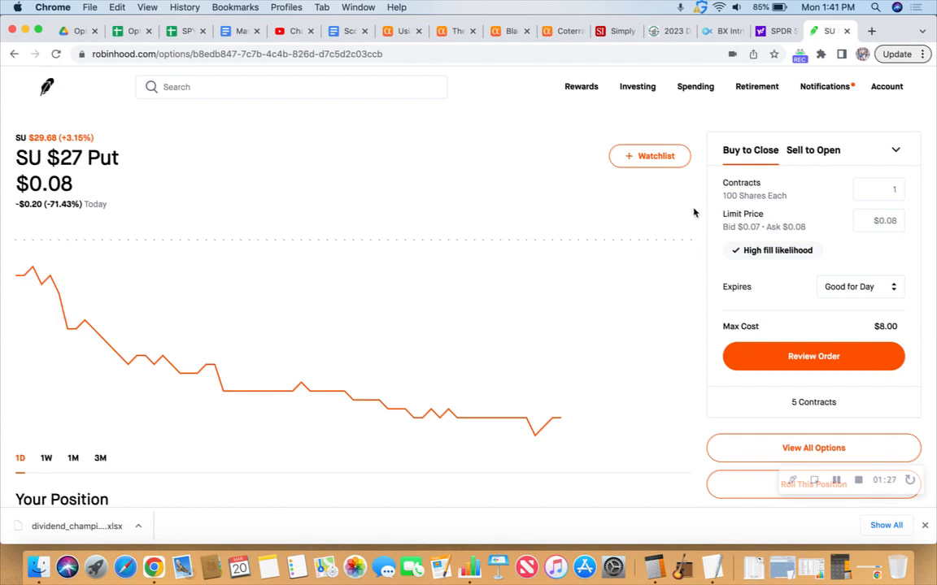
mouse_move(754, 238)
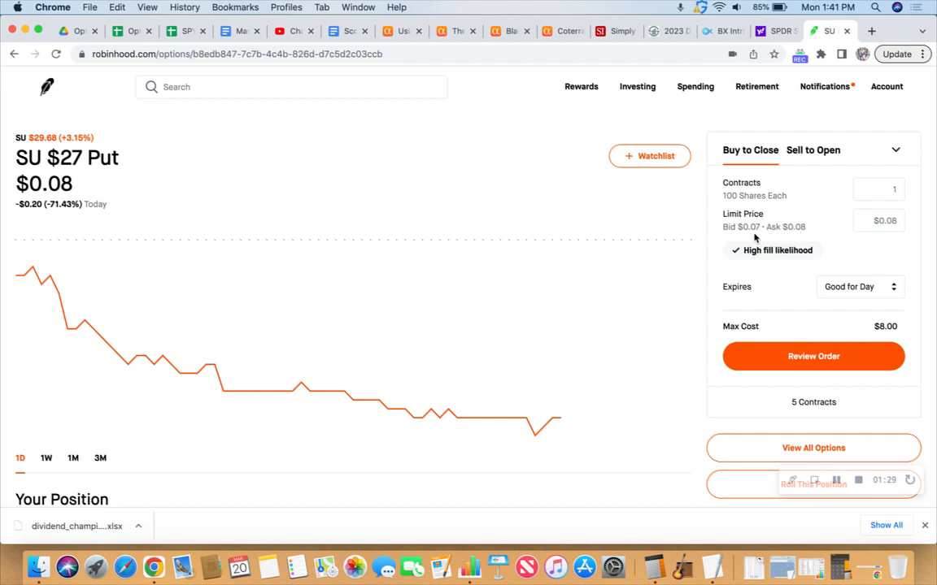
mouse_move(783, 236)
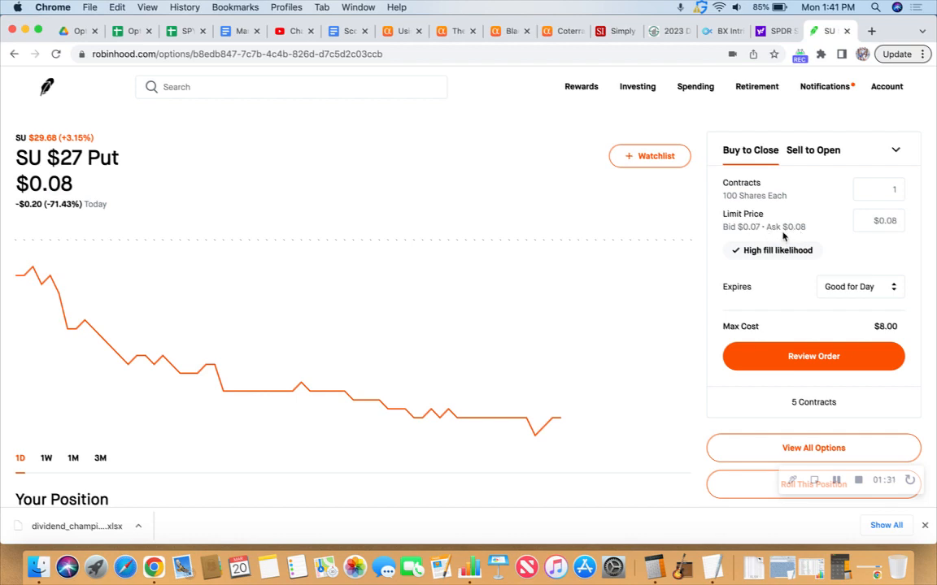
- Fill the SU $27 Put buy-to-close order: 5 contracts at a $0.07 limit, $35.00 max cost
left_click(879, 220)
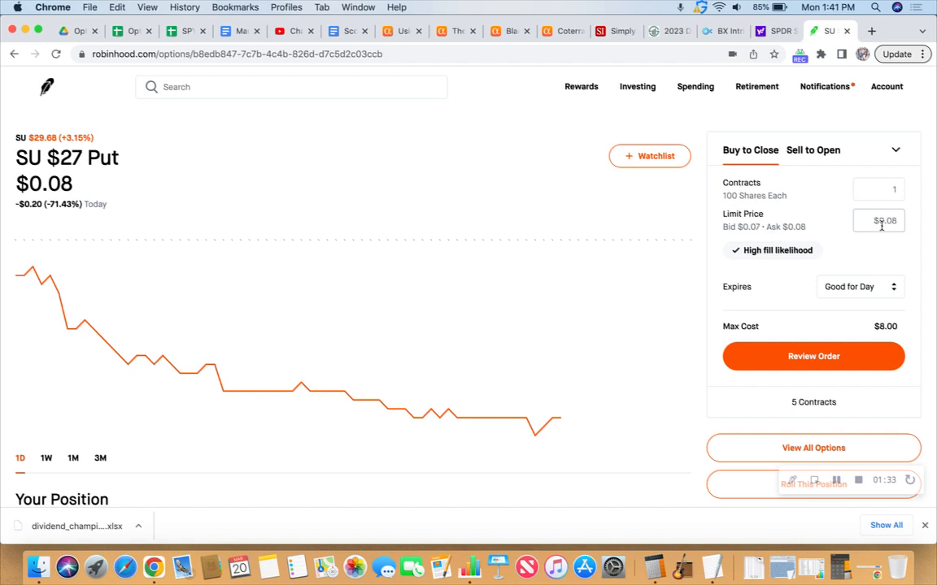
left_click(878, 220)
type("$0.07")
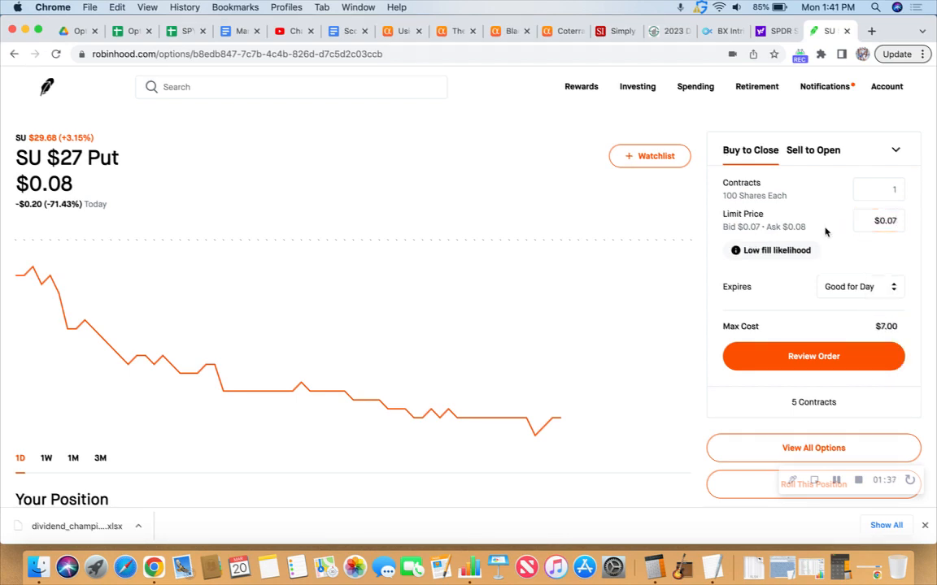
left_click(878, 189)
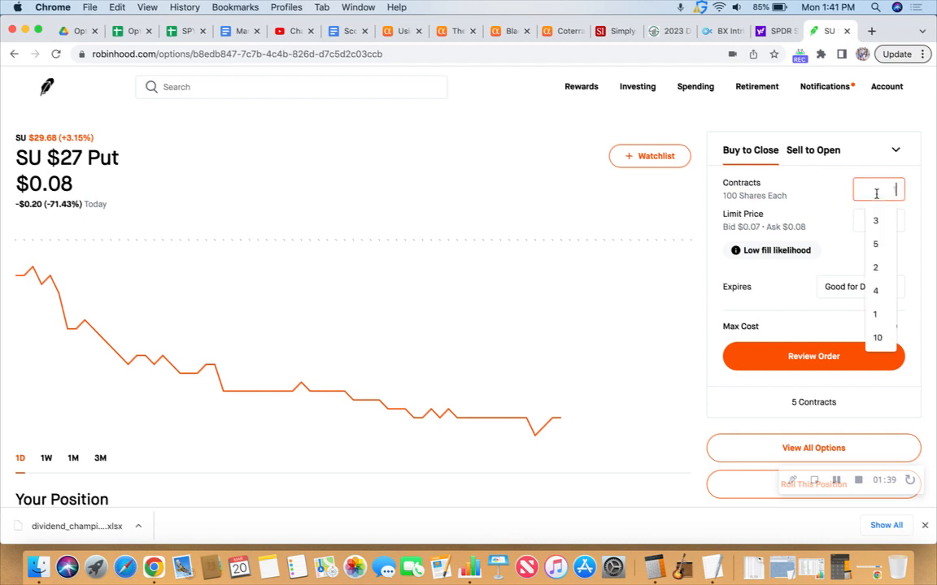
left_click(875, 244)
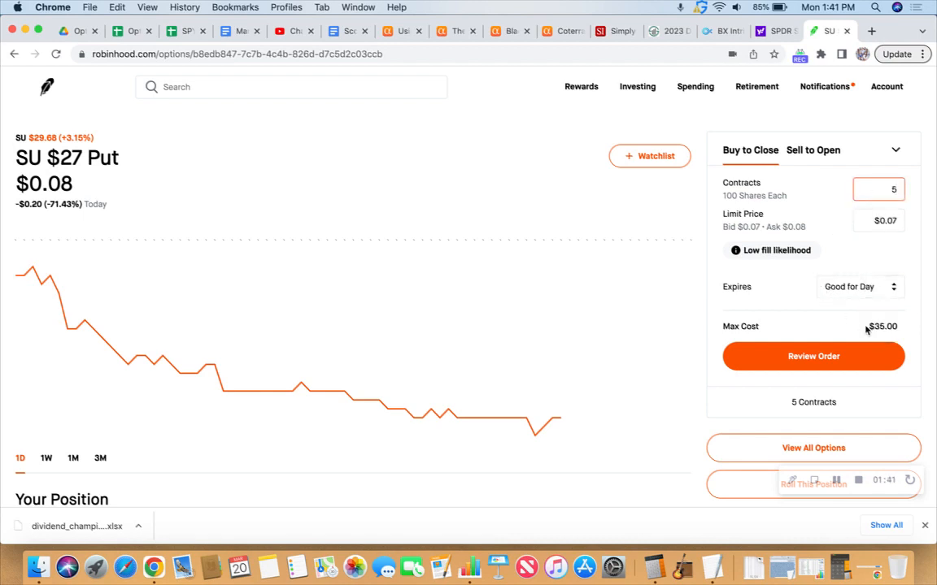
scroll("down", 3)
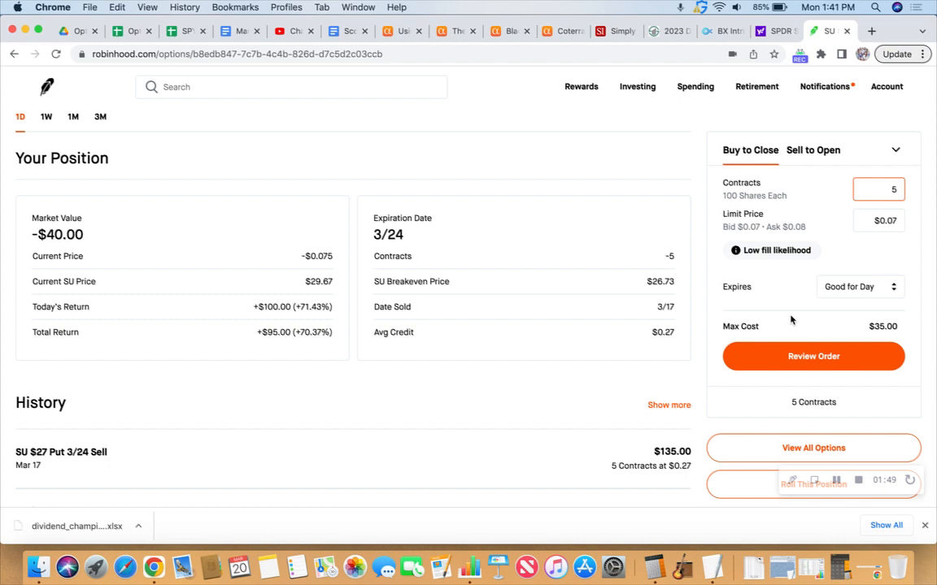
mouse_move(687, 266)
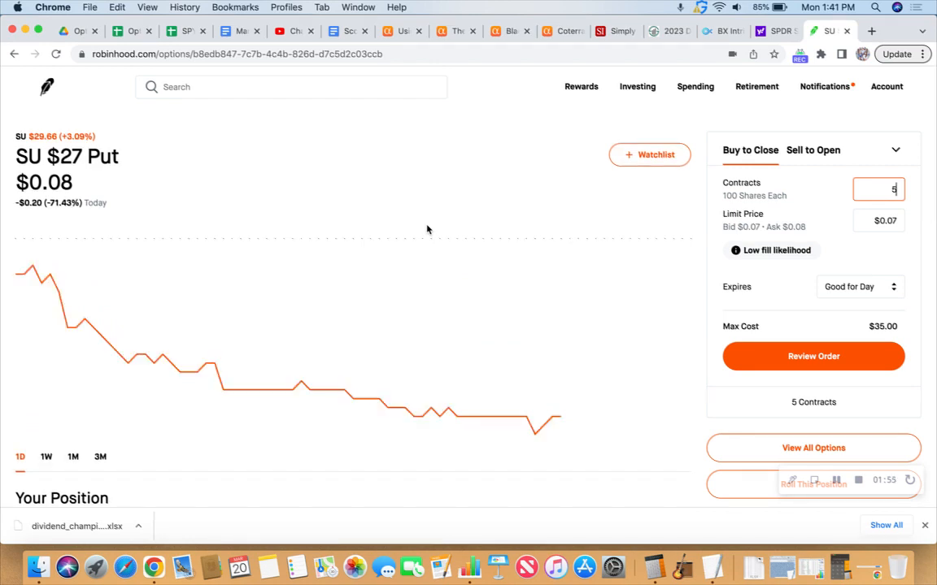
scroll("down", 3)
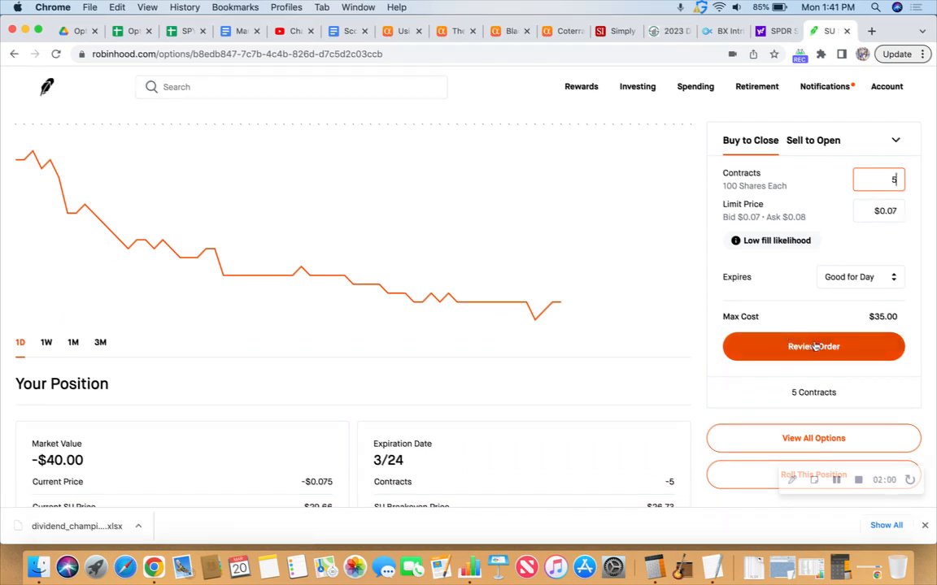
- Review and submit the 5-contract SU $27 Put buy-to-close order
left_click(813, 347)
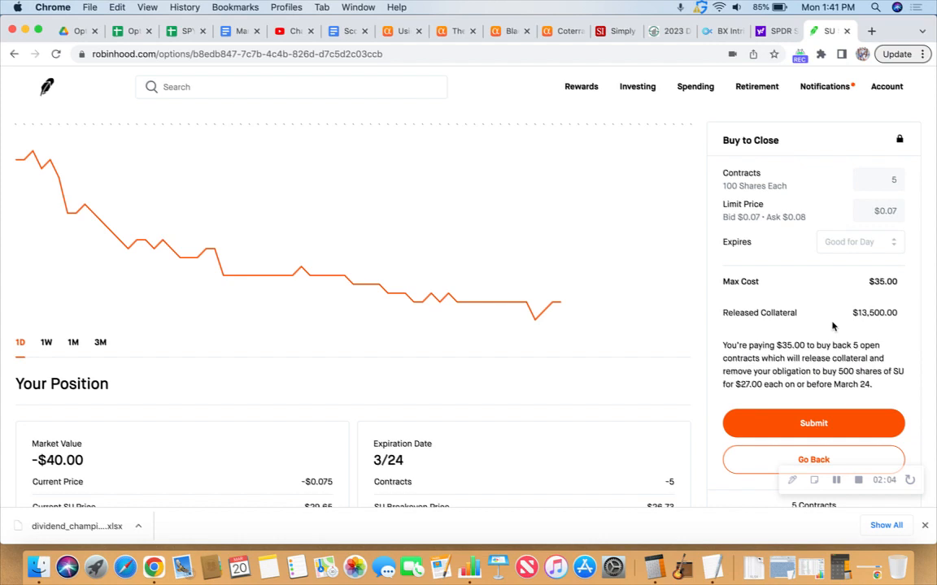
mouse_move(813, 423)
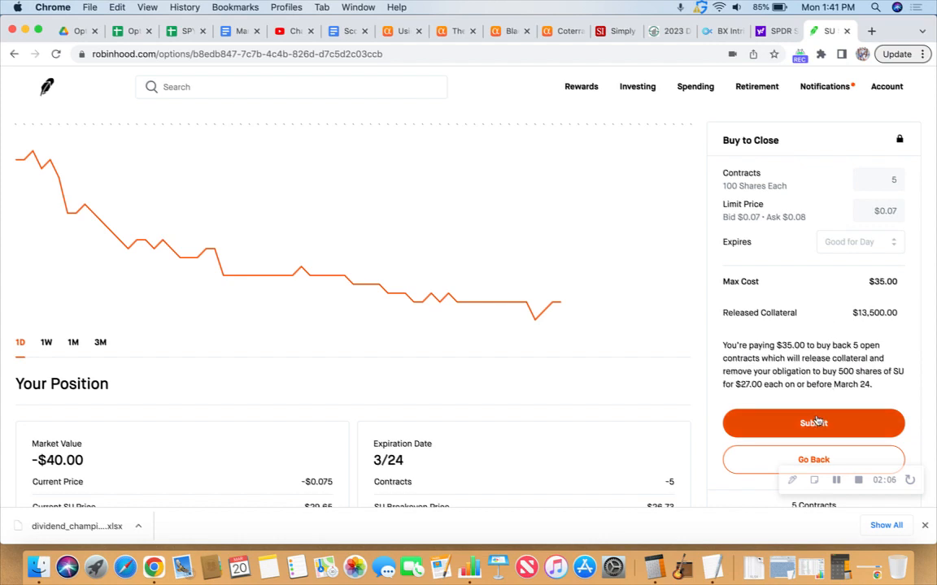
left_click(813, 422)
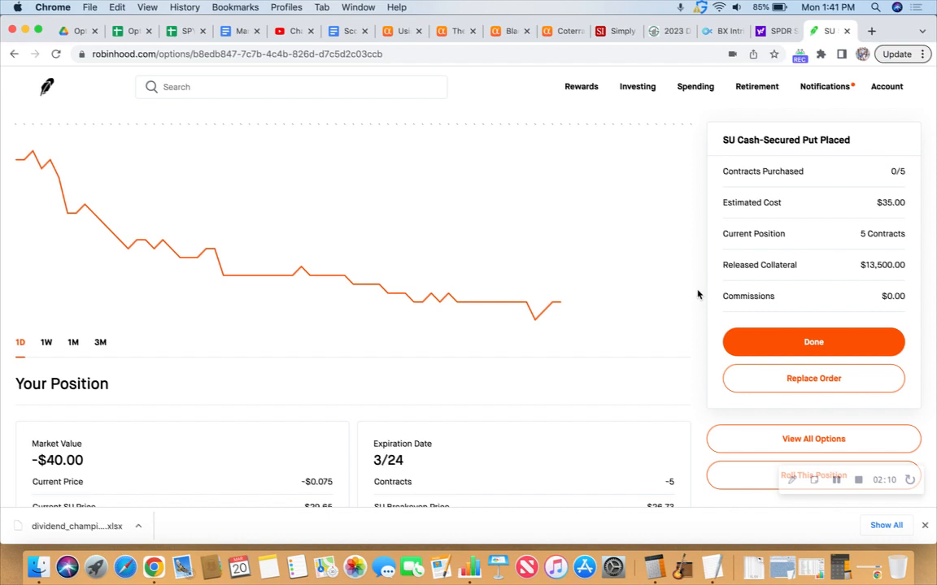
mouse_move(697, 274)
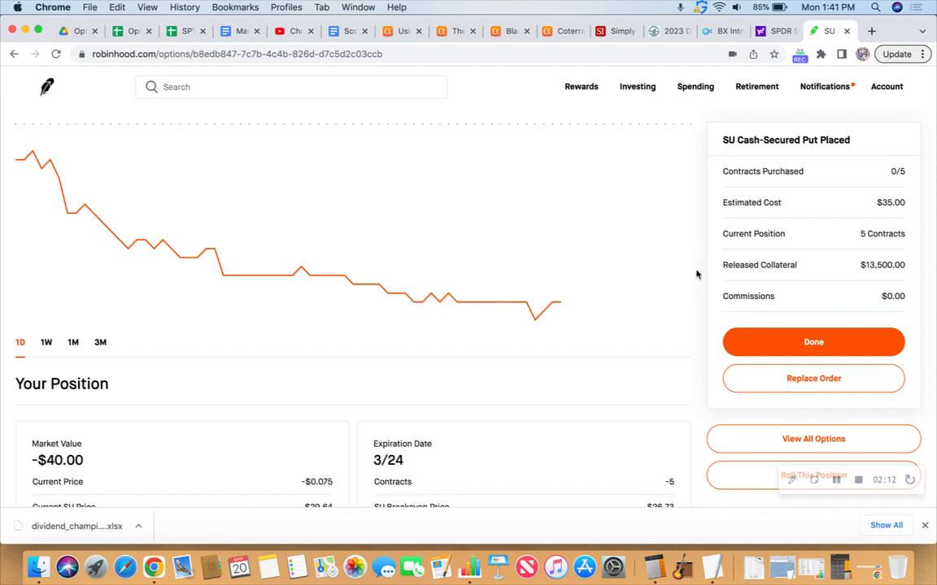
mouse_move(560, 302)
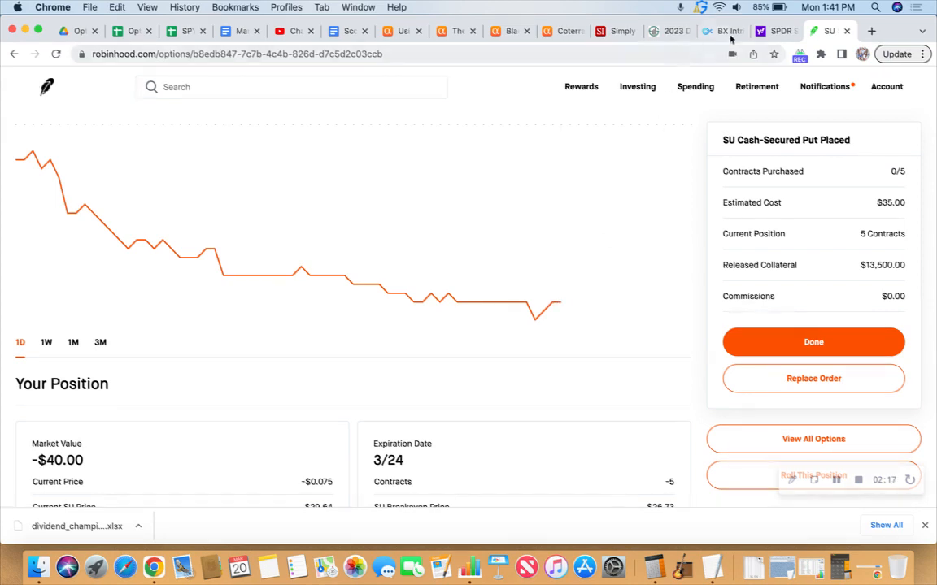
- Switch to the Yahoo Finance tab showing the SPY one-minute candle chart
left_click(772, 31)
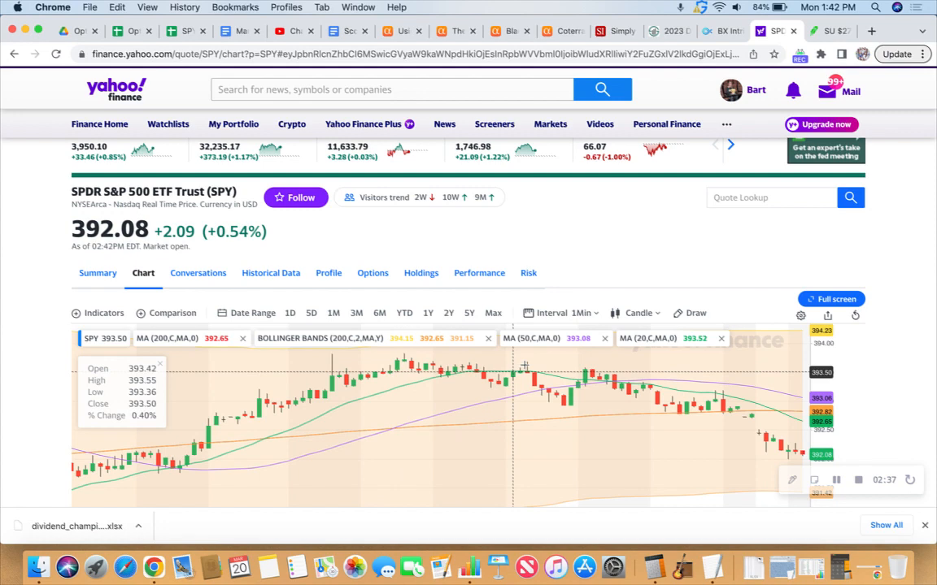
mouse_move(739, 392)
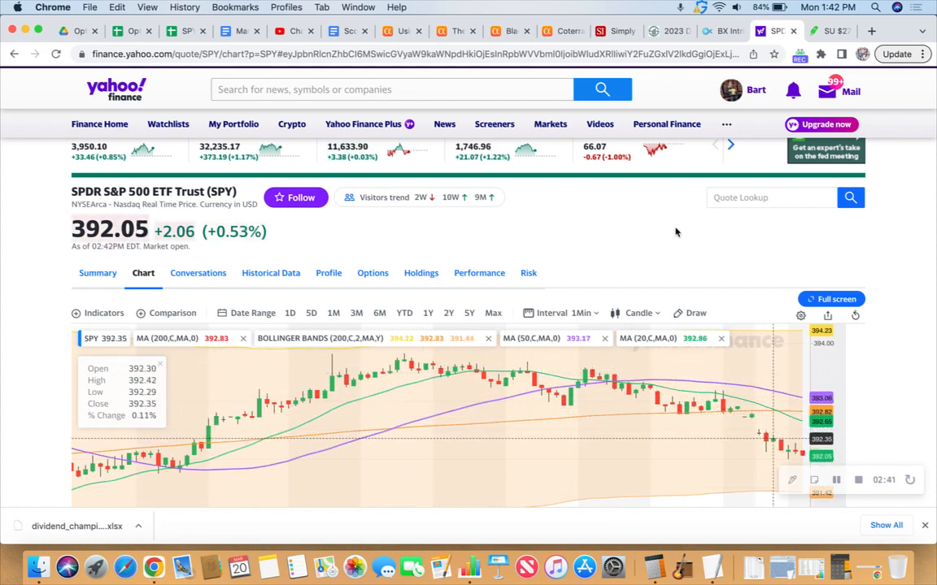
- Dismiss the SU order confirmation, glance at SPY, and scroll Robinhood options to AFL, BX, CTRA
left_click(824, 31)
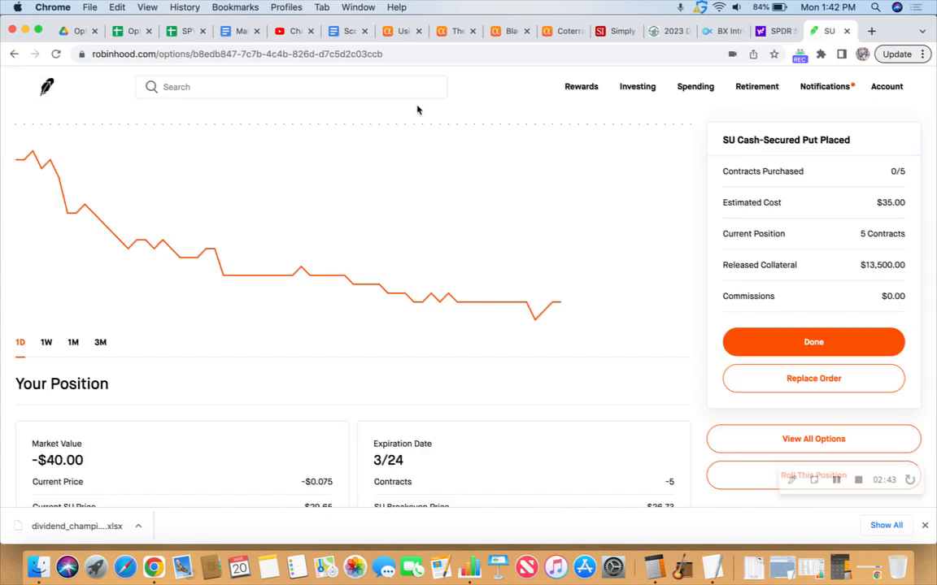
mouse_move(49, 94)
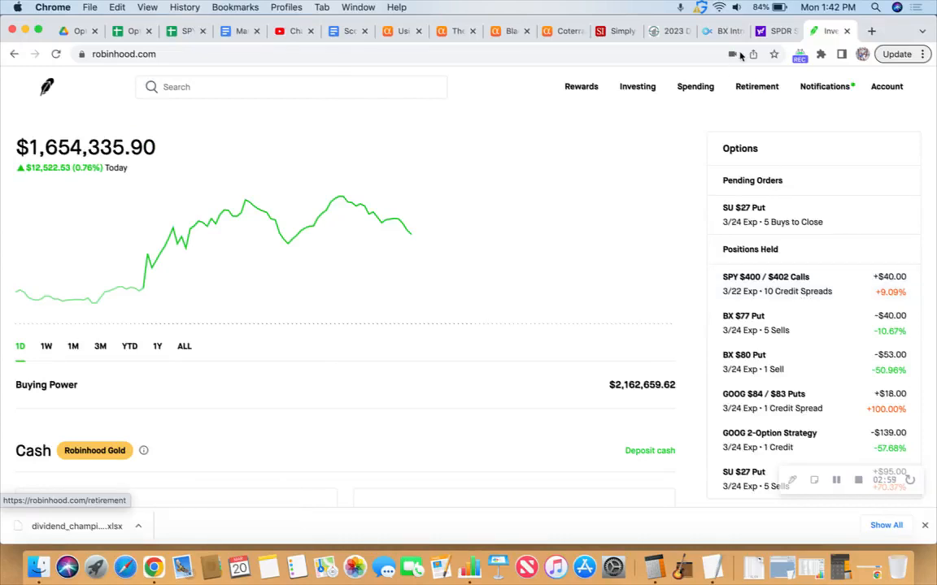
left_click(774, 31)
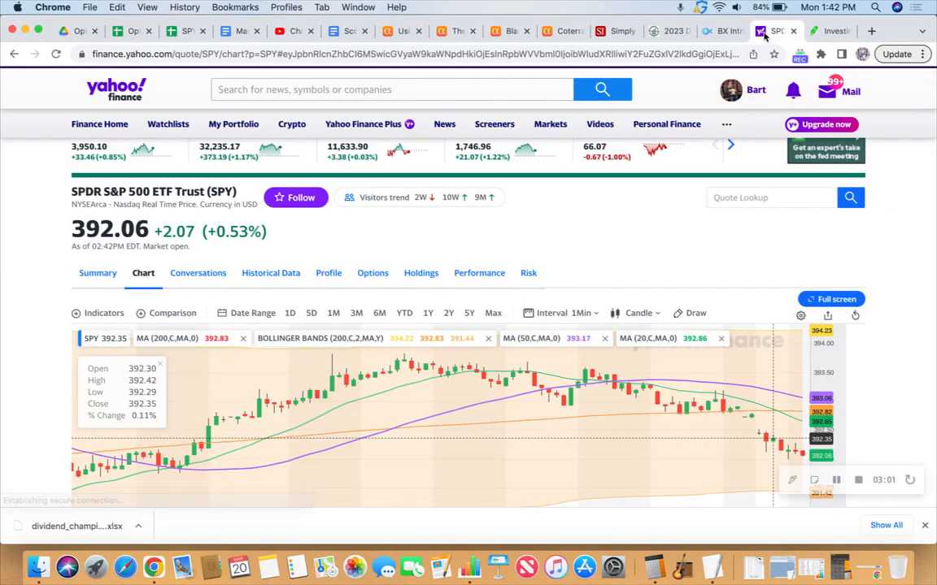
left_click(830, 31)
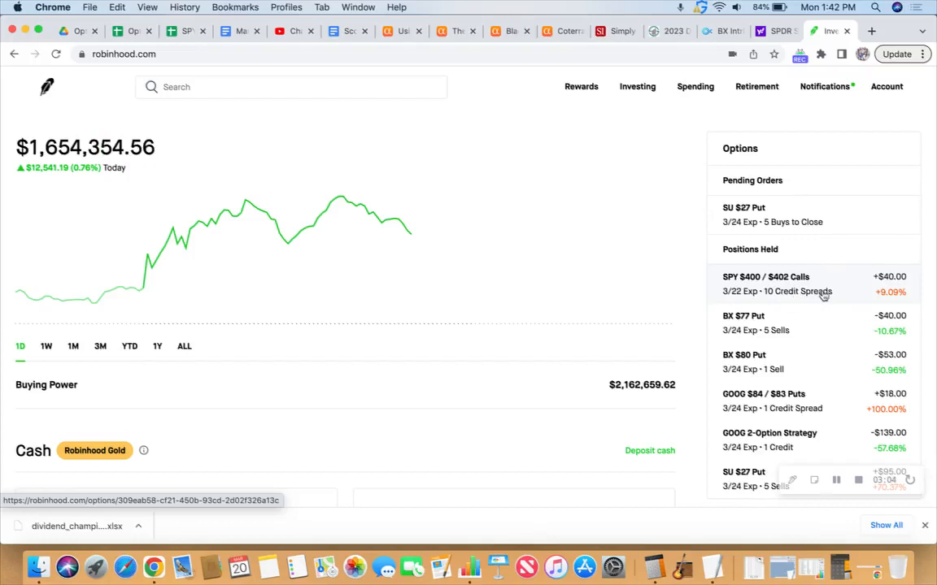
mouse_move(822, 296)
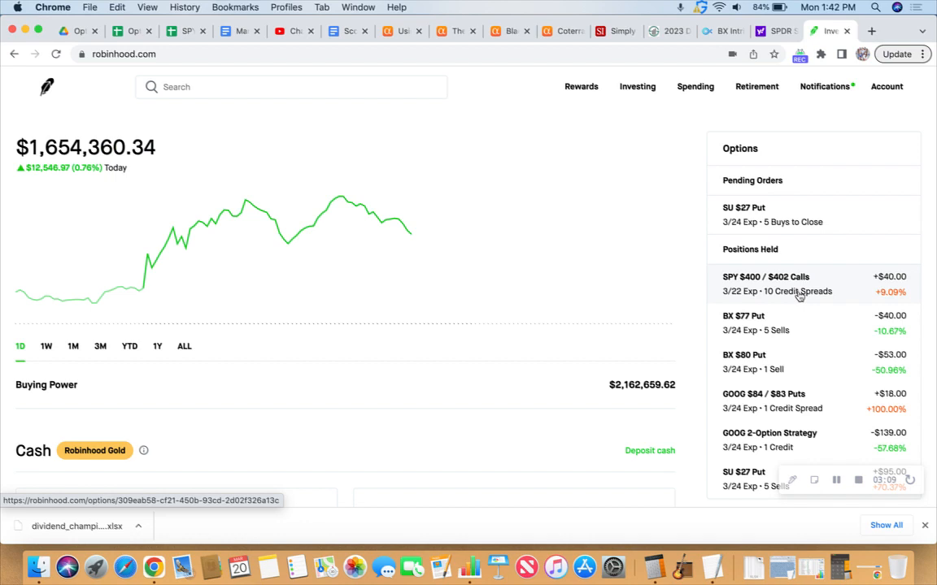
mouse_move(793, 294)
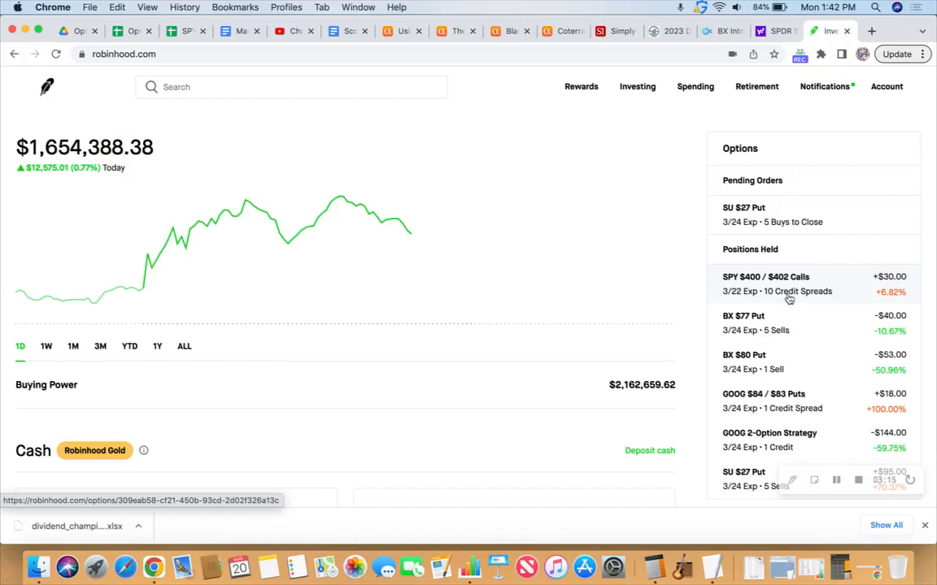
mouse_move(810, 295)
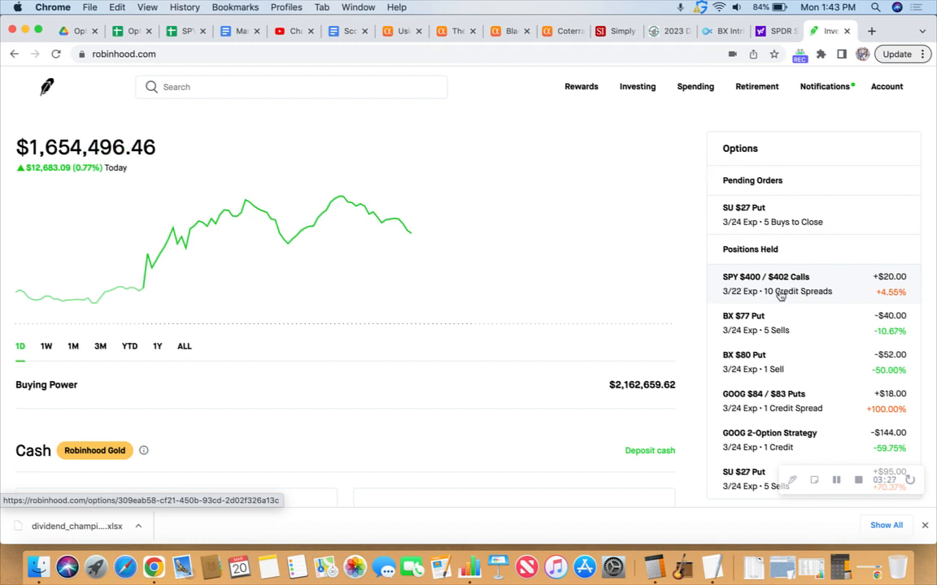
scroll("down", 3)
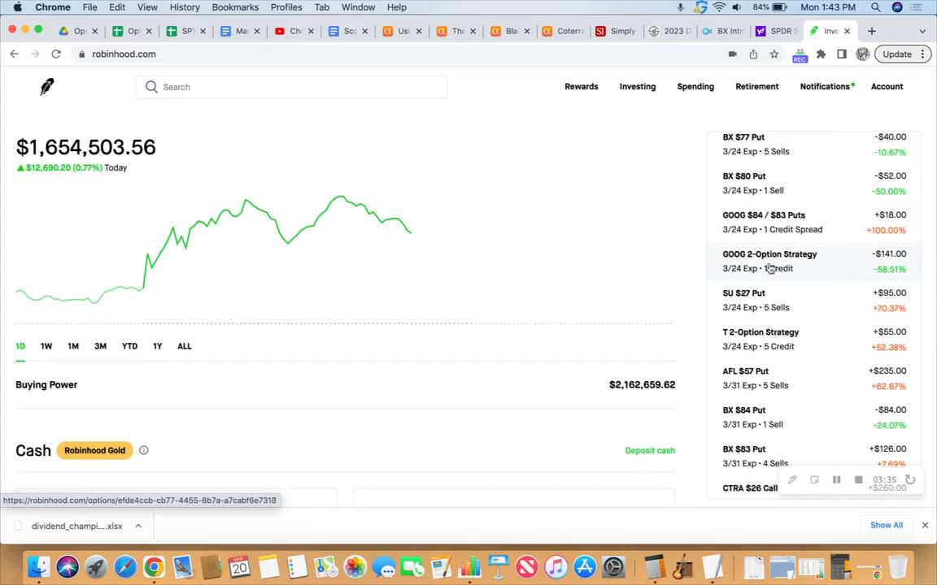
- Open the GOOG 2-Option Strategy and scroll to its $85 Put and $99 Call legs
left_click(769, 260)
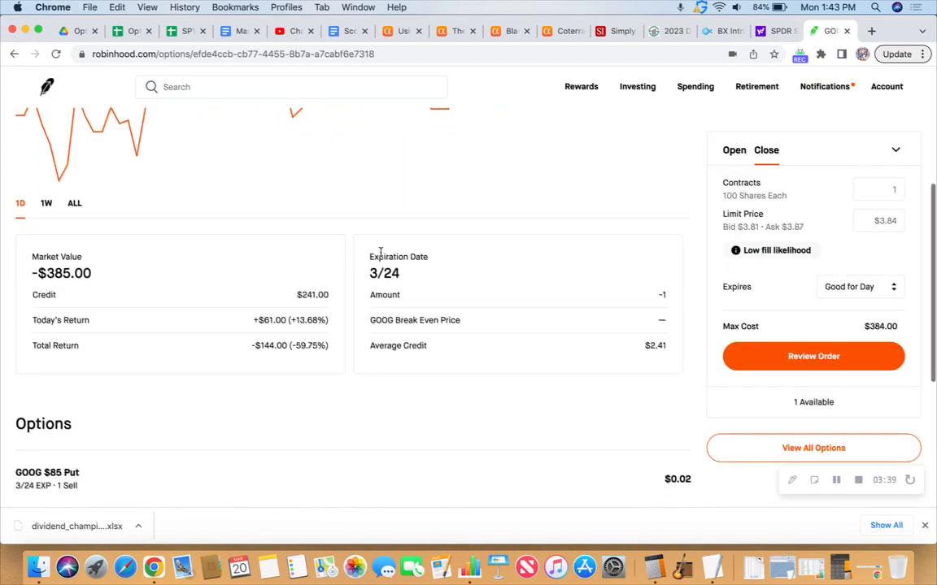
scroll("down", 3)
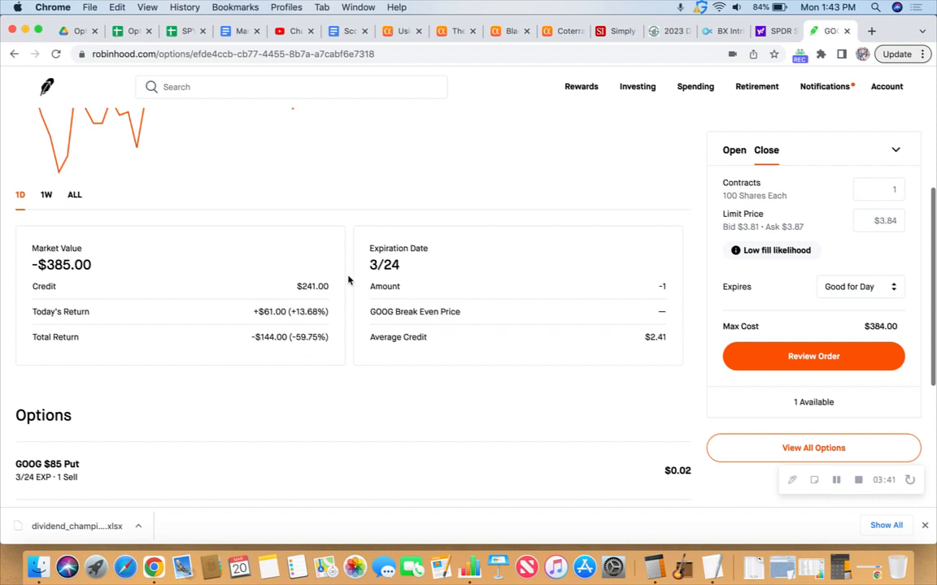
scroll("down", 3)
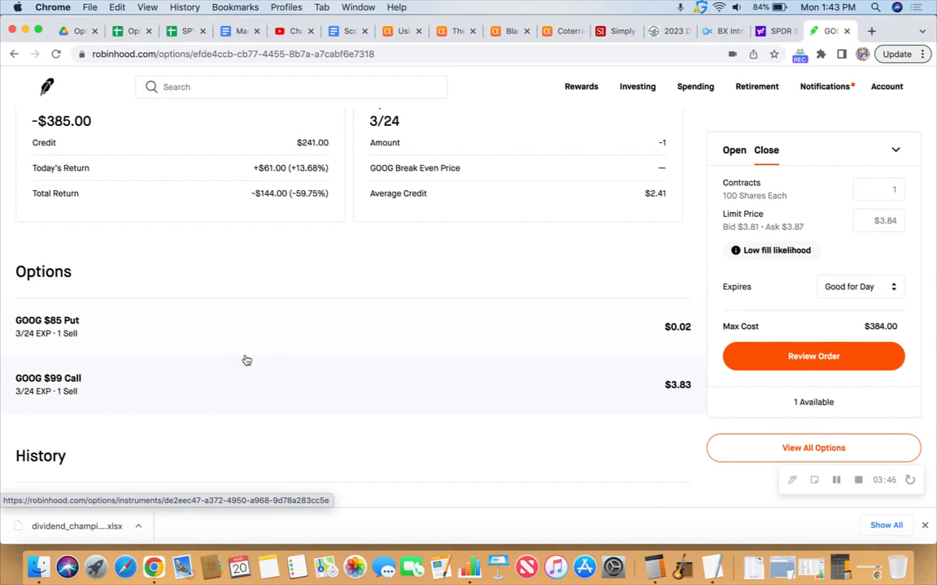
mouse_move(240, 360)
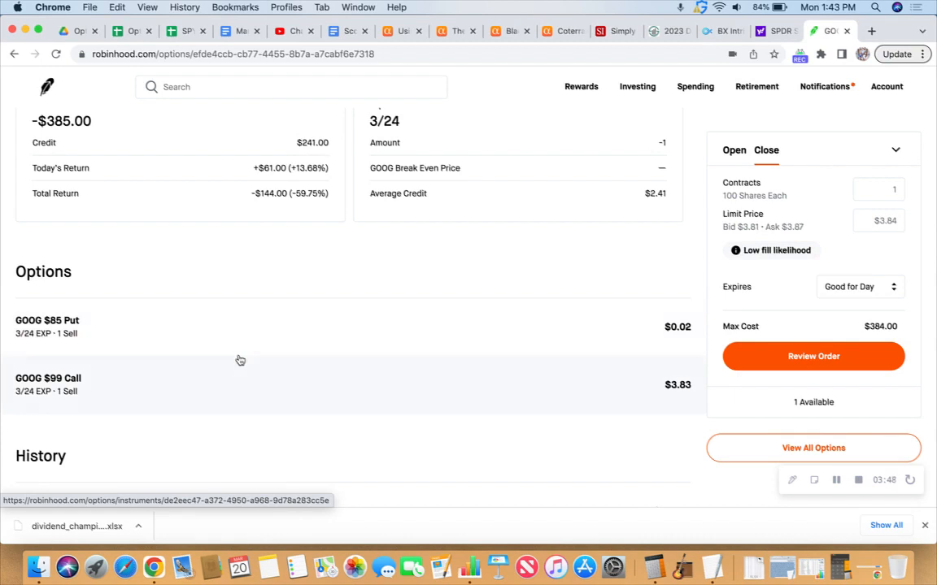
scroll("down", 3)
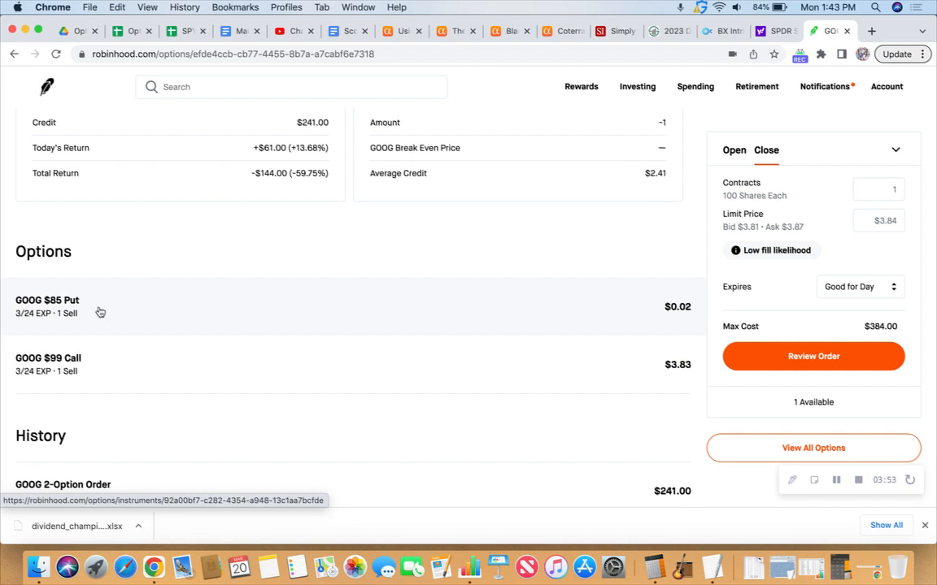
mouse_move(57, 313)
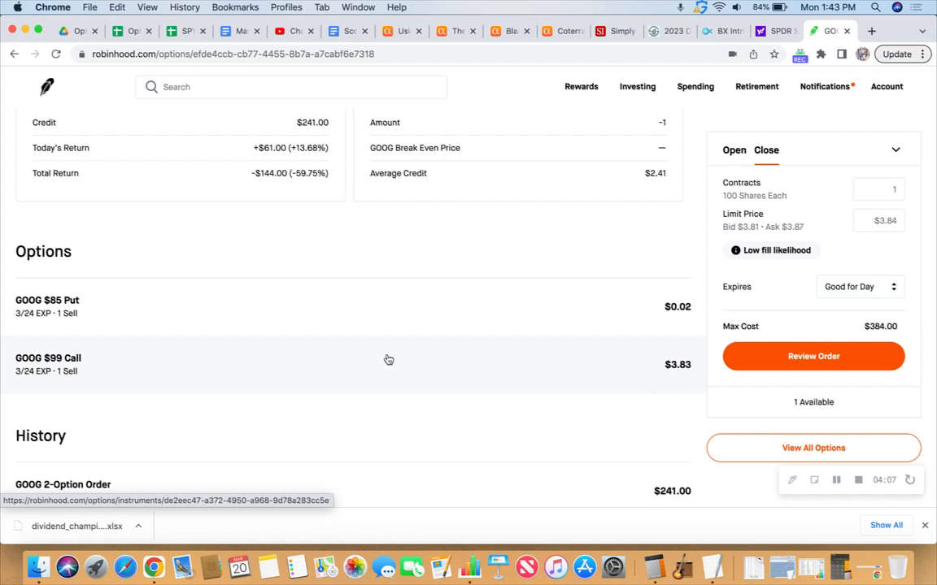
mouse_move(216, 356)
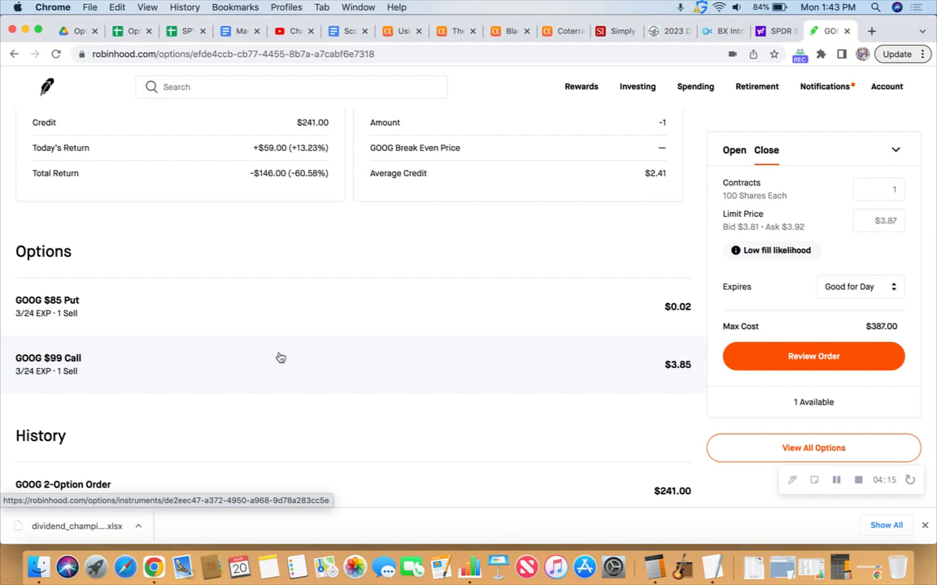
mouse_move(48, 370)
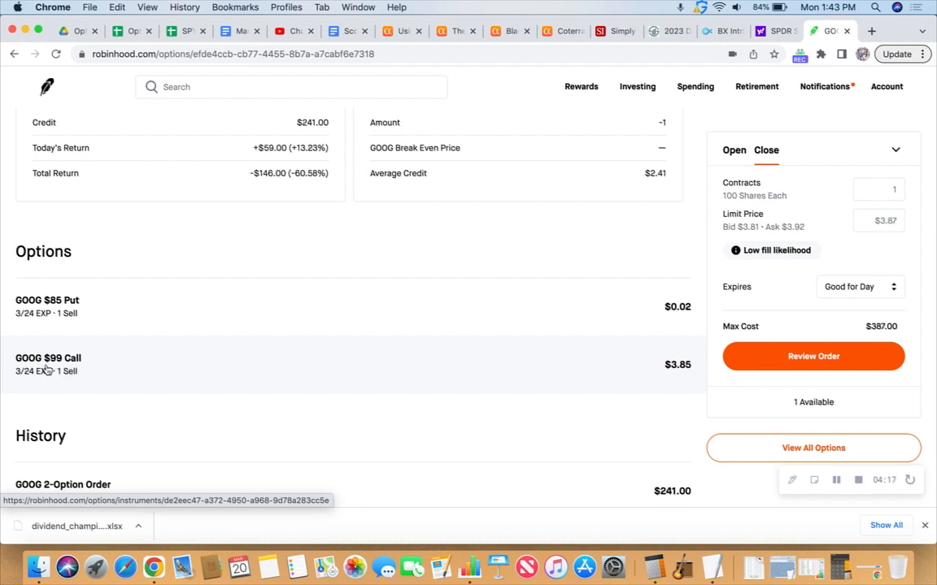
mouse_move(368, 359)
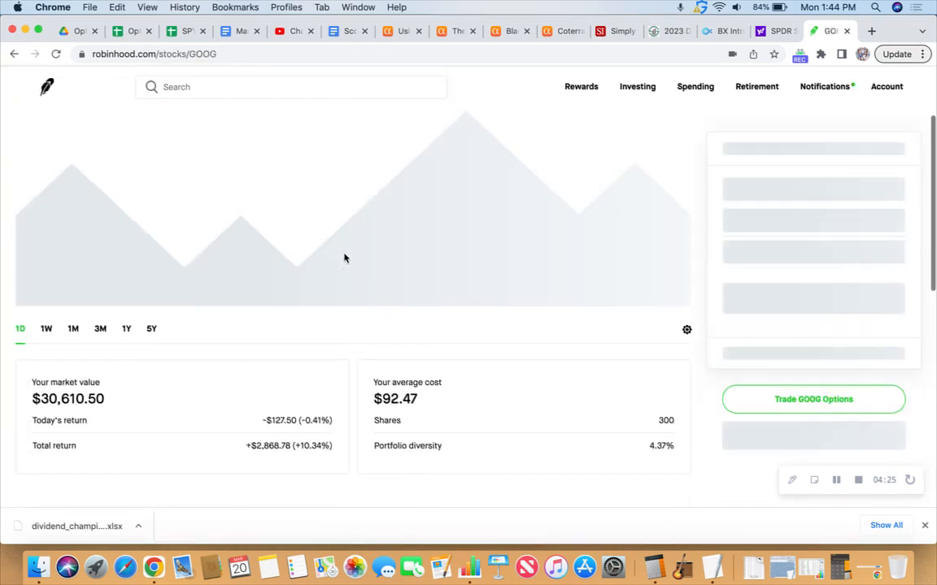
- Check the 300 GOOG shares' $92.47 average cost, then return to the account home
scroll("down", 3)
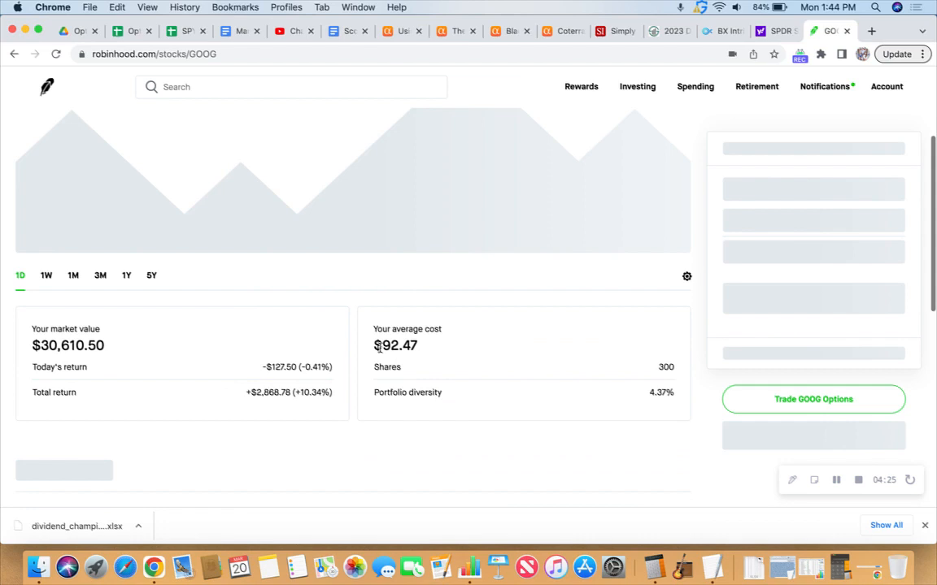
double_click(395, 345)
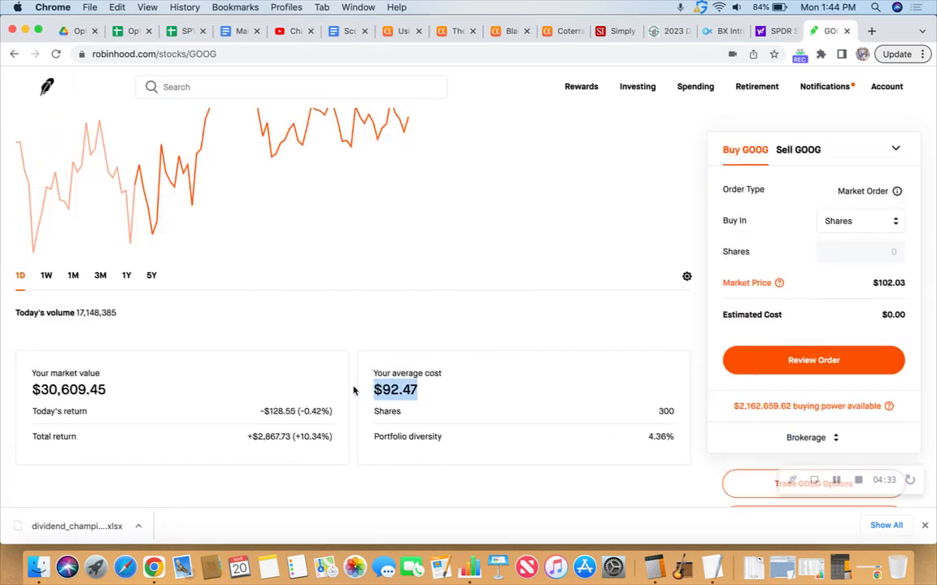
scroll("down", 3)
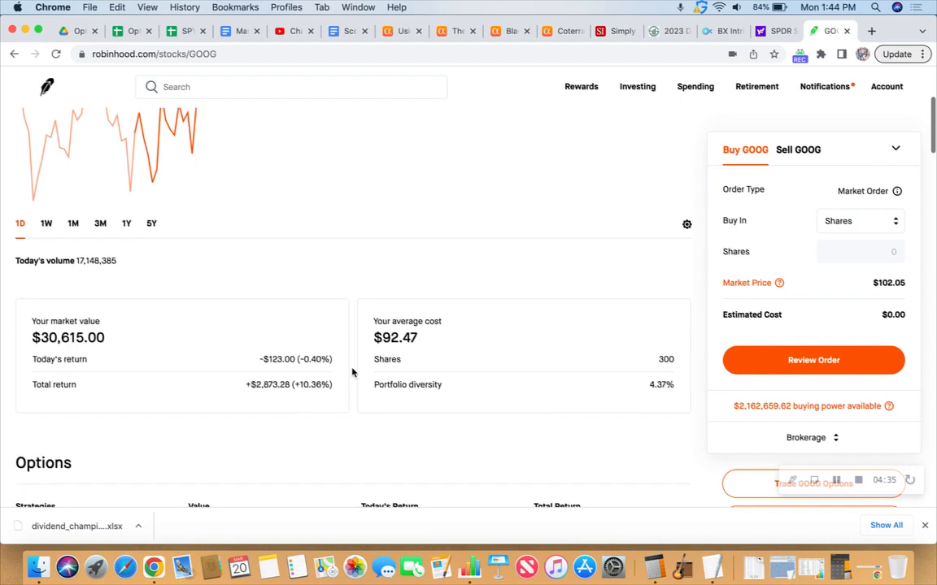
mouse_move(665, 375)
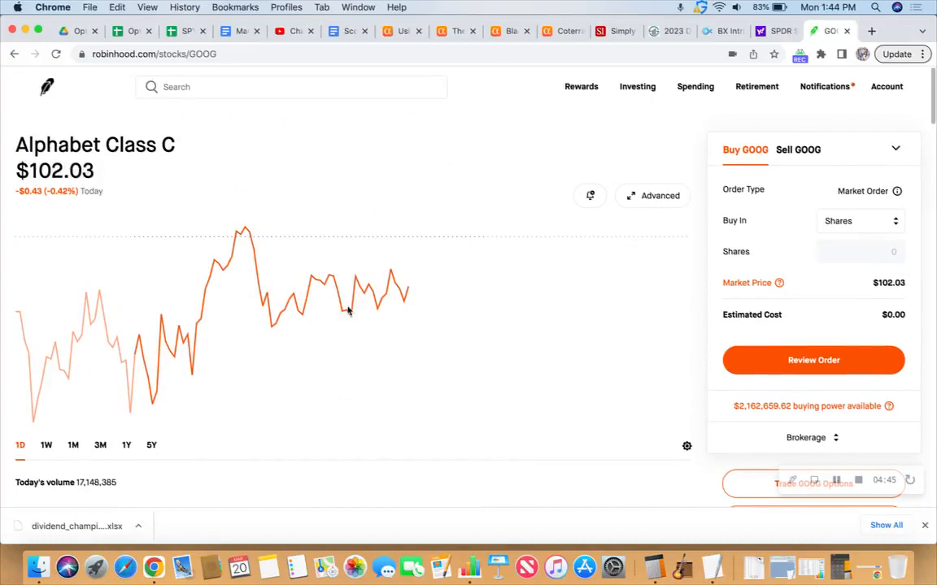
mouse_move(409, 309)
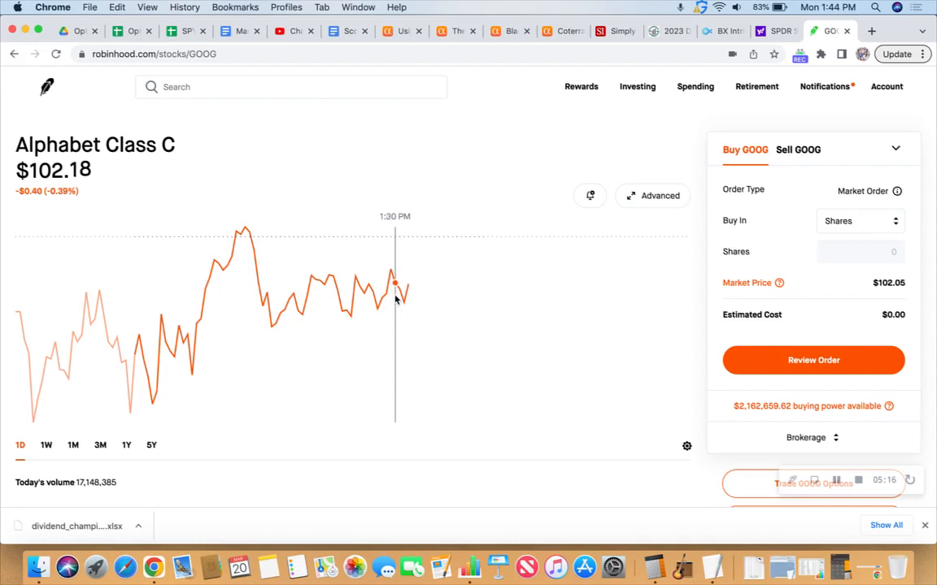
mouse_move(390, 293)
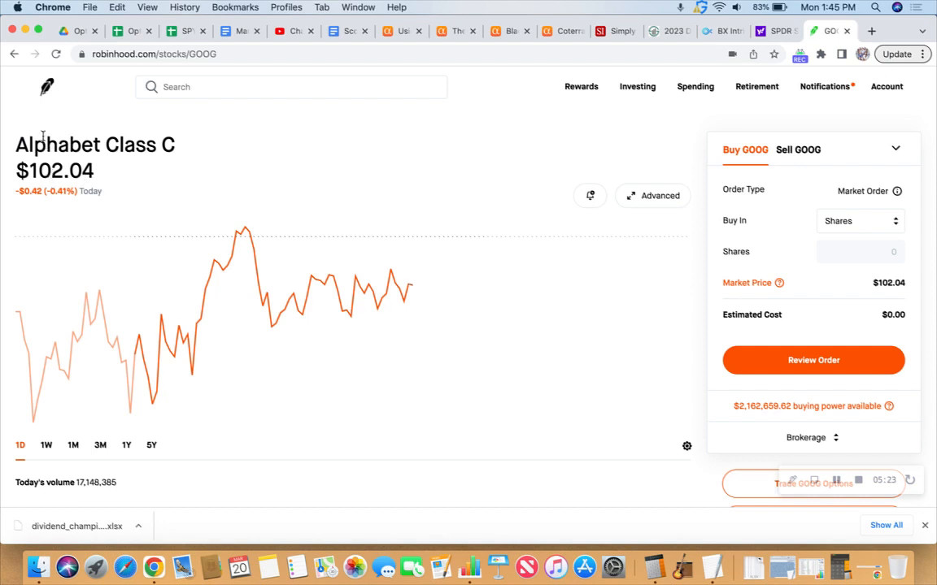
left_click(46, 87)
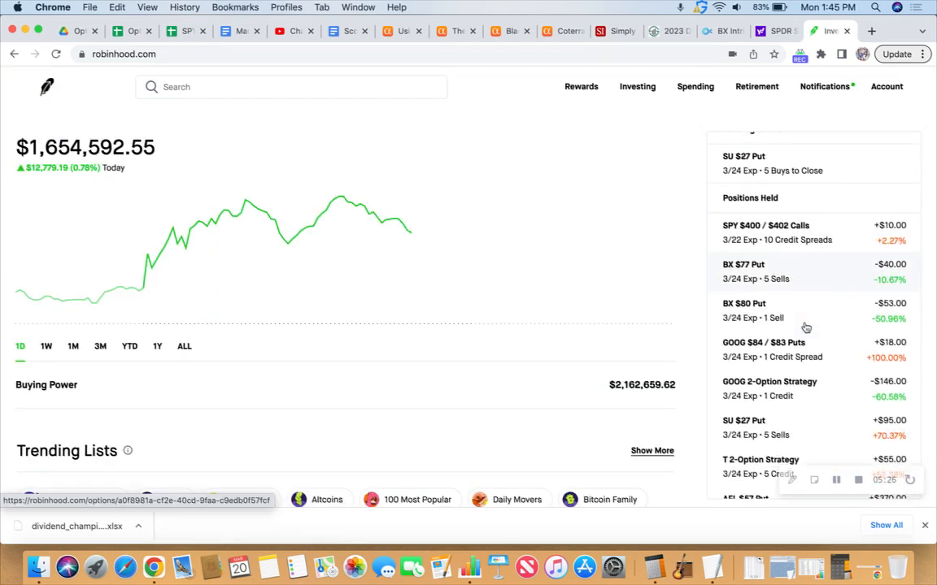
- Scroll Positions Held and open the T 2-Option Strategy with its $20.5 call and $18 put
scroll("down", 3)
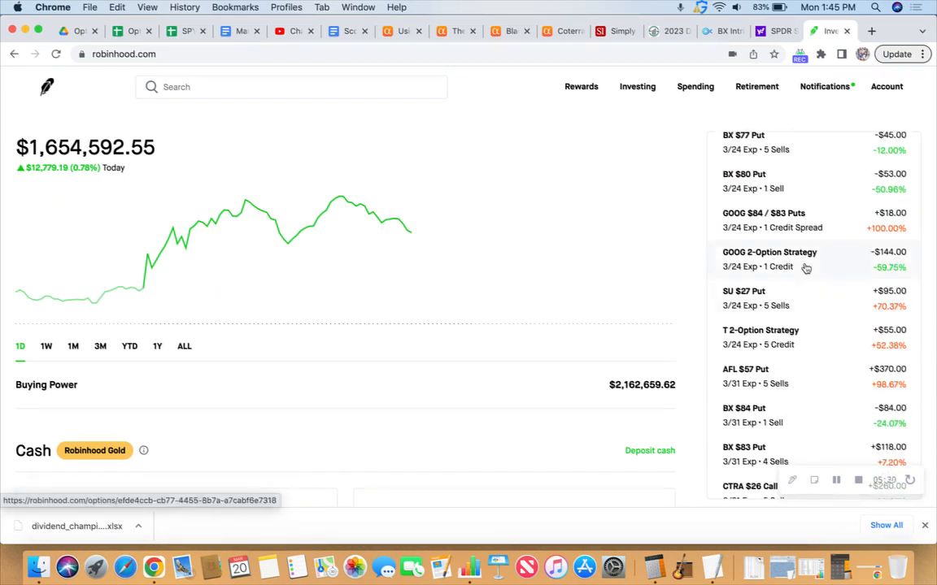
scroll("down", 3)
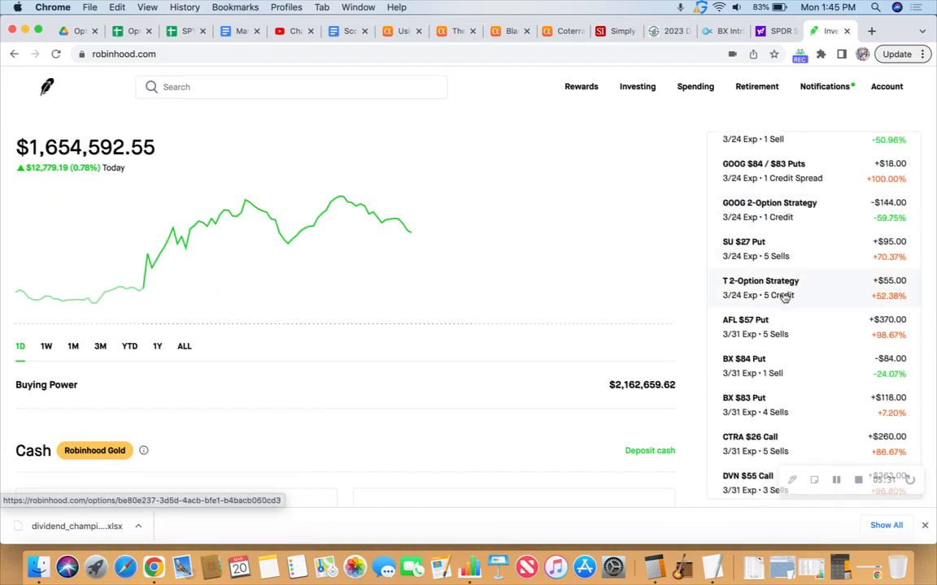
left_click(760, 281)
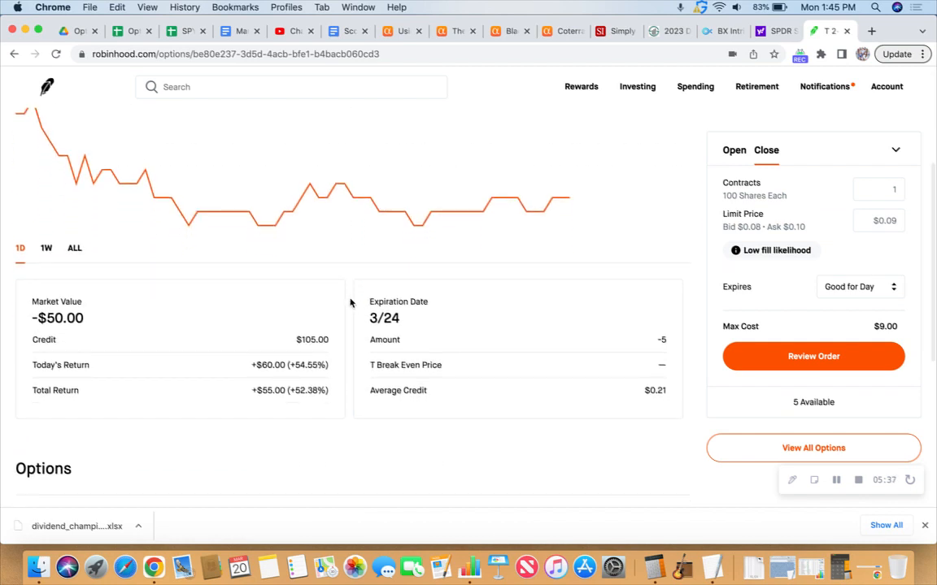
scroll("down", 3)
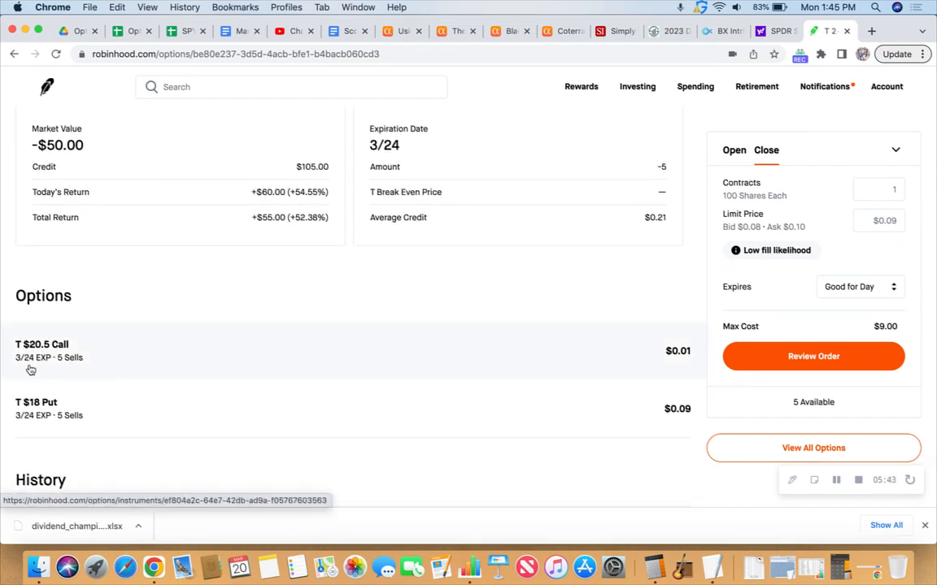
mouse_move(65, 370)
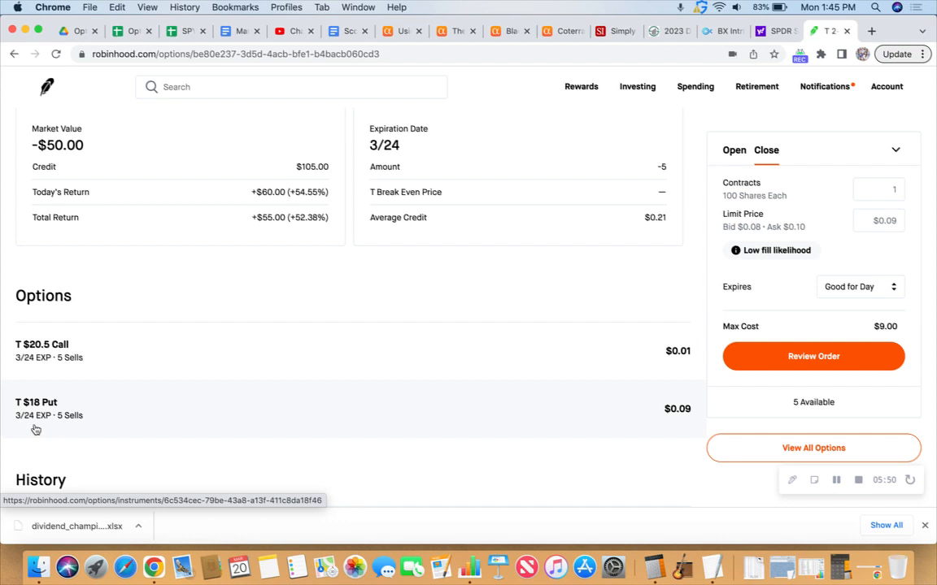
mouse_move(285, 412)
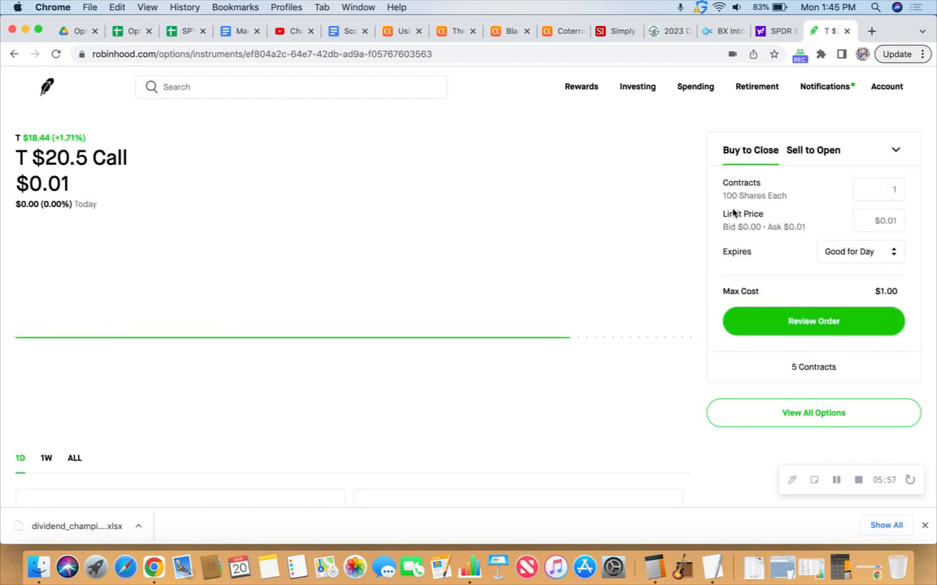
- Set a $0.01 limit price on the T $20.5 call buyback and review it
left_click(878, 220)
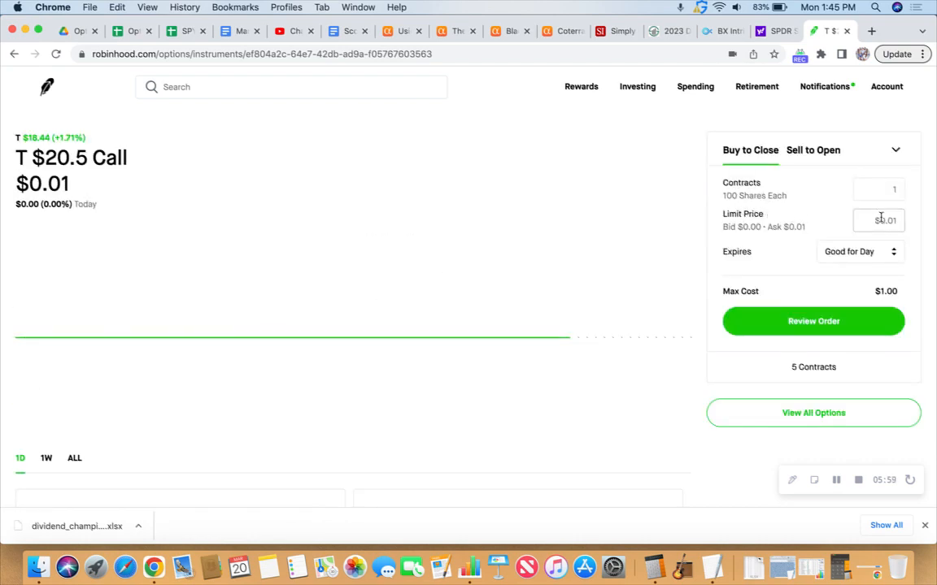
left_click(879, 221)
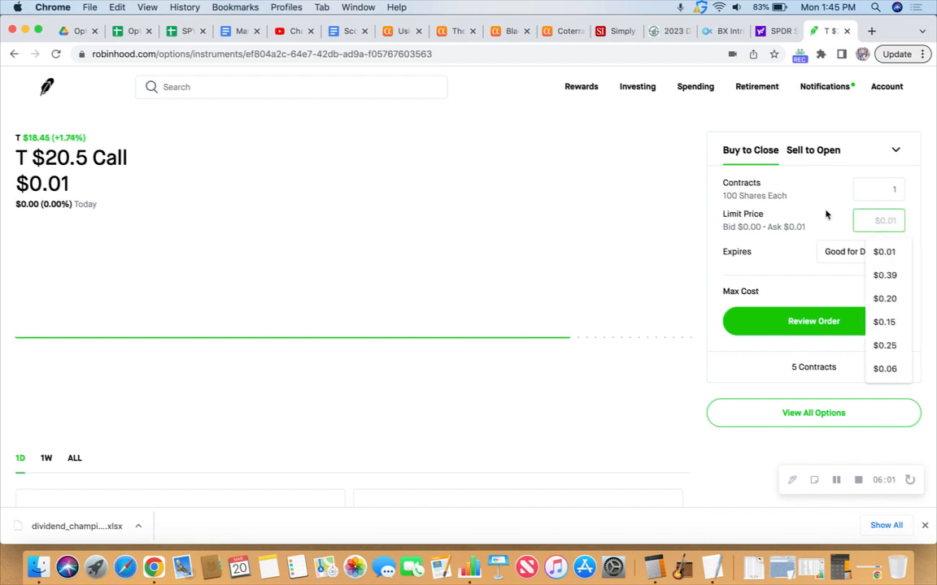
type("$0.0")
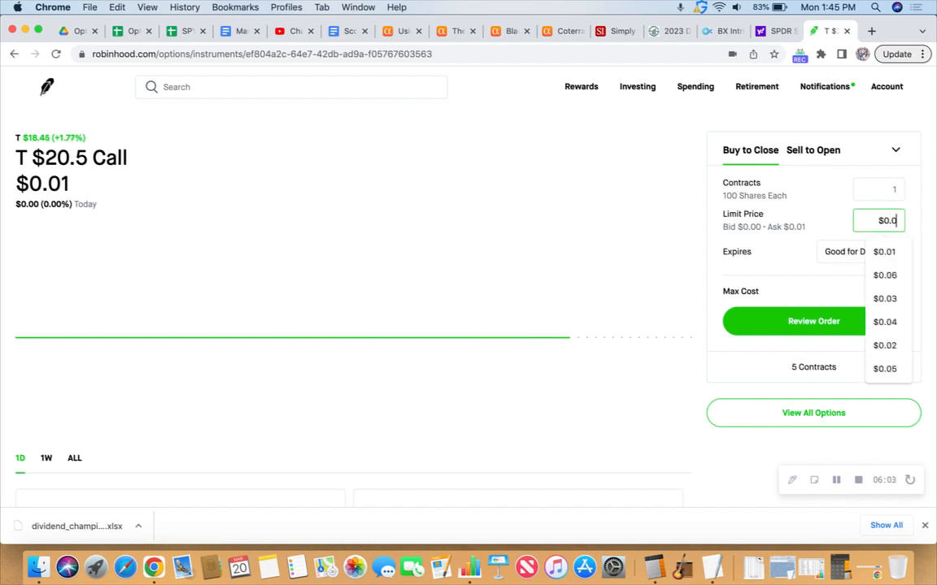
left_click(884, 252)
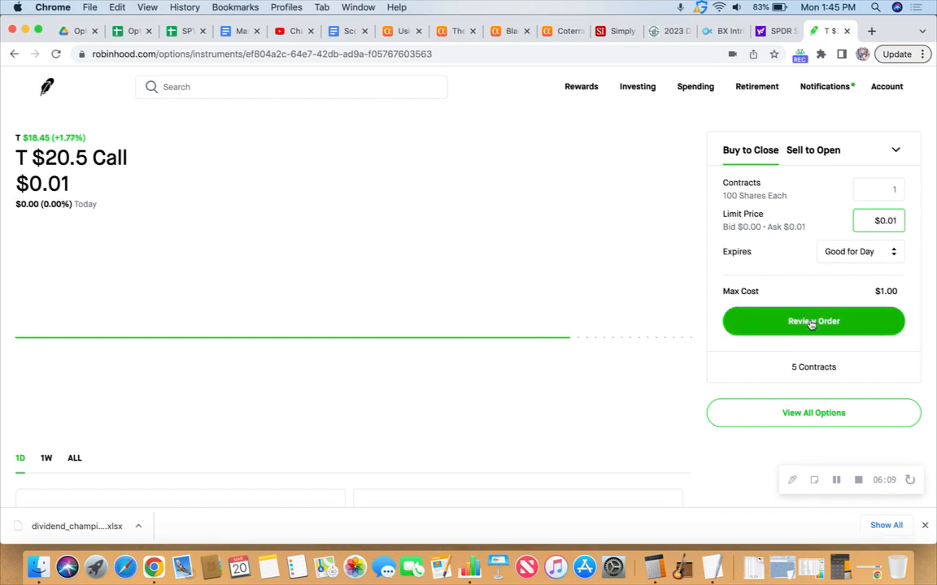
left_click(813, 321)
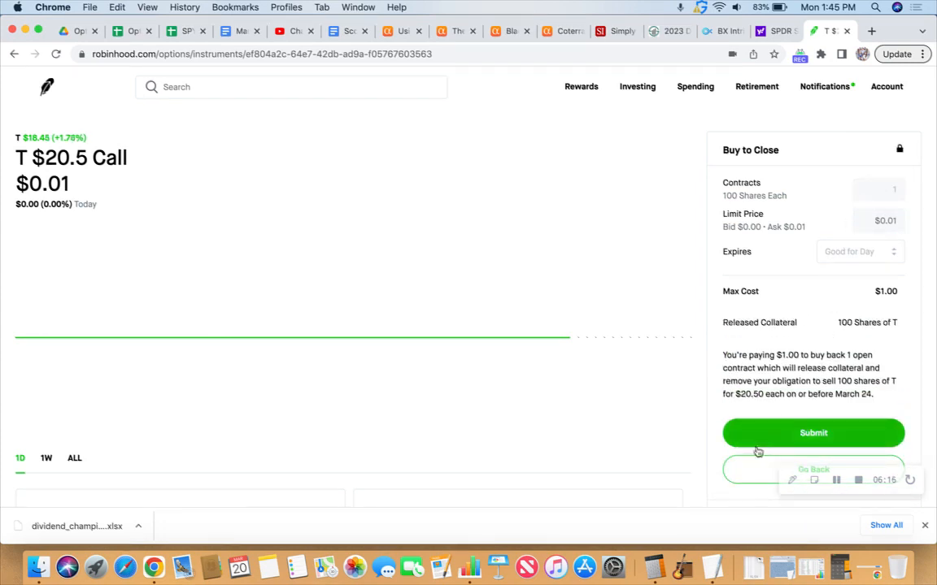
- Change the buyback to 5 contracts, submit it, and dismiss the $5.00 fill confirmation
left_click(812, 149)
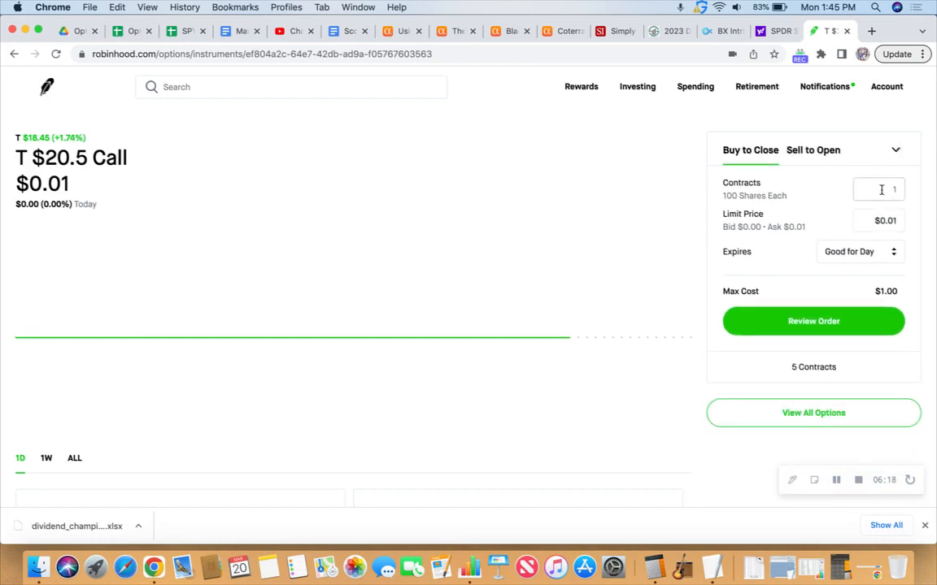
type("5")
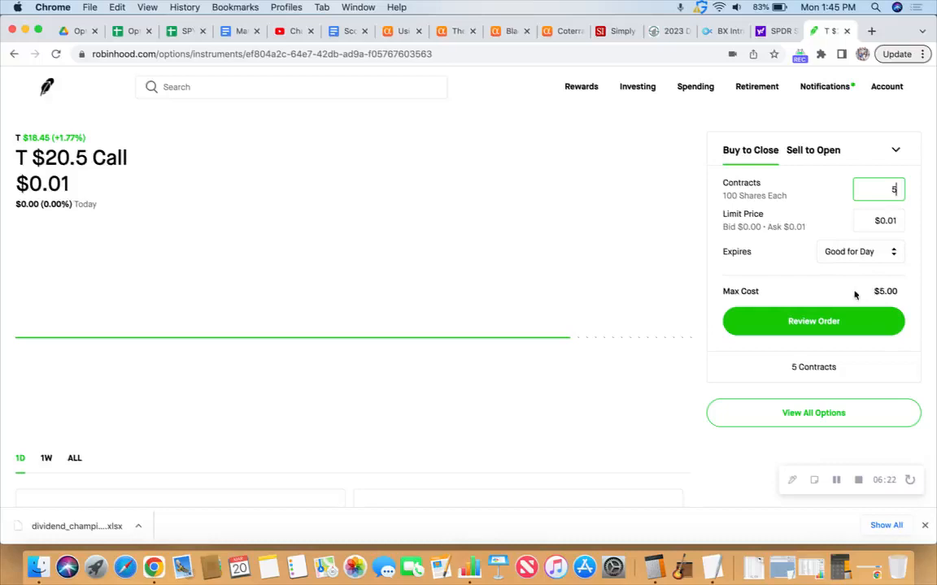
scroll("down", 3)
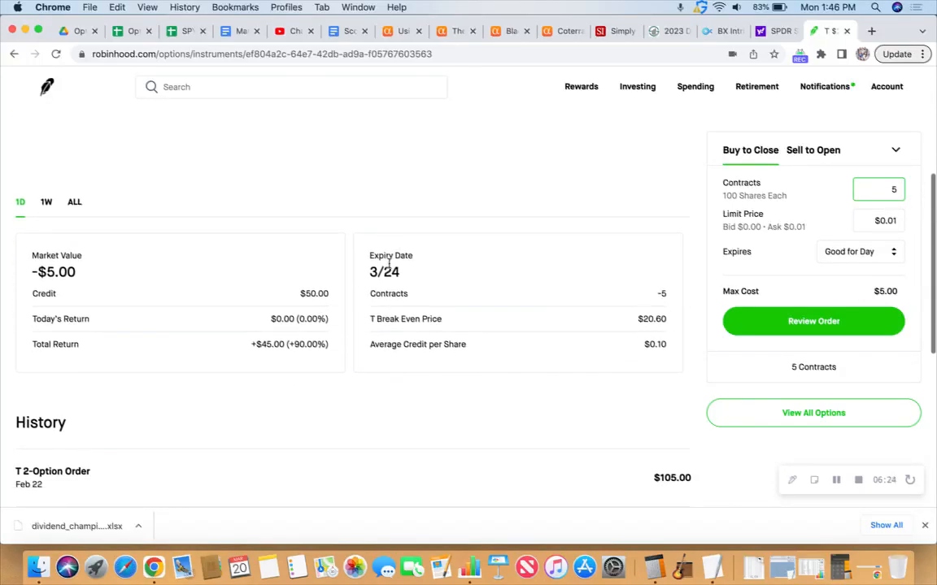
scroll("down", 3)
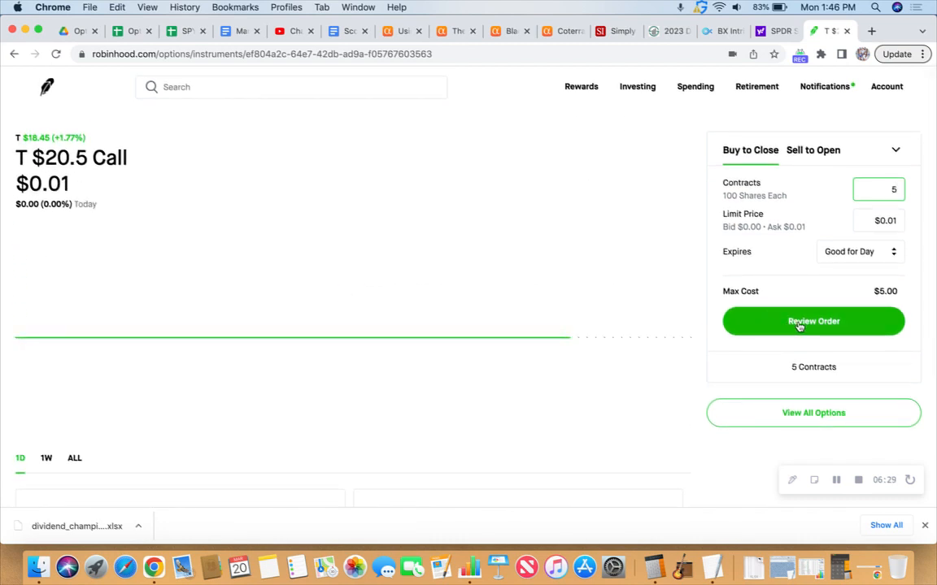
left_click(813, 322)
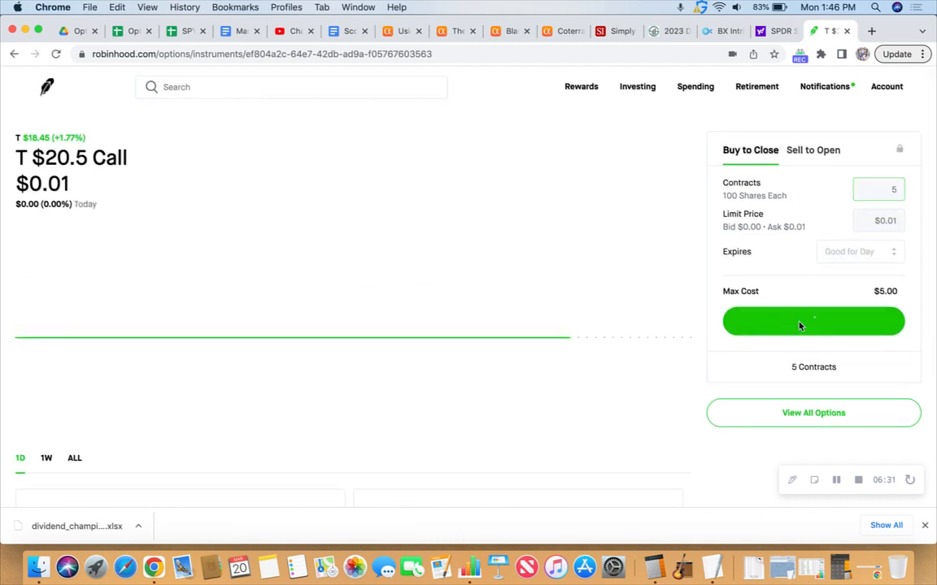
left_click(814, 321)
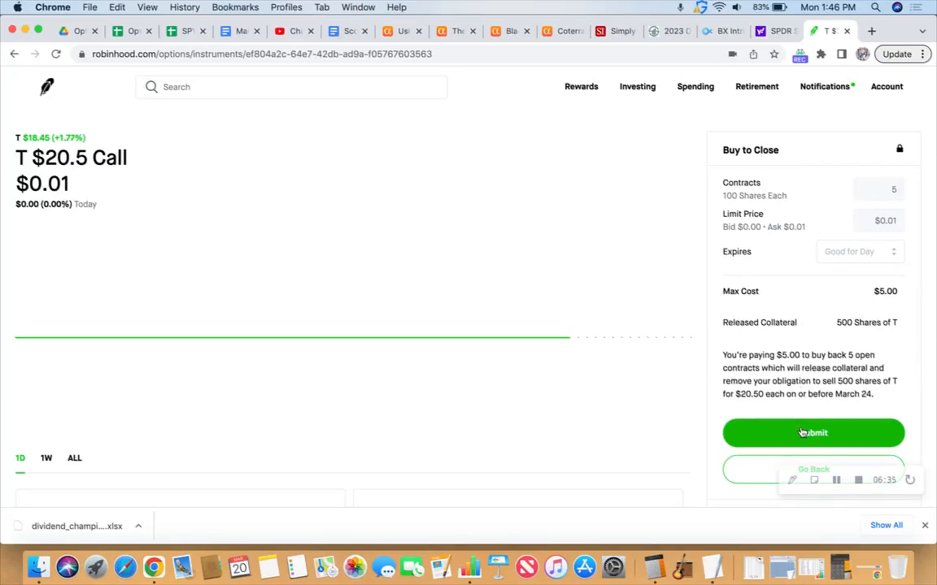
left_click(813, 433)
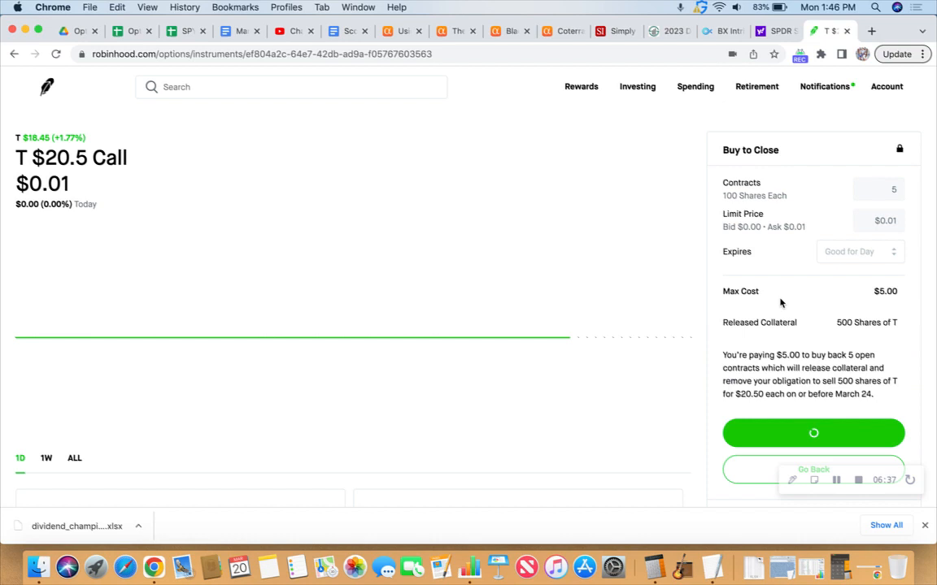
left_click(813, 433)
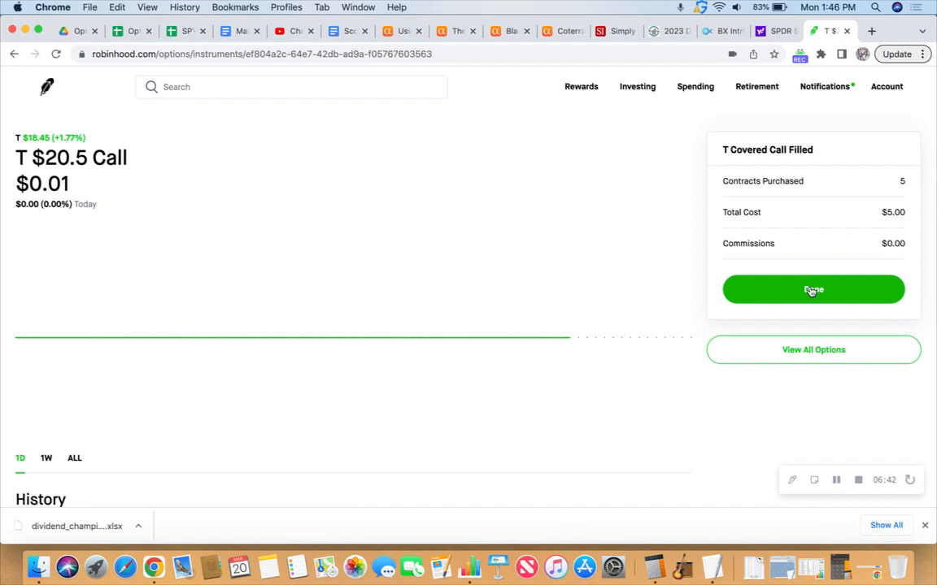
left_click(813, 289)
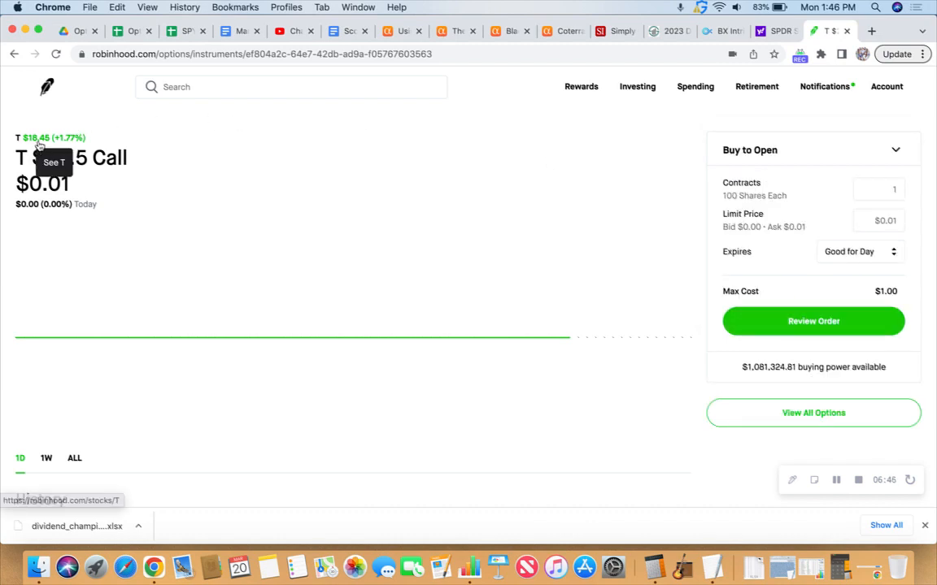
mouse_move(37, 145)
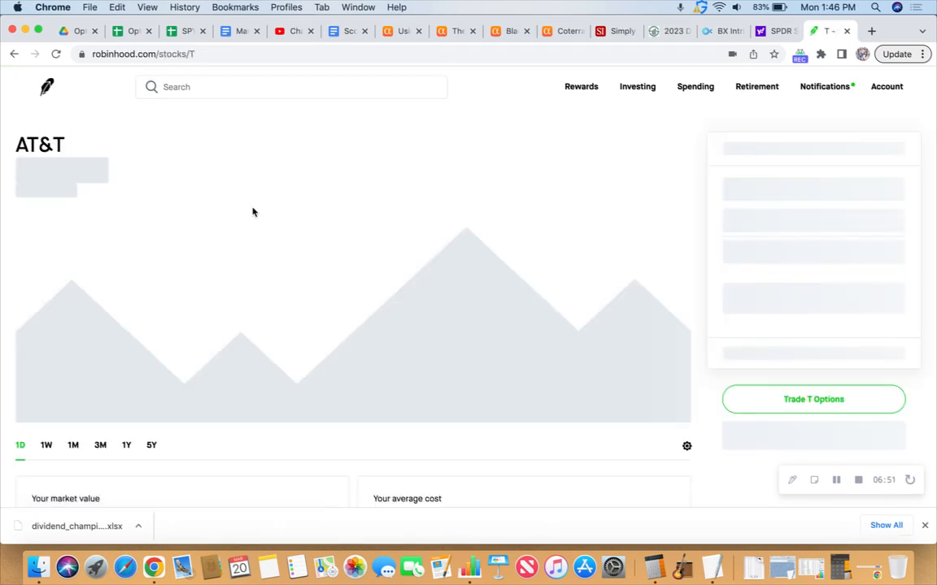
- Scroll the AT&T page down to Options and open the March 24 T call chain
scroll("down", 3)
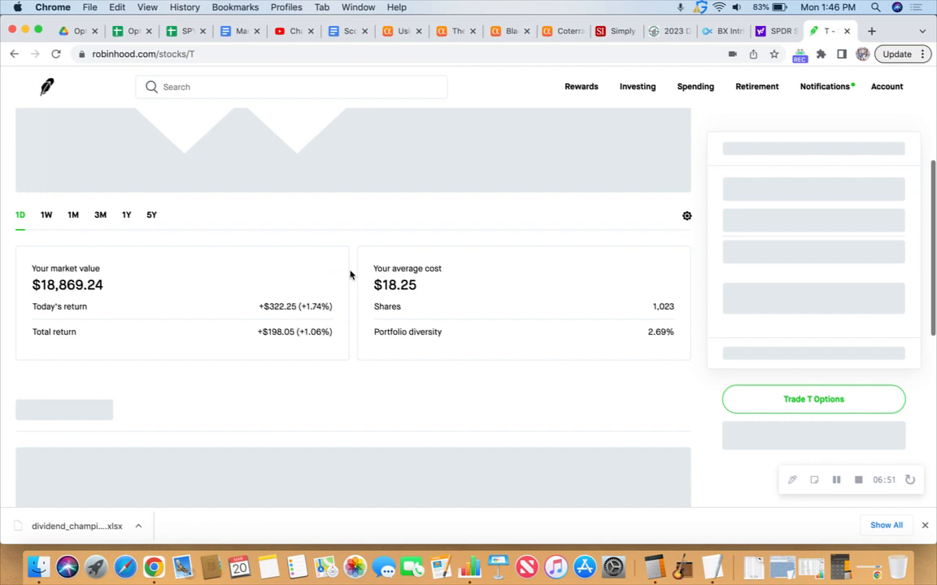
scroll("down", 3)
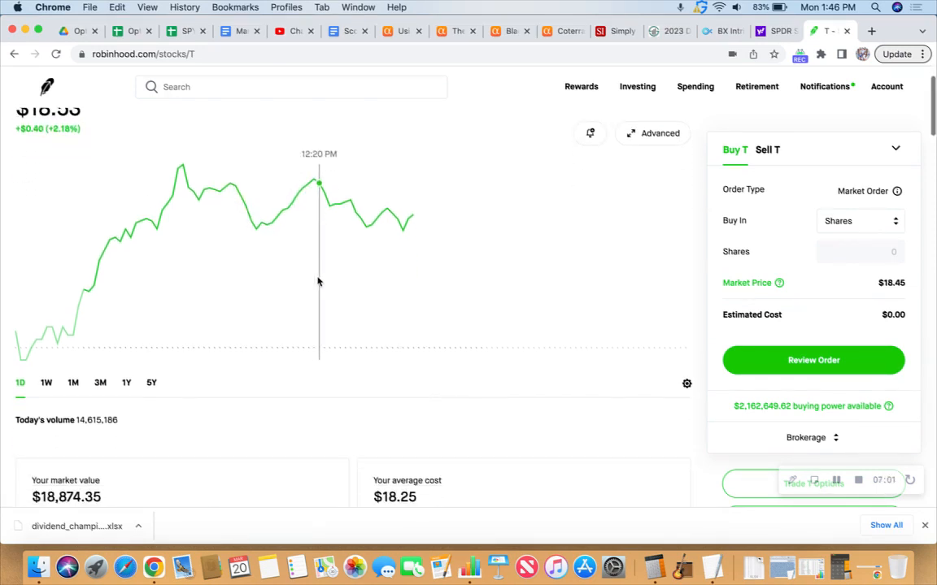
scroll("down", 3)
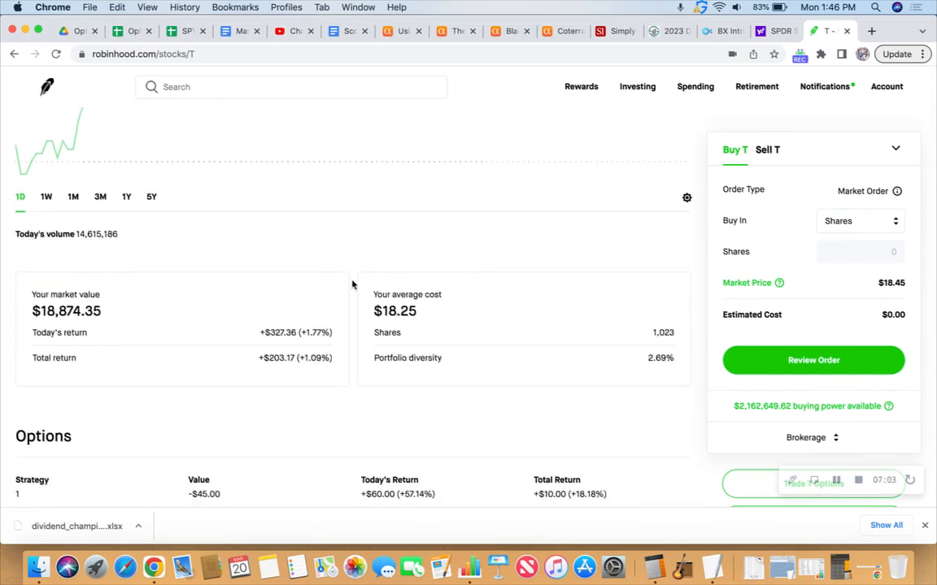
scroll("down", 3)
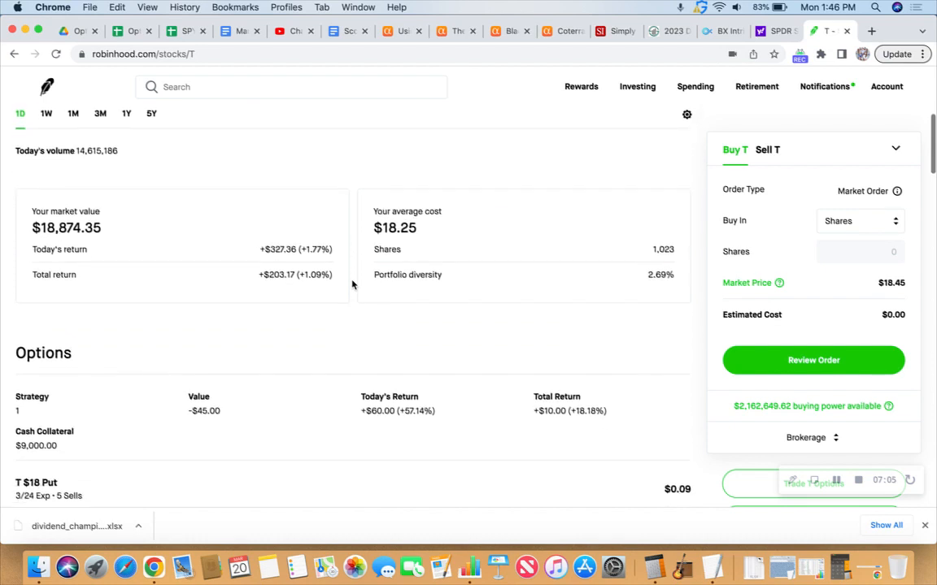
scroll("down", 3)
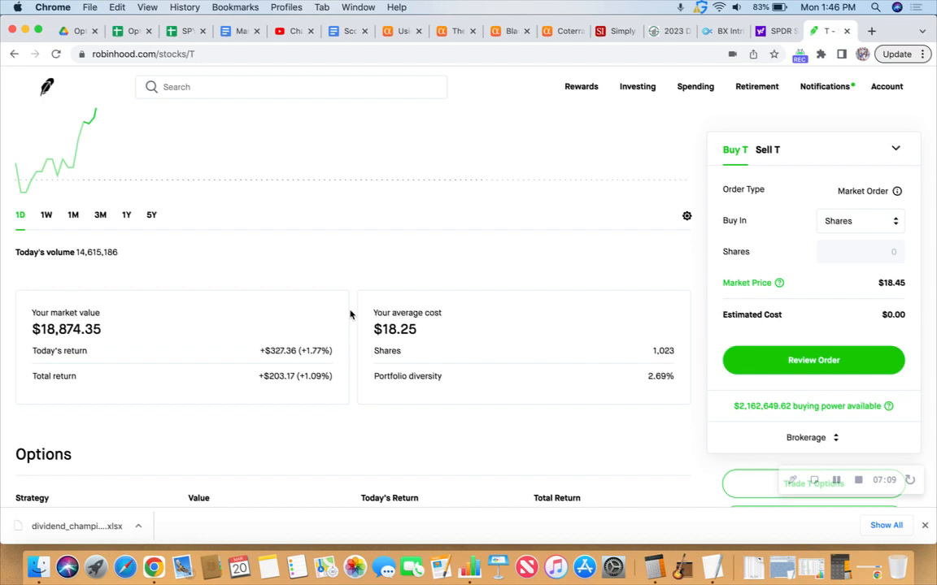
scroll("down", 3)
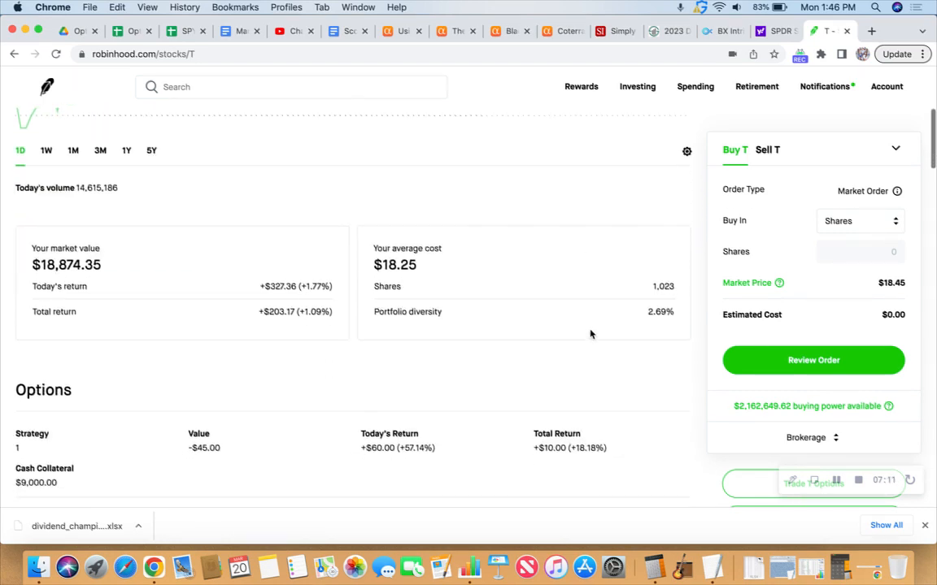
left_click(813, 484)
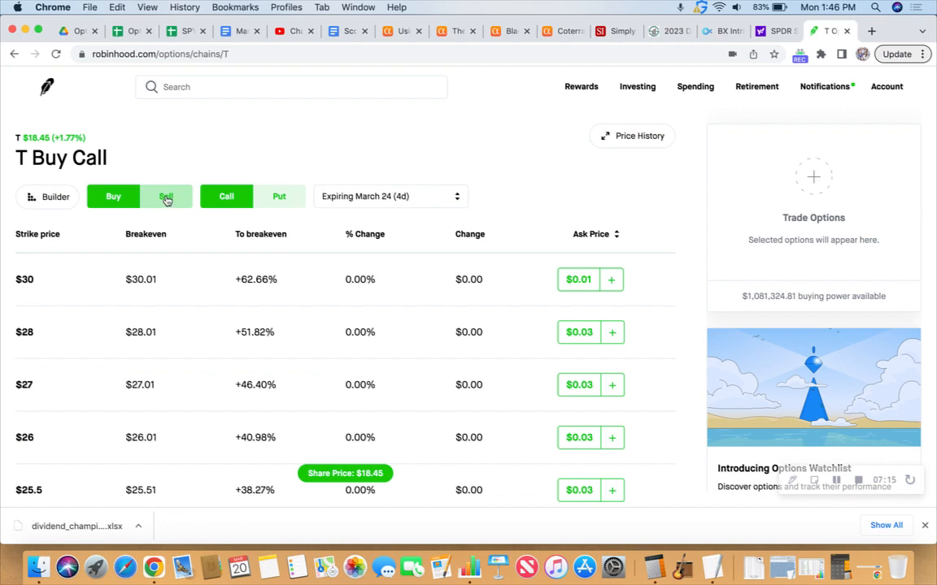
- Switch the T chain to selling calls expiring March 31
left_click(166, 196)
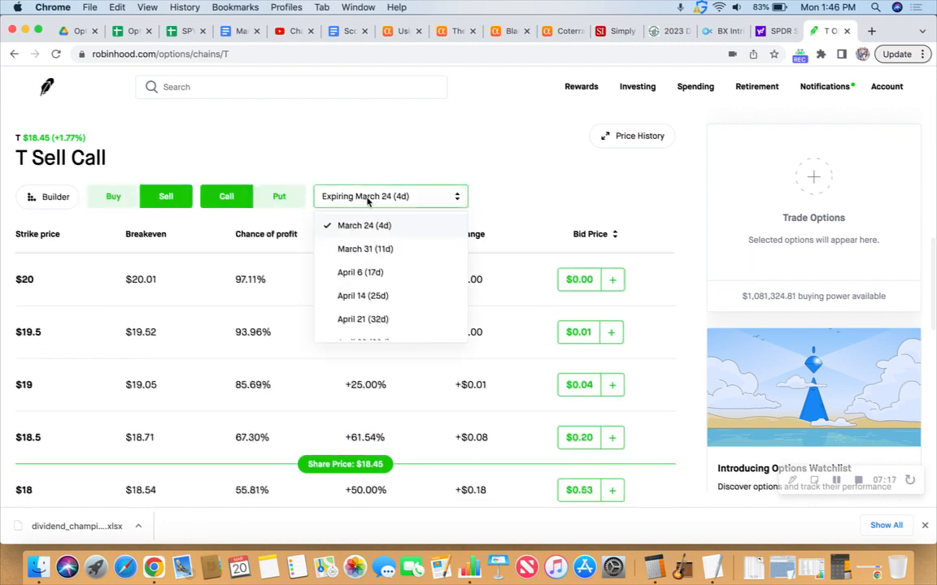
left_click(366, 249)
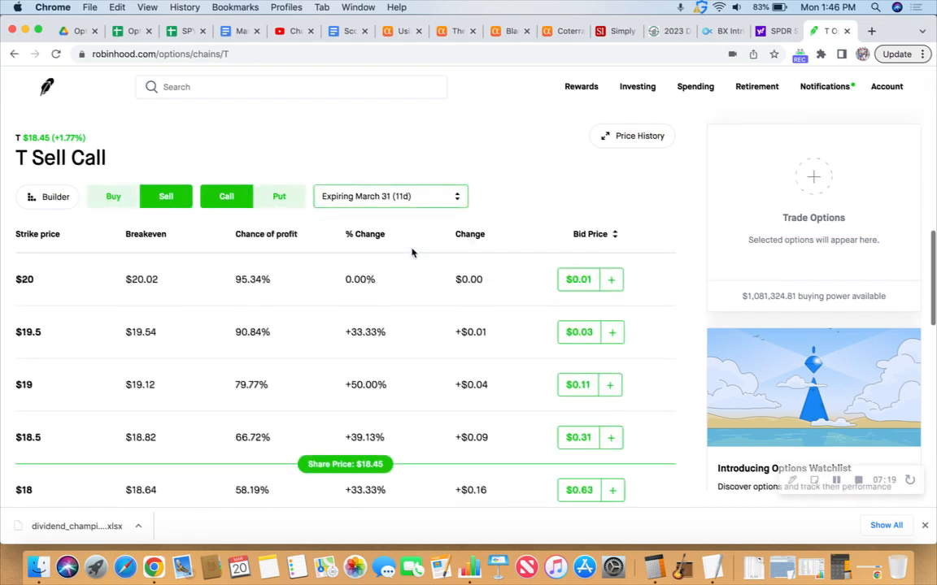
mouse_move(320, 318)
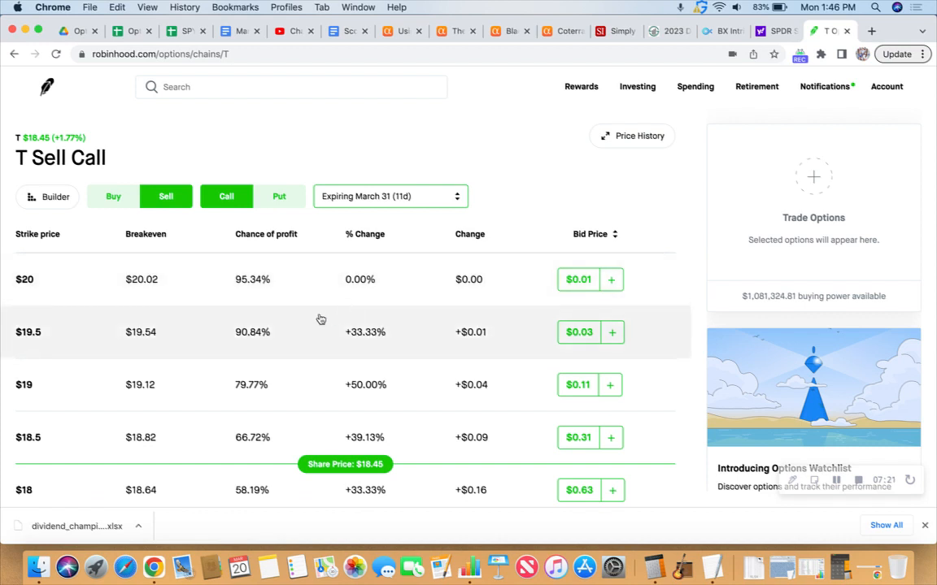
mouse_move(329, 341)
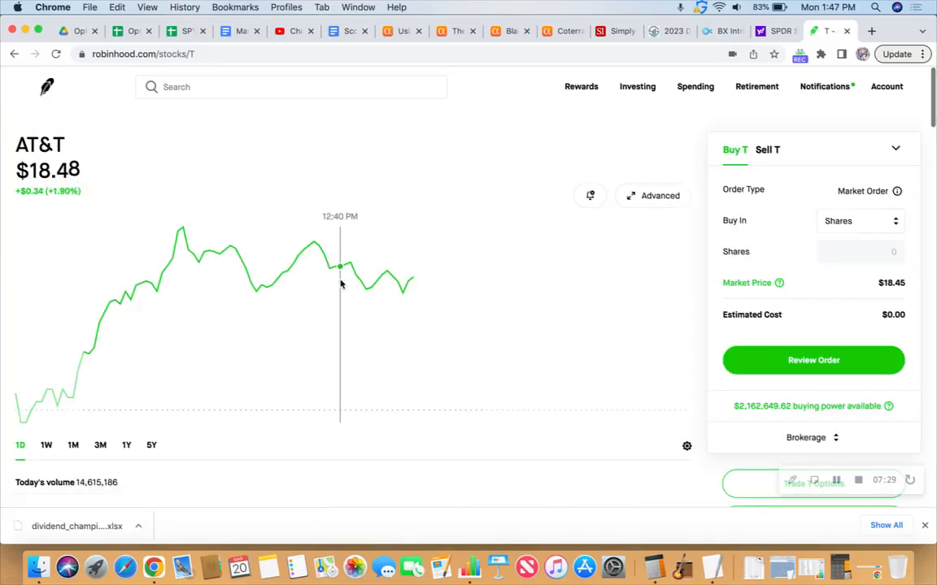
- Scroll to AT&T's position summary showing 1,023 shares
scroll("down", 3)
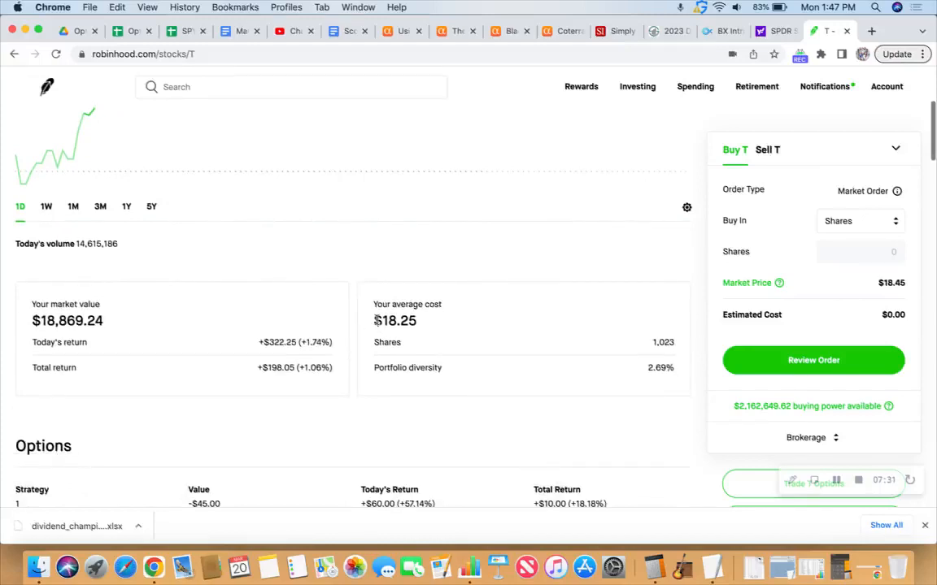
double_click(395, 320)
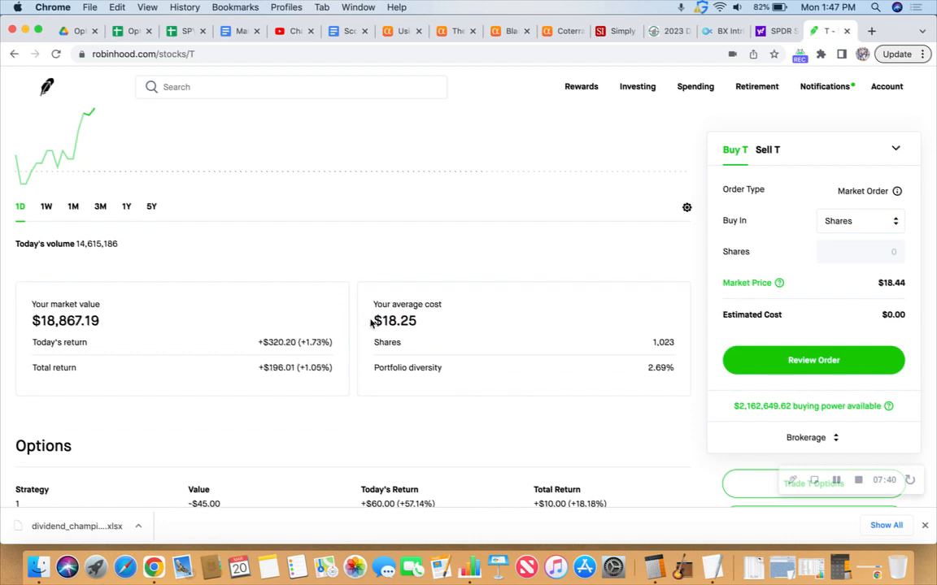
double_click(394, 321)
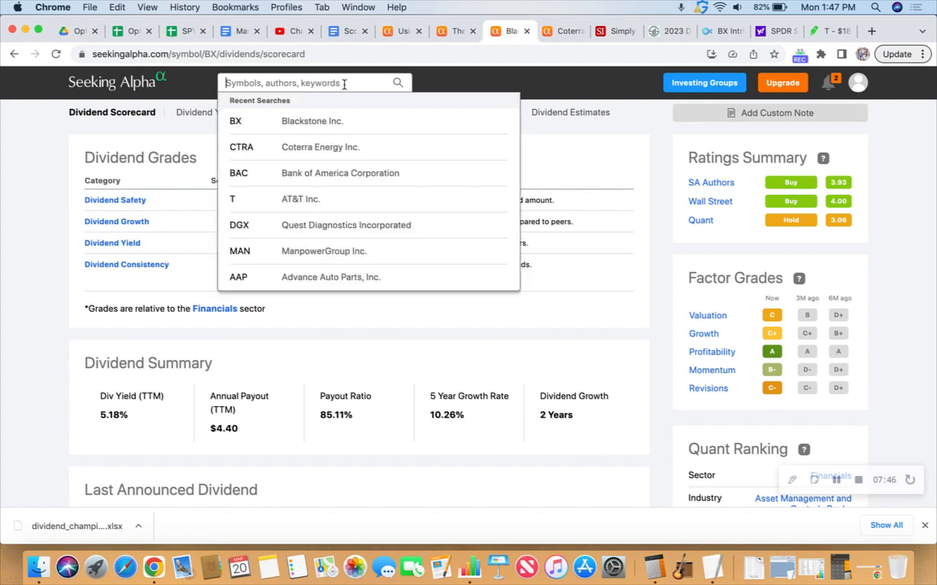
- Look up T on Seeking Alpha and scroll its dividend history of $0.2775 quarterly payouts
type("t")
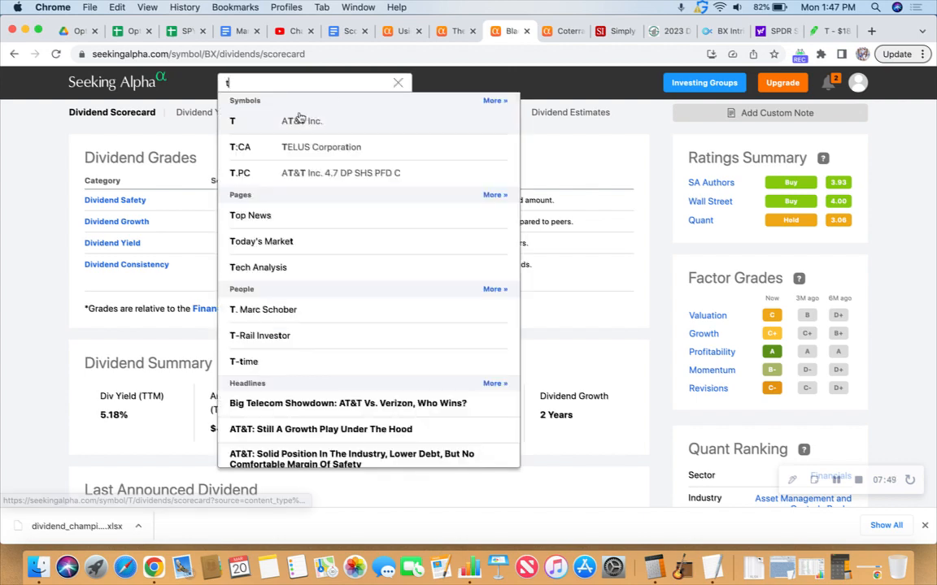
left_click(301, 120)
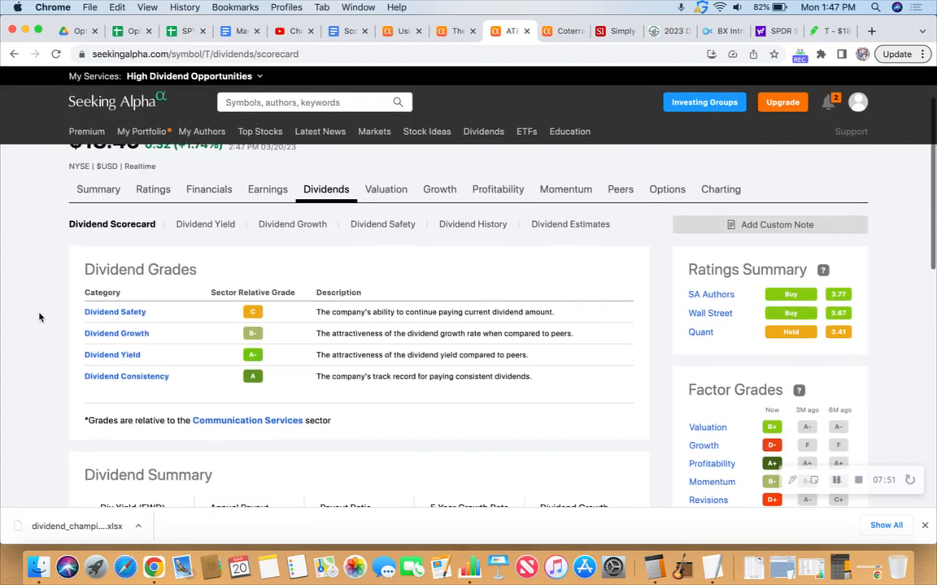
scroll("down", 3)
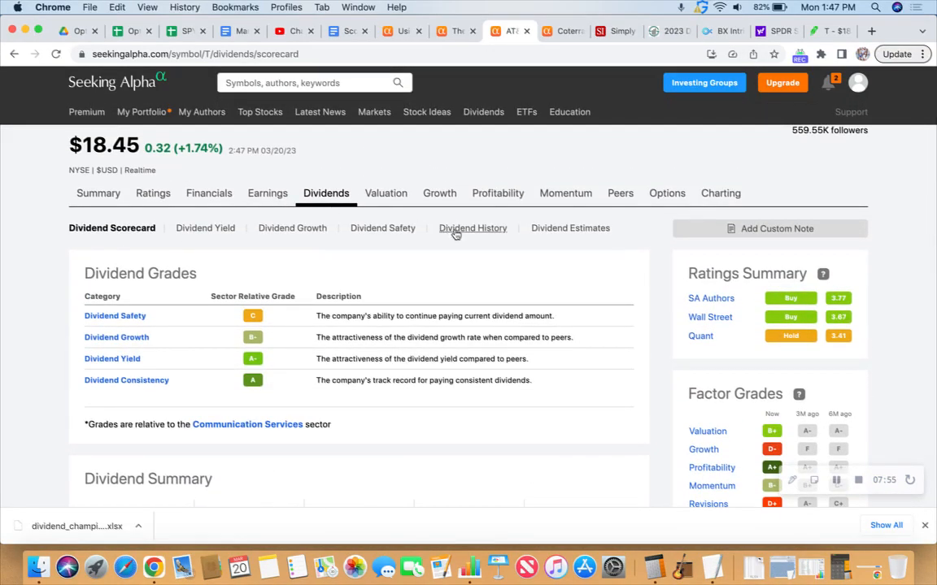
left_click(472, 228)
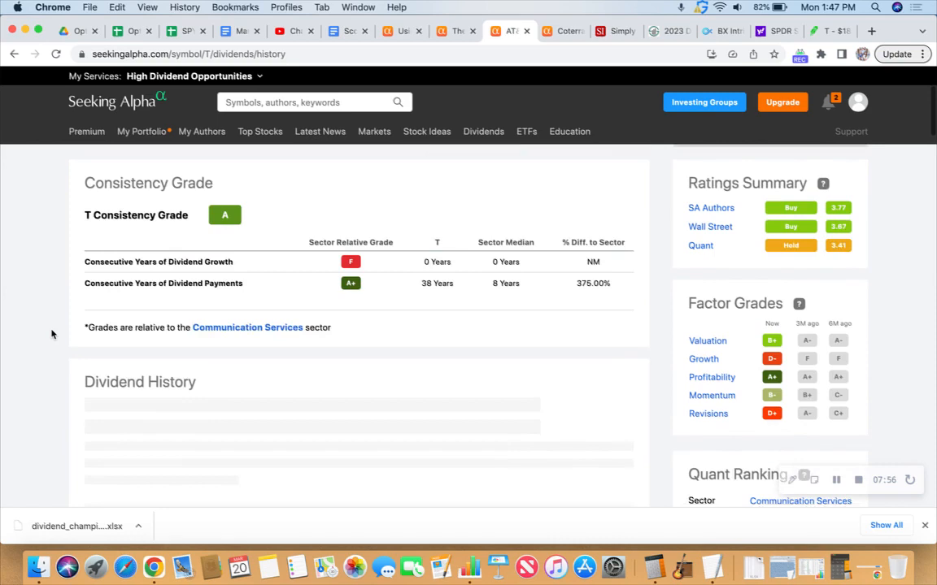
scroll("down", 3)
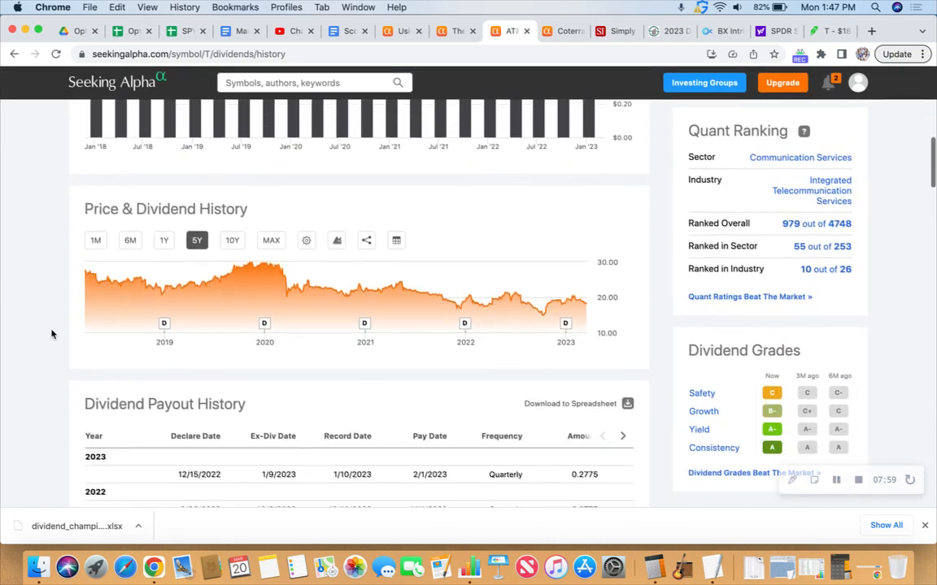
scroll("down", 3)
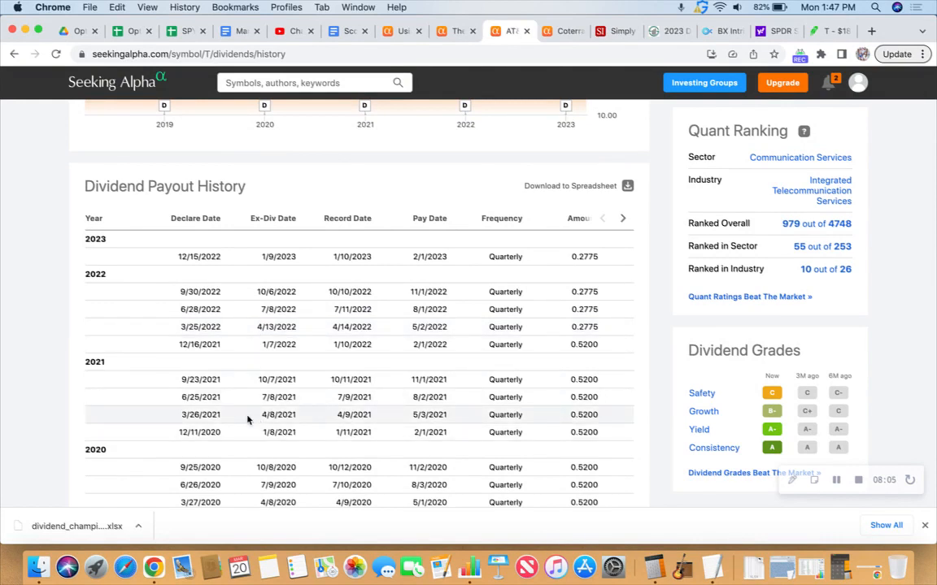
mouse_move(239, 485)
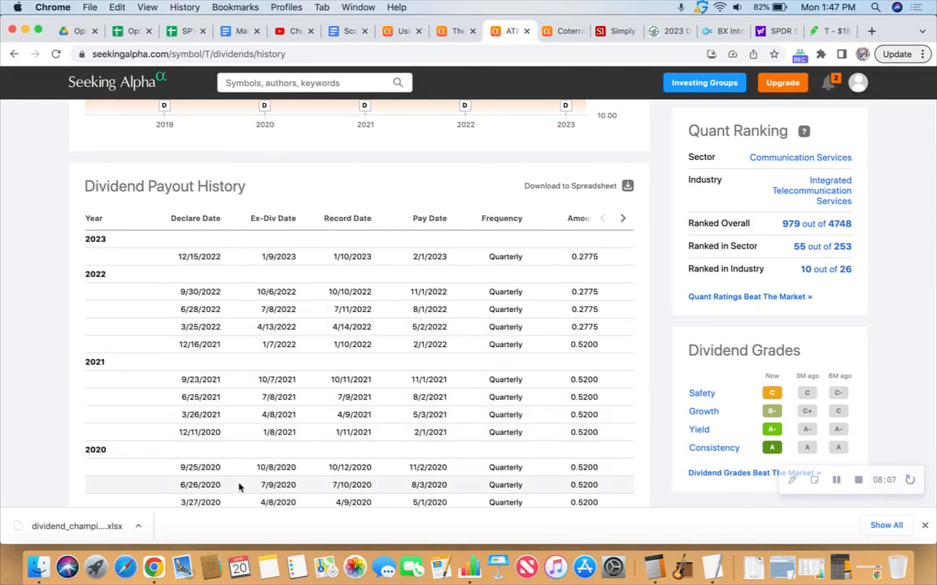
scroll("down", 3)
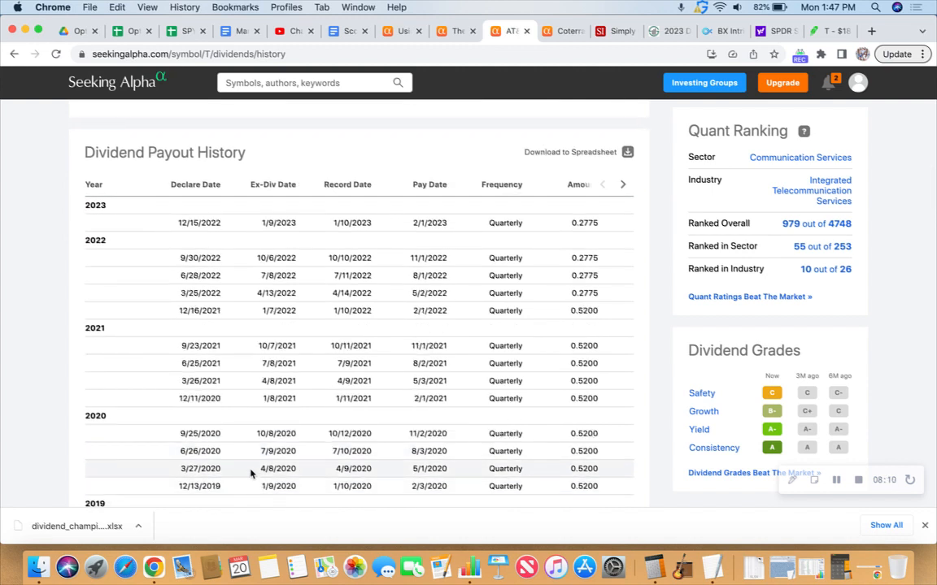
mouse_move(239, 381)
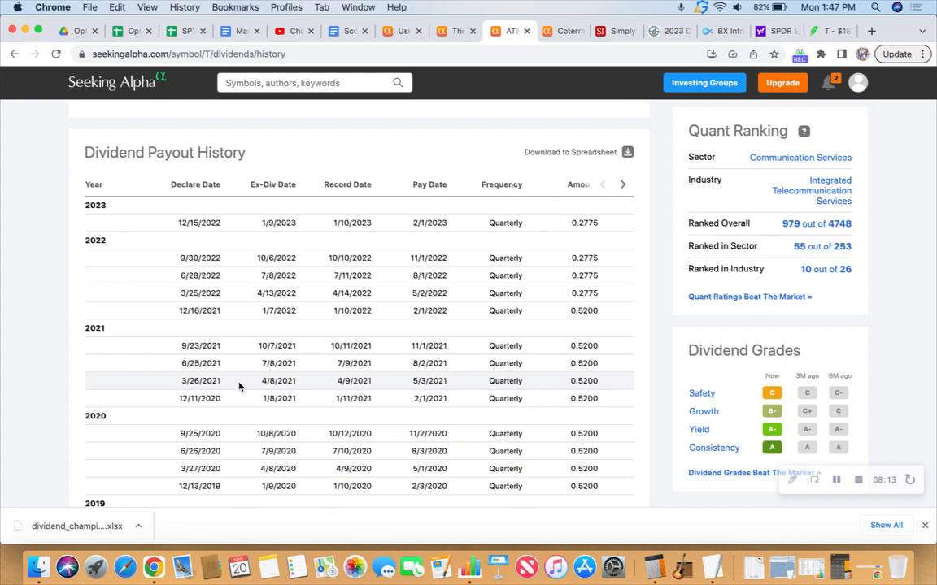
mouse_move(241, 293)
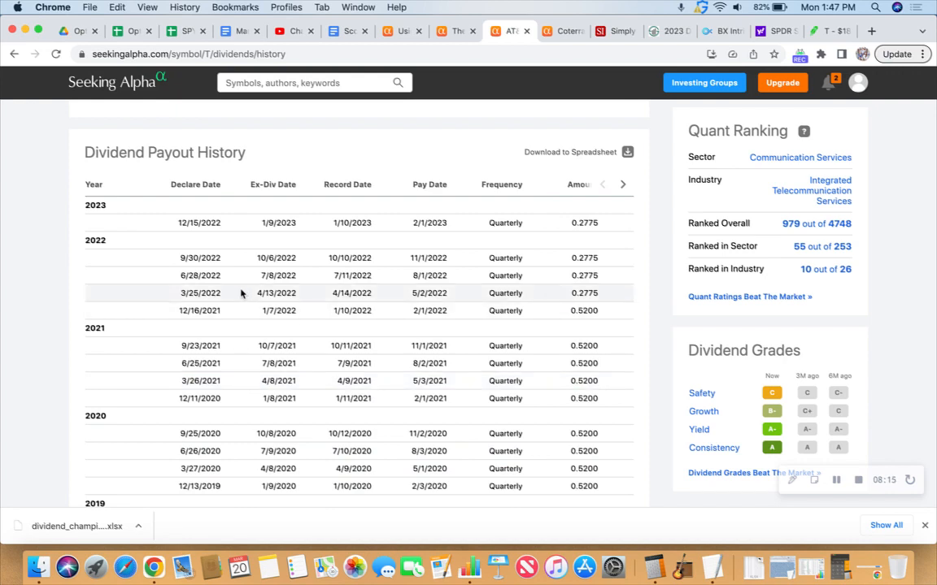
scroll("up", 3)
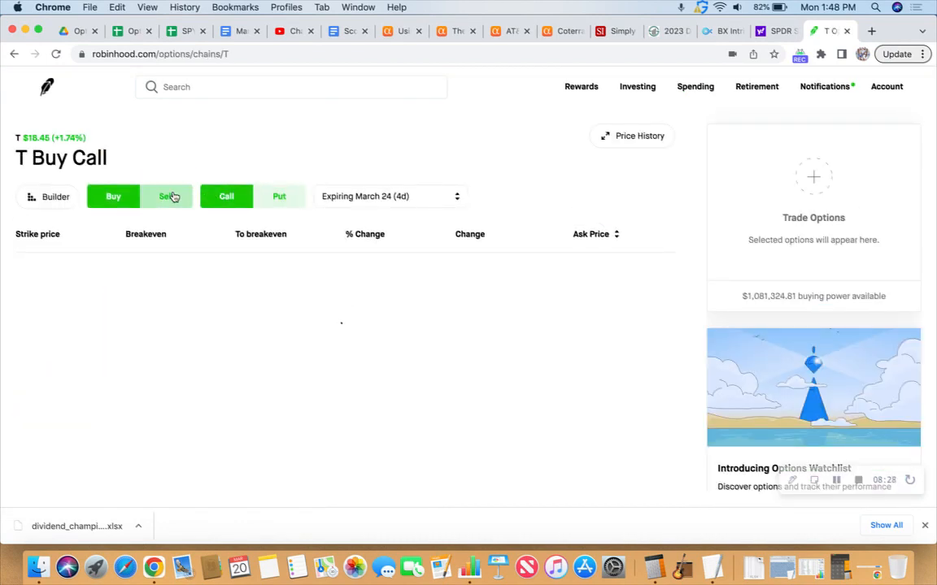
- Show T calls to sell expiring April 21, with $19.5 bidding $0.11
left_click(166, 196)
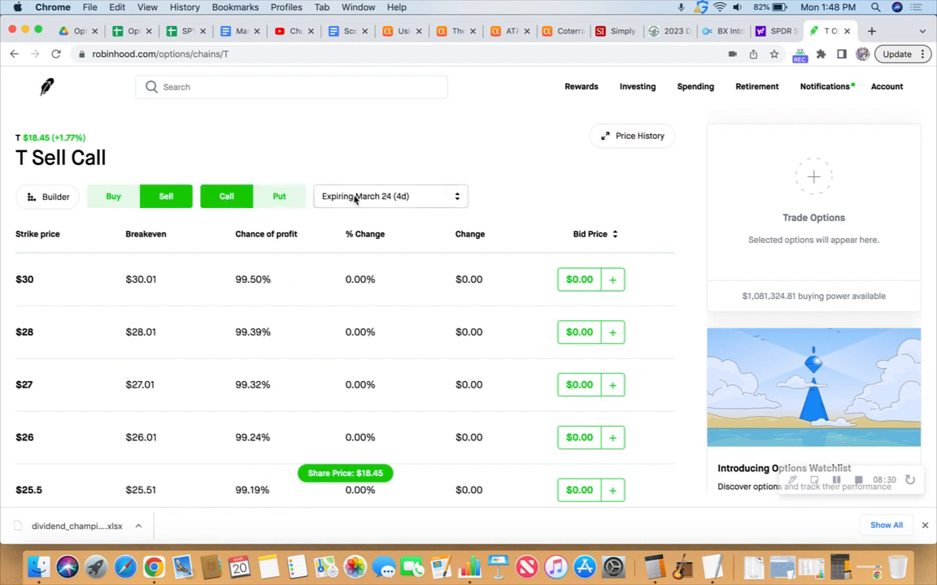
left_click(390, 196)
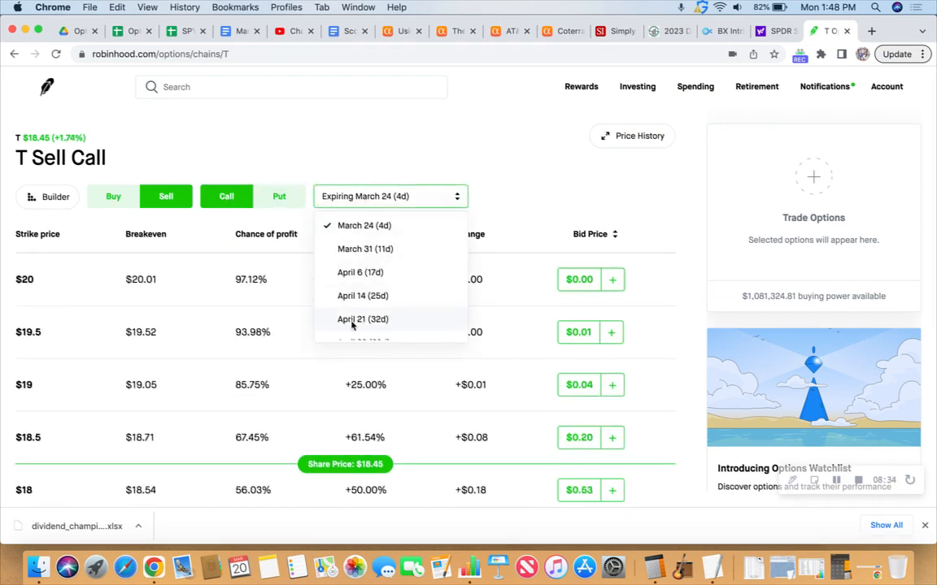
left_click(363, 319)
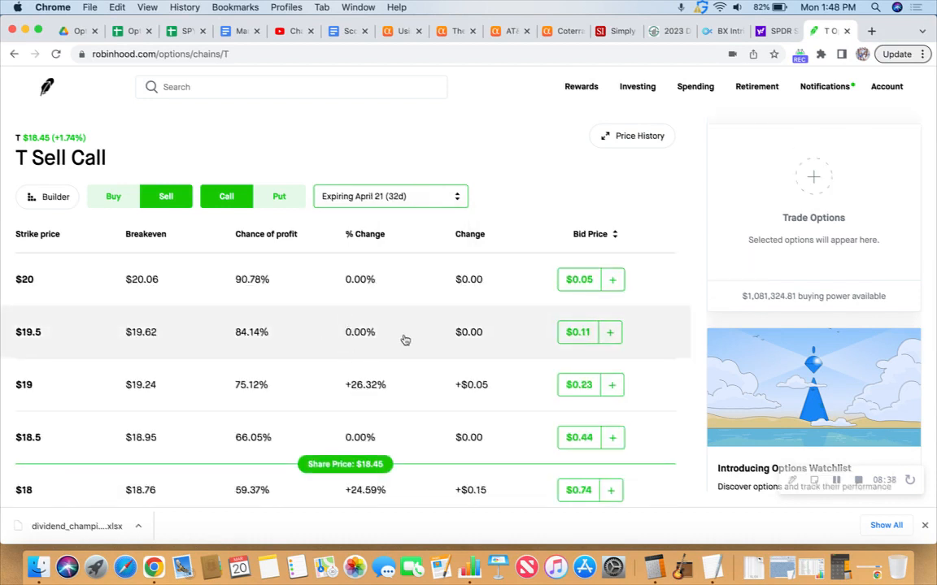
mouse_move(119, 337)
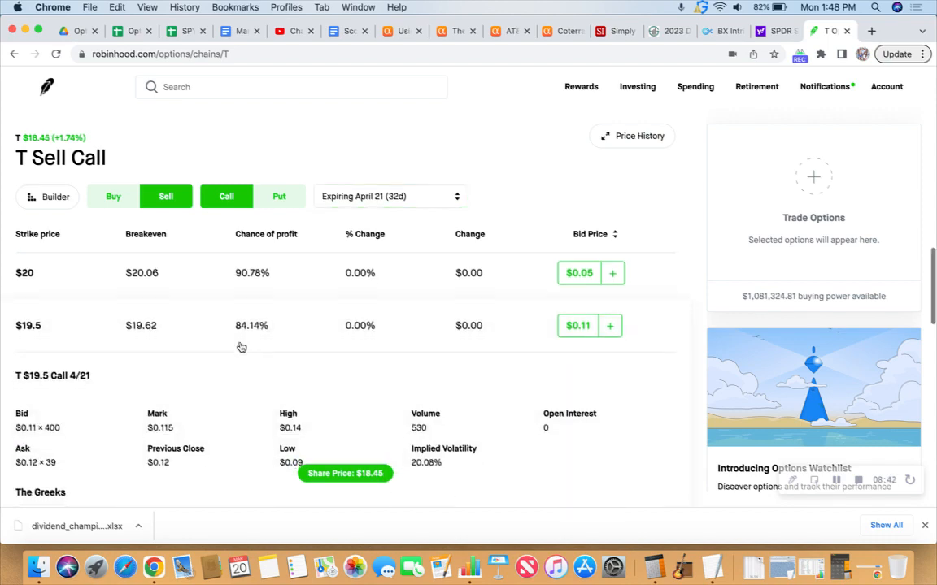
scroll("down", 3)
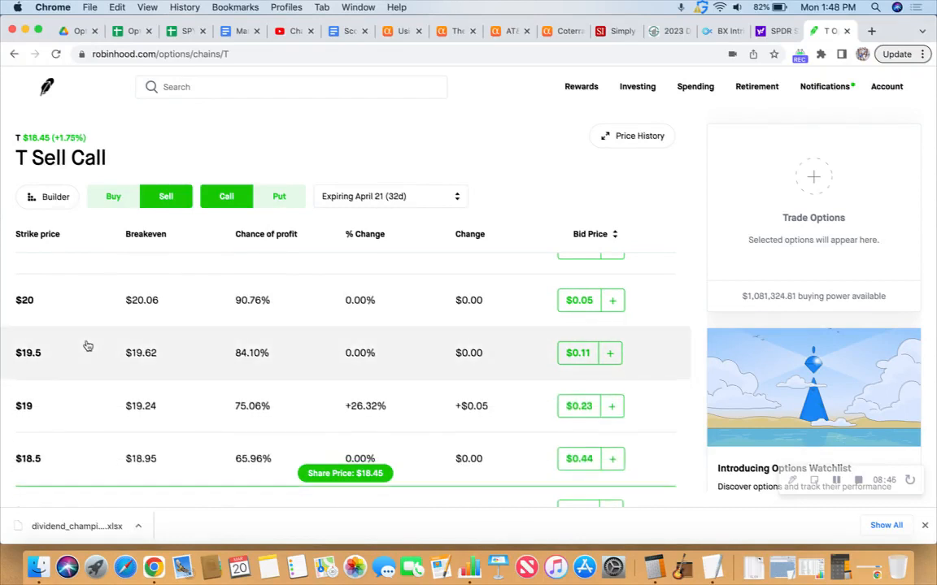
mouse_move(50, 363)
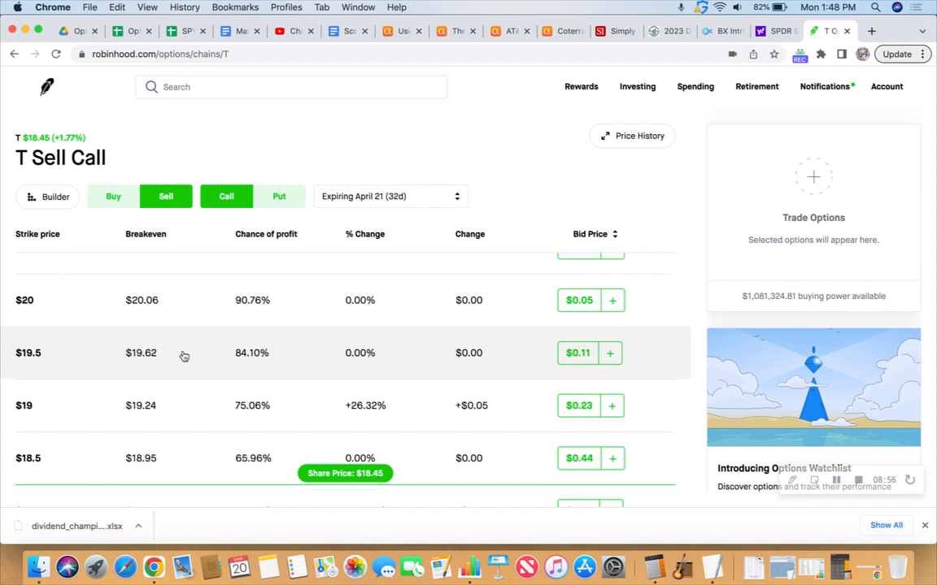
mouse_move(413, 352)
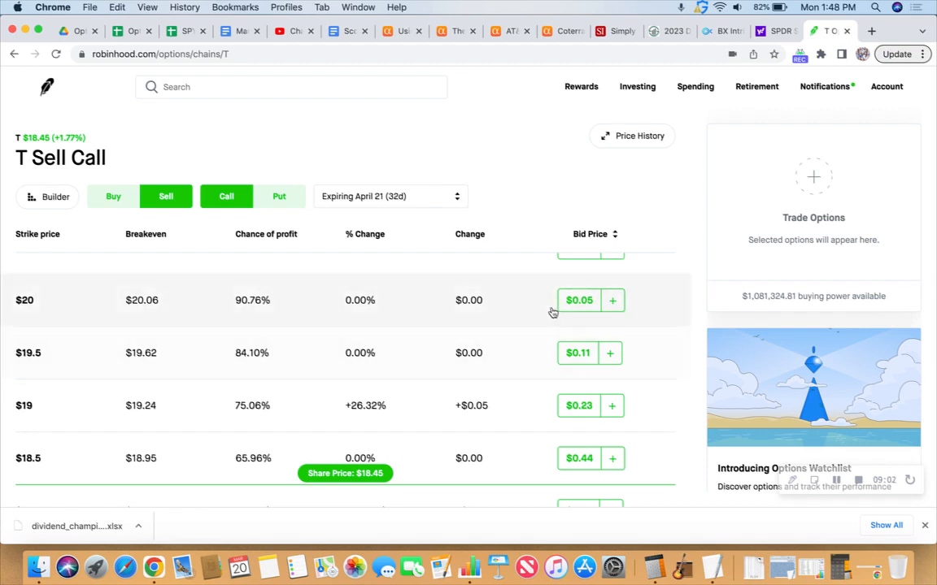
mouse_move(569, 369)
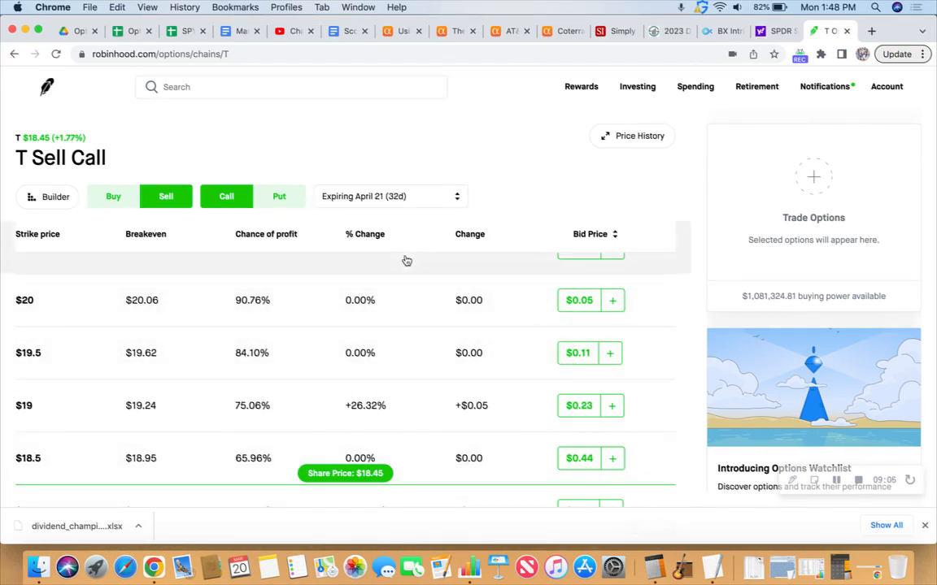
mouse_move(640, 534)
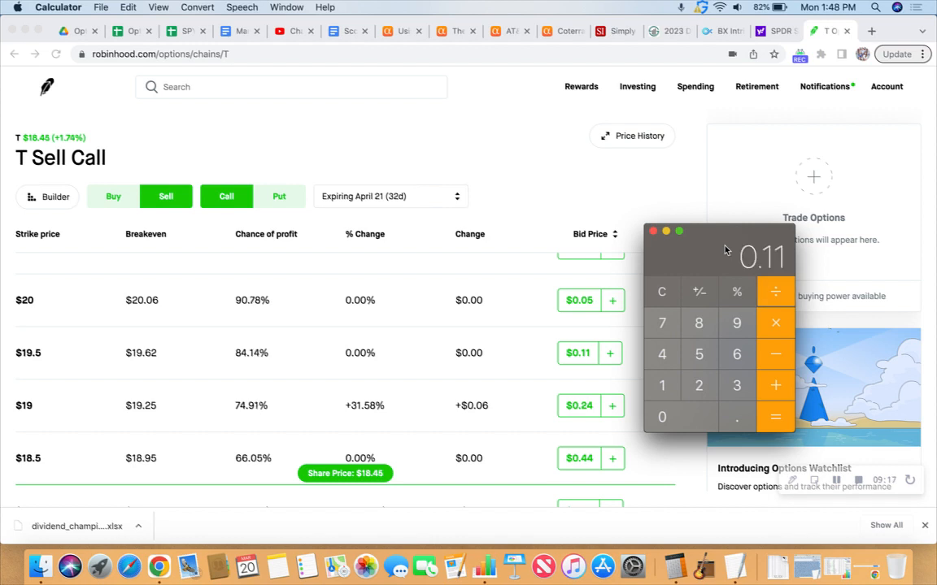
- Divide the $0.11 premium by the $19.5 strike, giving 0.005641
left_click(774, 416)
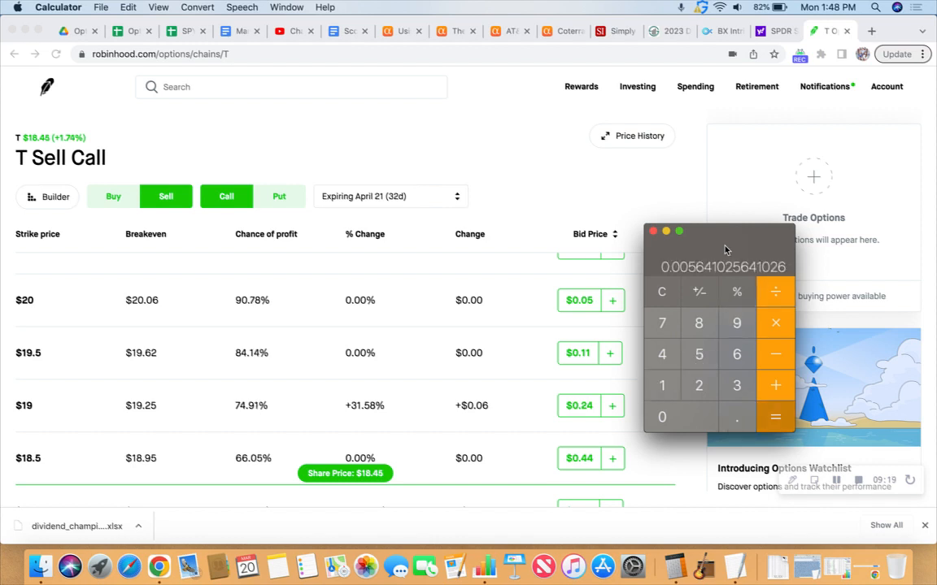
mouse_move(689, 280)
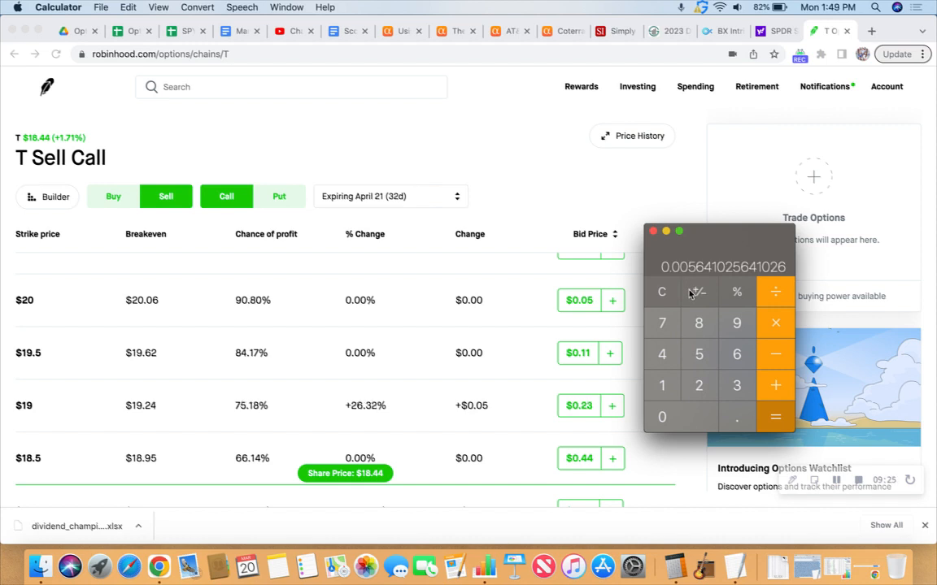
mouse_move(698, 293)
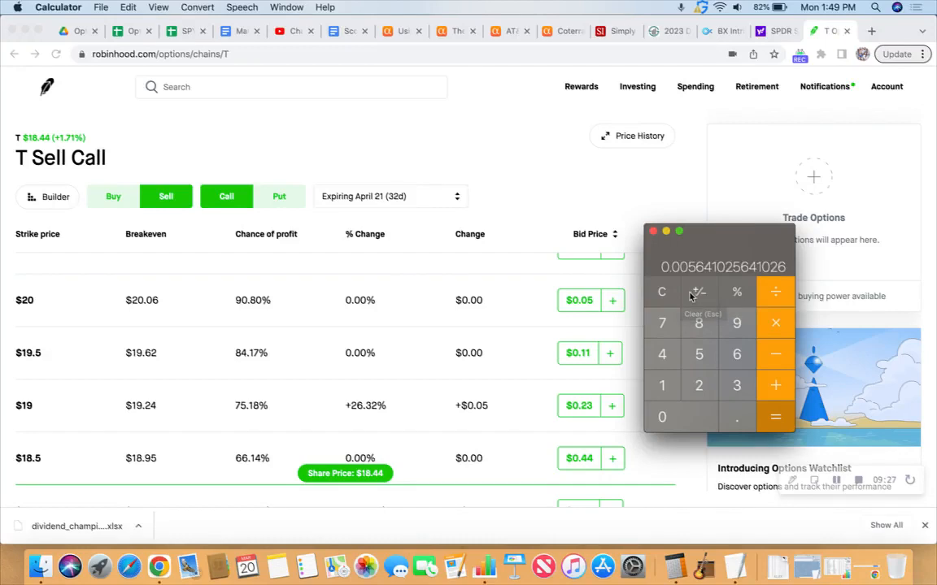
mouse_move(697, 291)
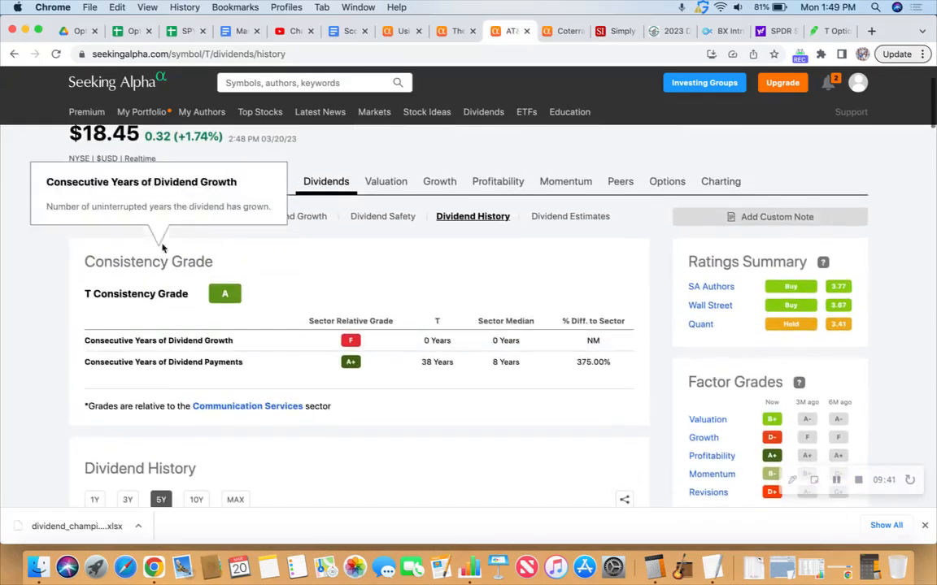
- Select AT&T's 6.12% forward yield on the Dividend Scorecard and minimize Calculator
left_click(112, 300)
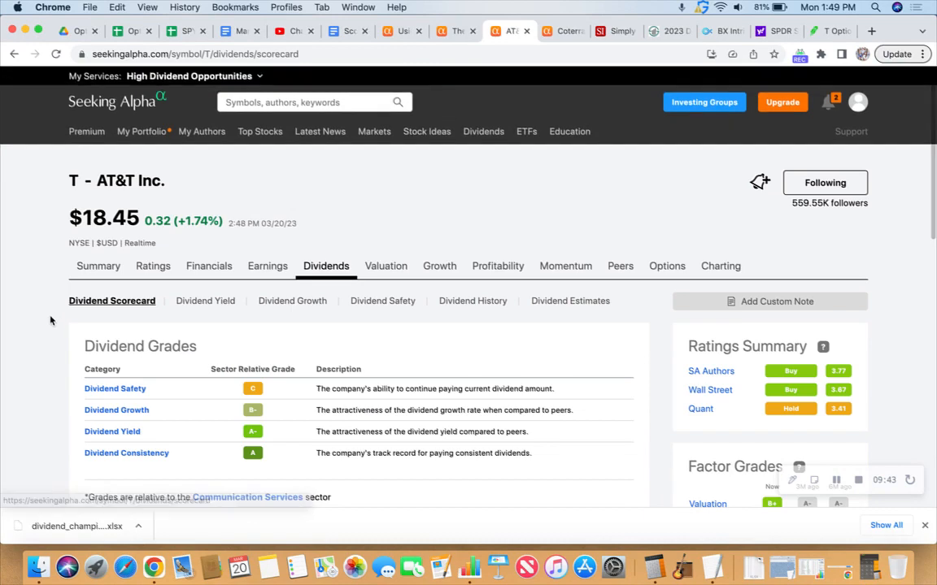
scroll("down", 3)
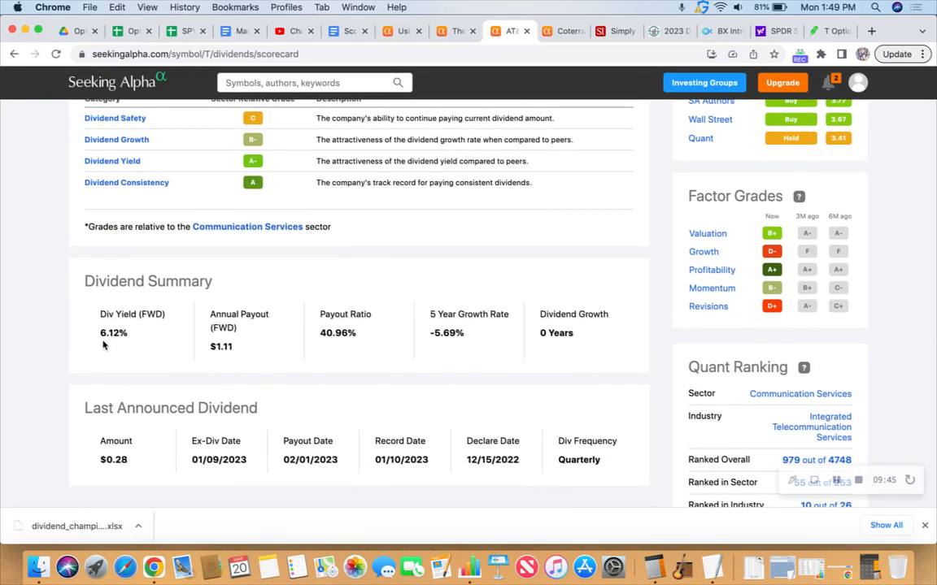
double_click(113, 332)
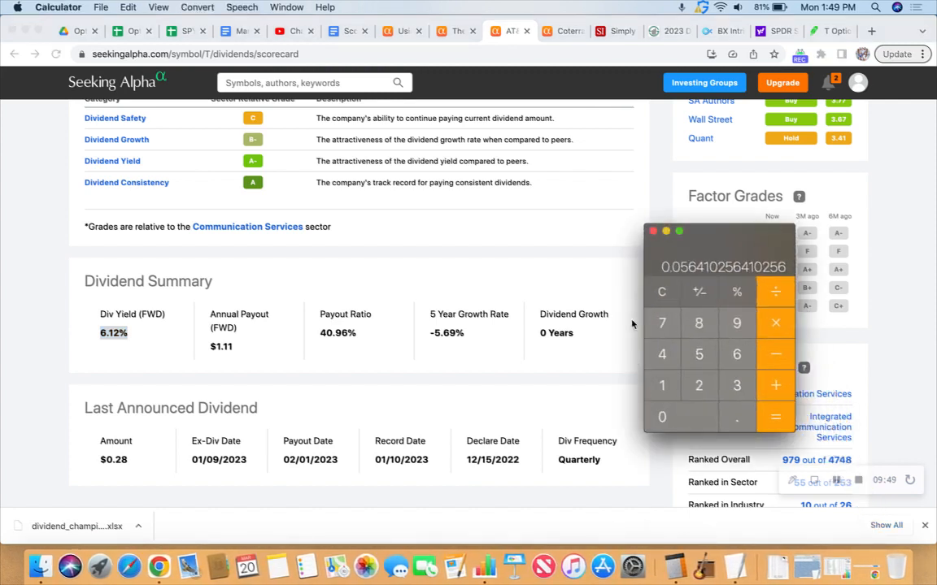
mouse_move(690, 278)
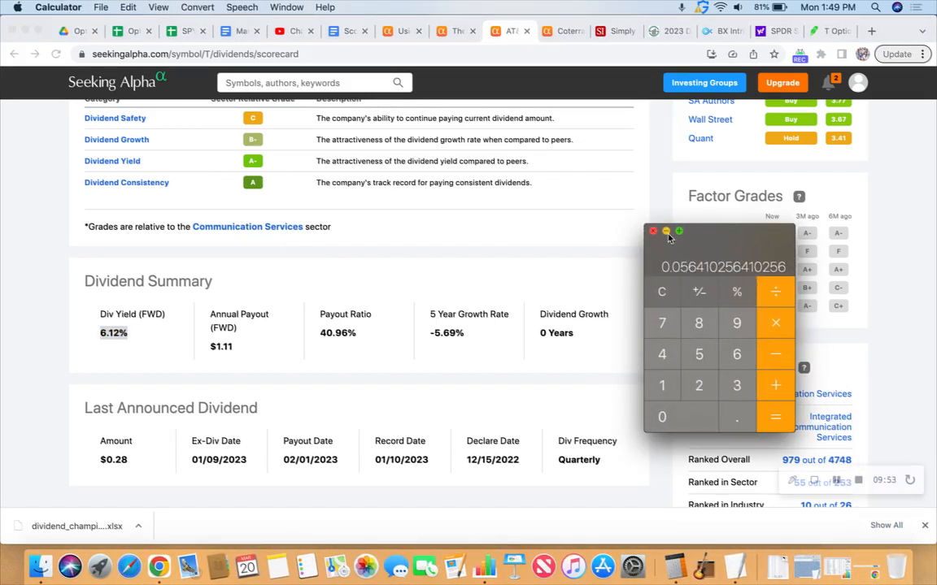
left_click(652, 233)
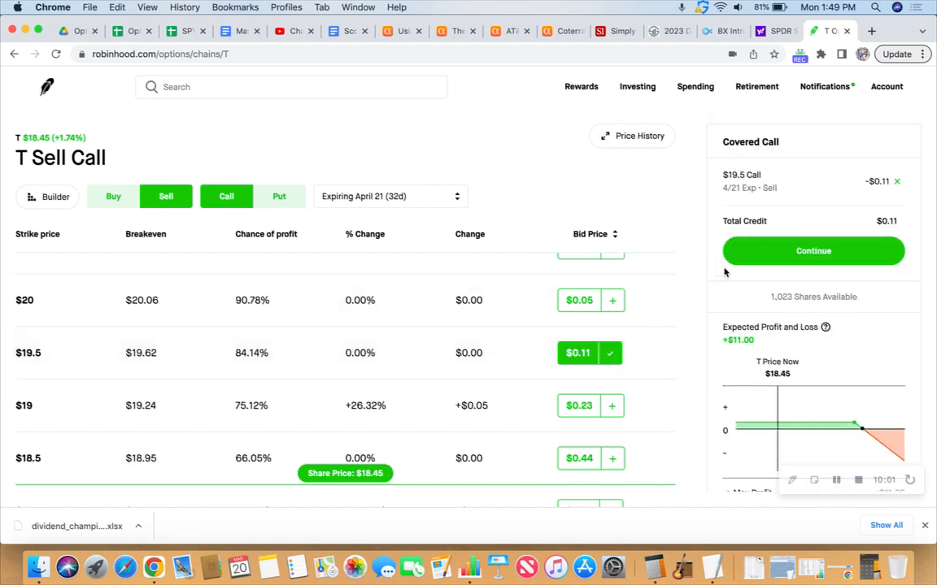
- Sell 10 T $19.5 April 21 covered calls for a $110.00 credit
left_click(813, 250)
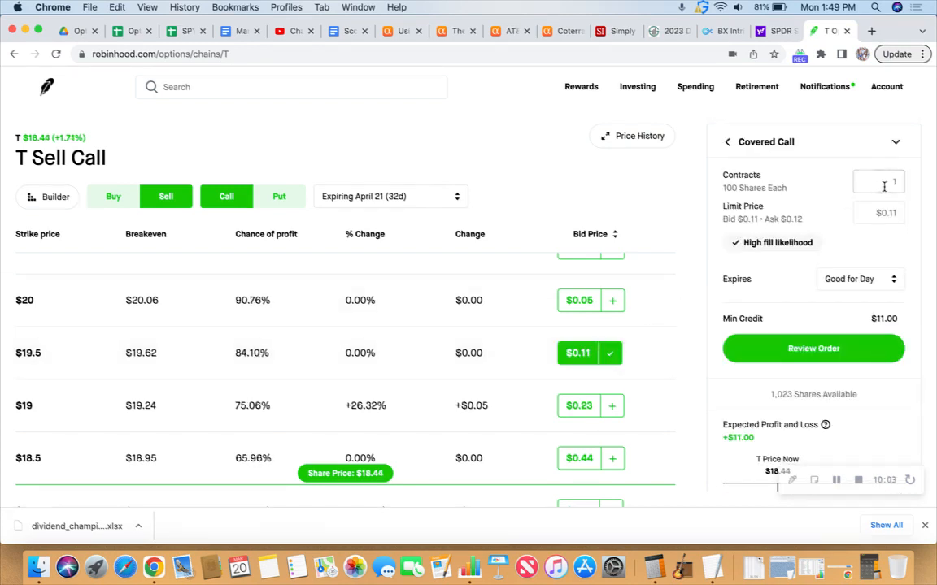
type("0")
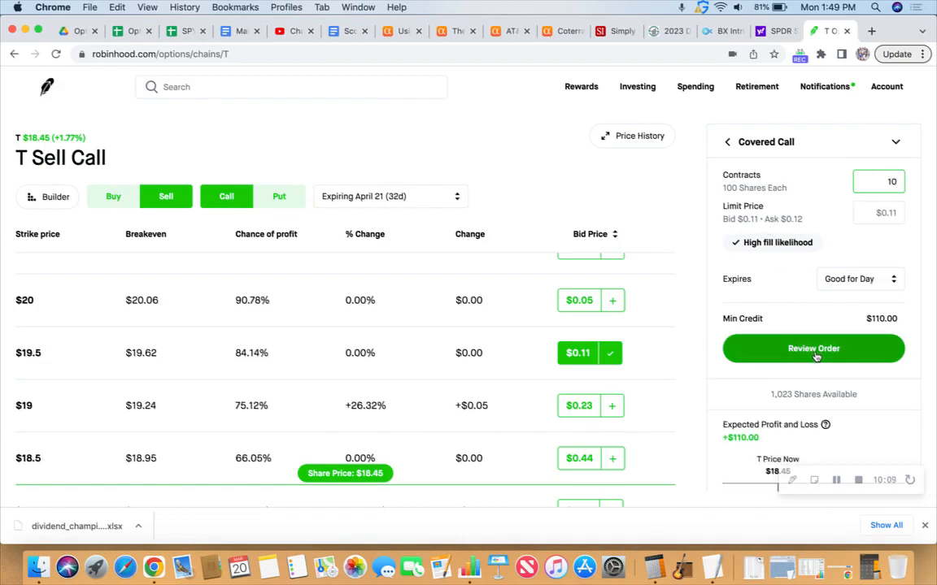
left_click(813, 348)
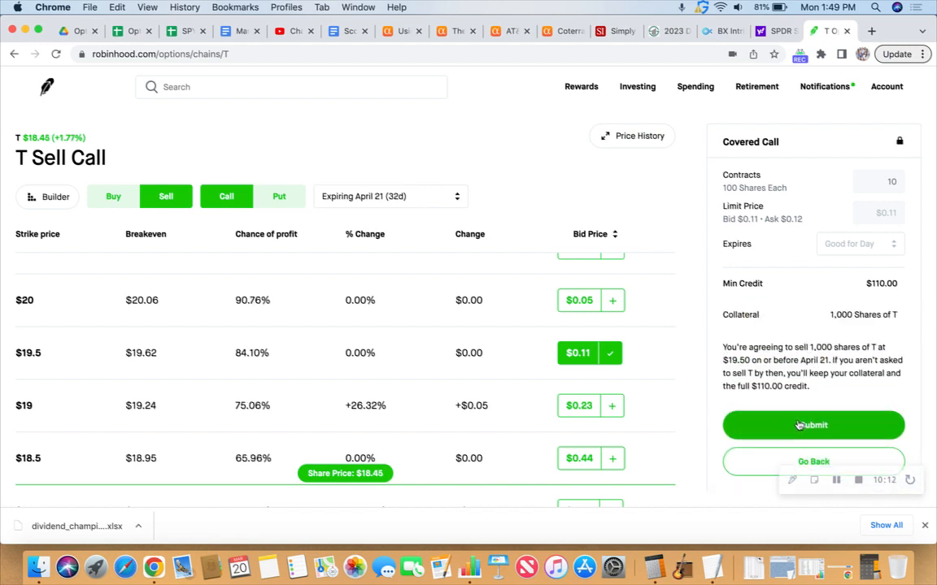
left_click(813, 425)
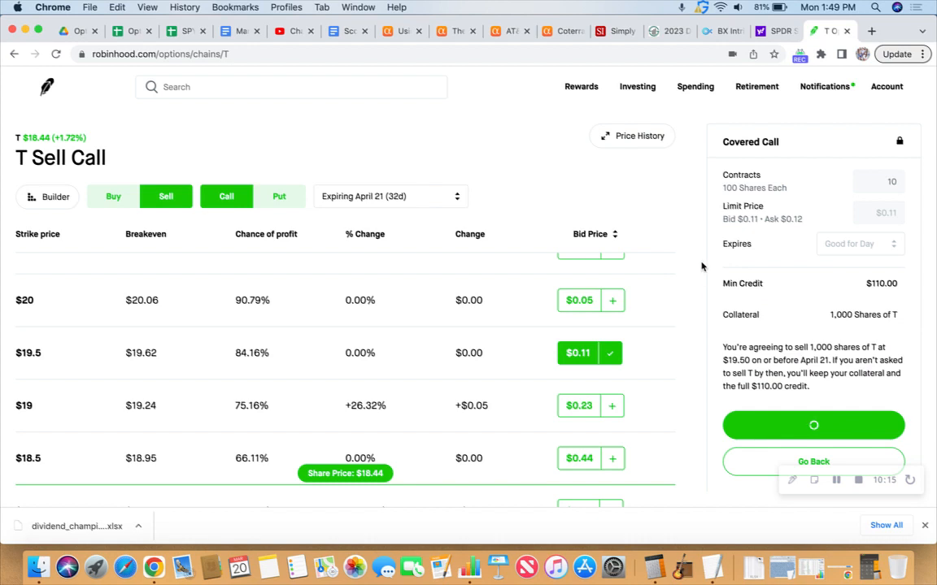
left_click(813, 425)
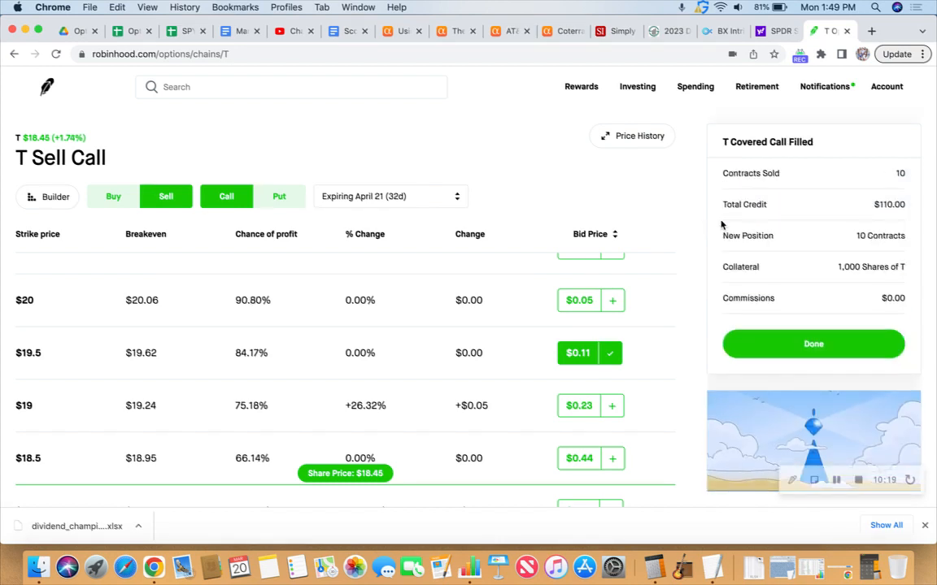
mouse_move(425, 180)
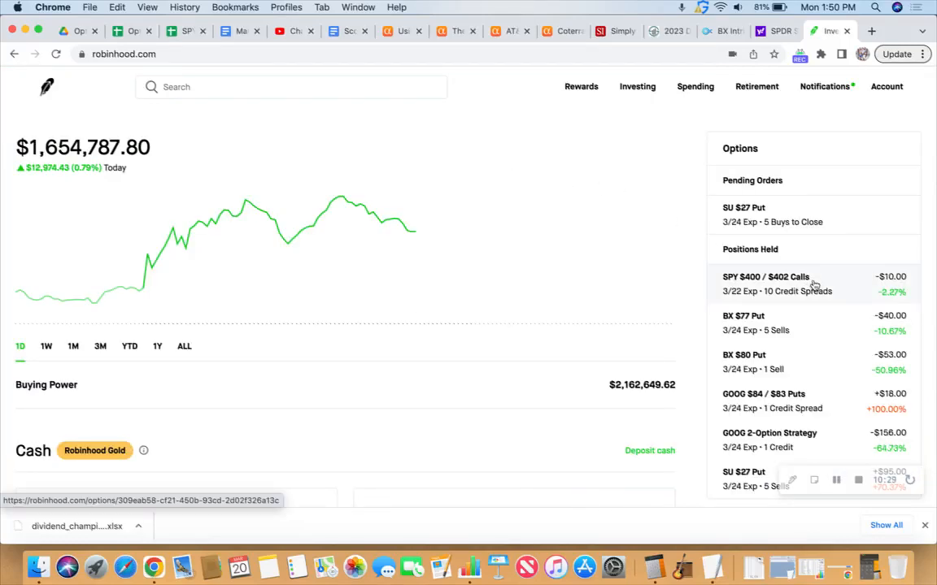
scroll("down", 3)
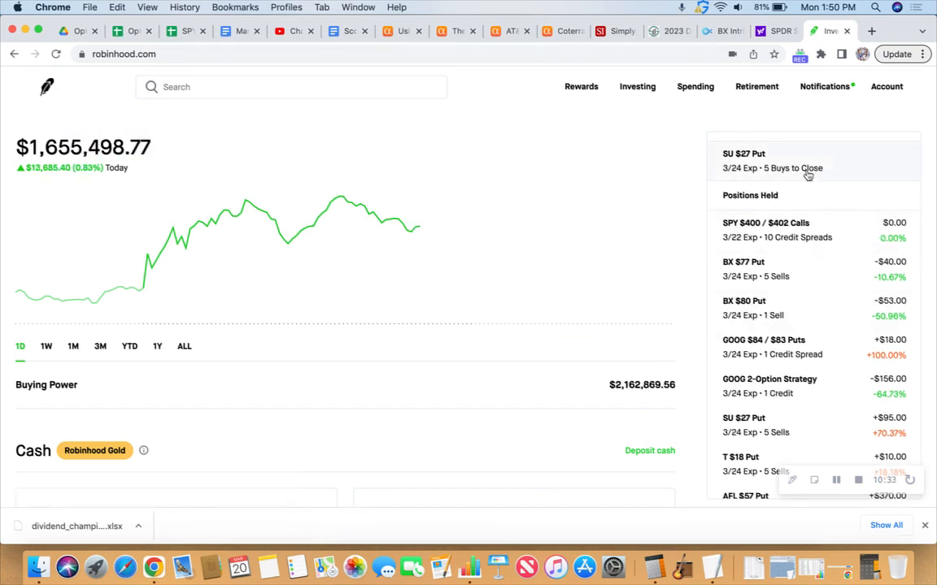
scroll("down", 3)
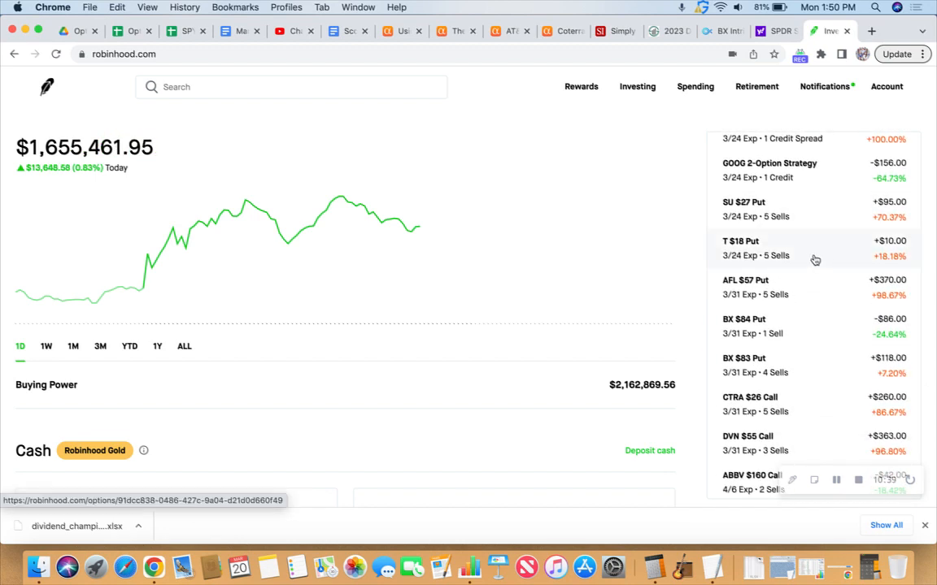
mouse_move(750, 266)
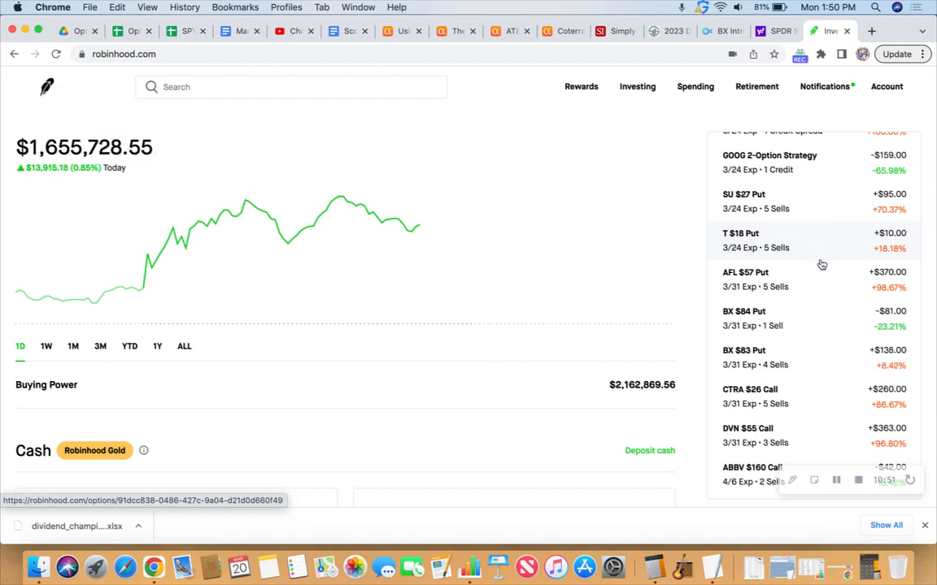
mouse_move(848, 290)
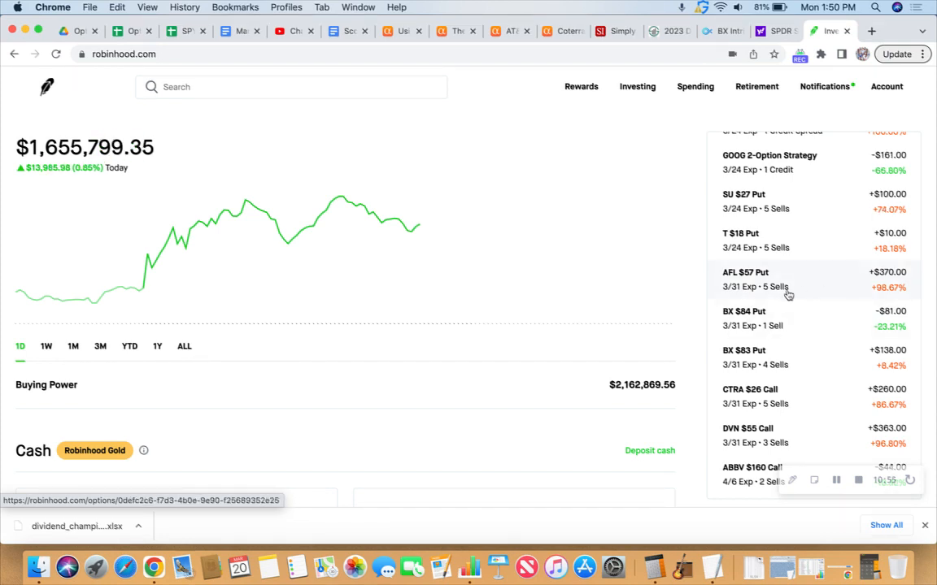
mouse_move(731, 297)
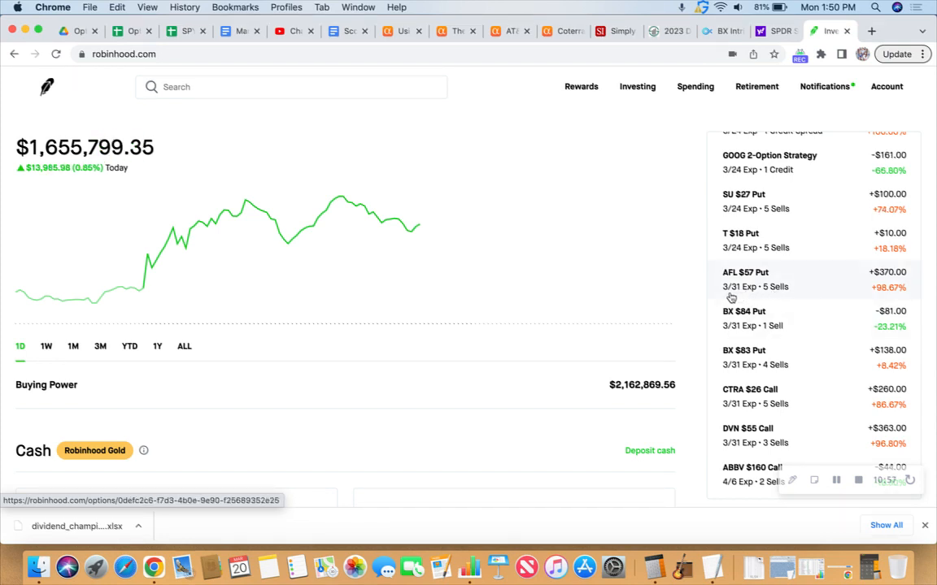
scroll("down", 3)
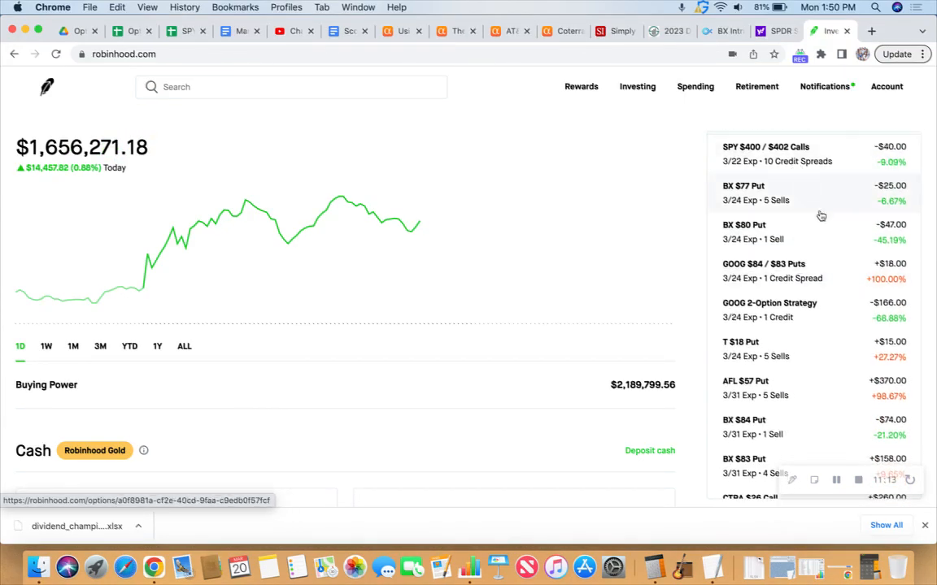
scroll("down", 3)
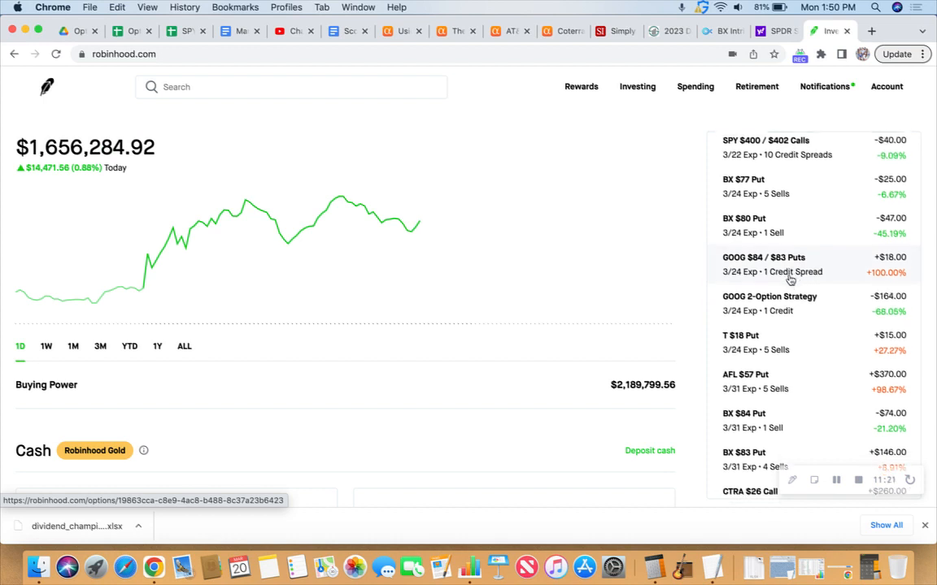
scroll("down", 3)
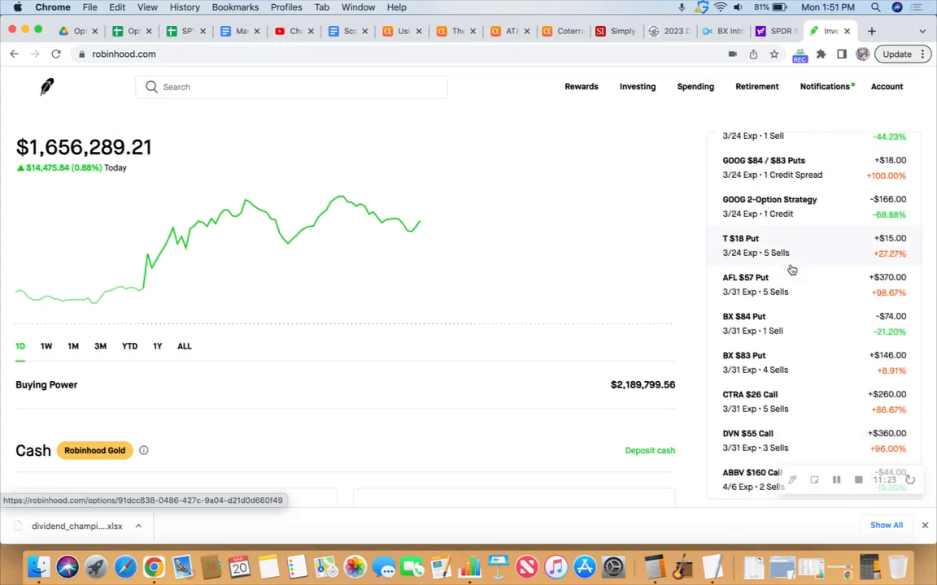
scroll("down", 3)
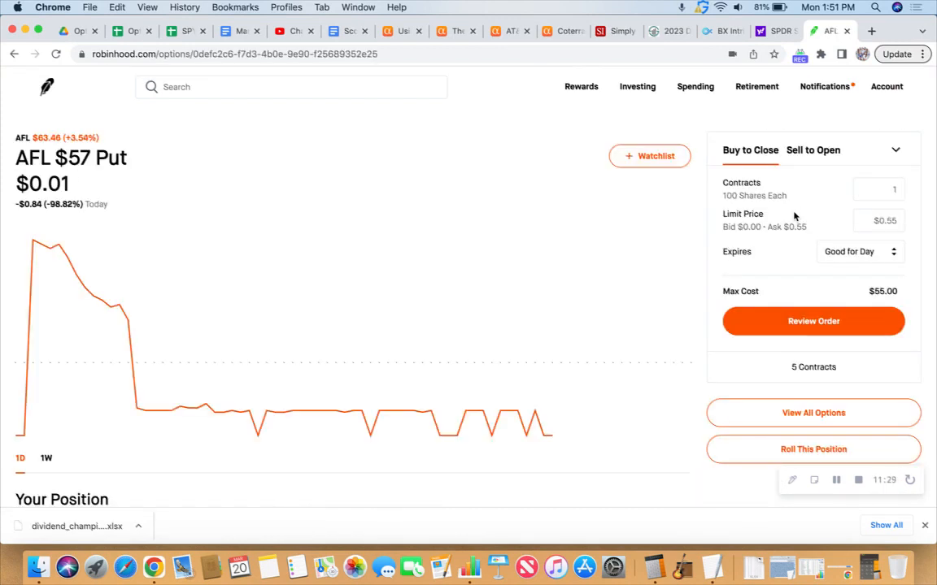
mouse_move(694, 309)
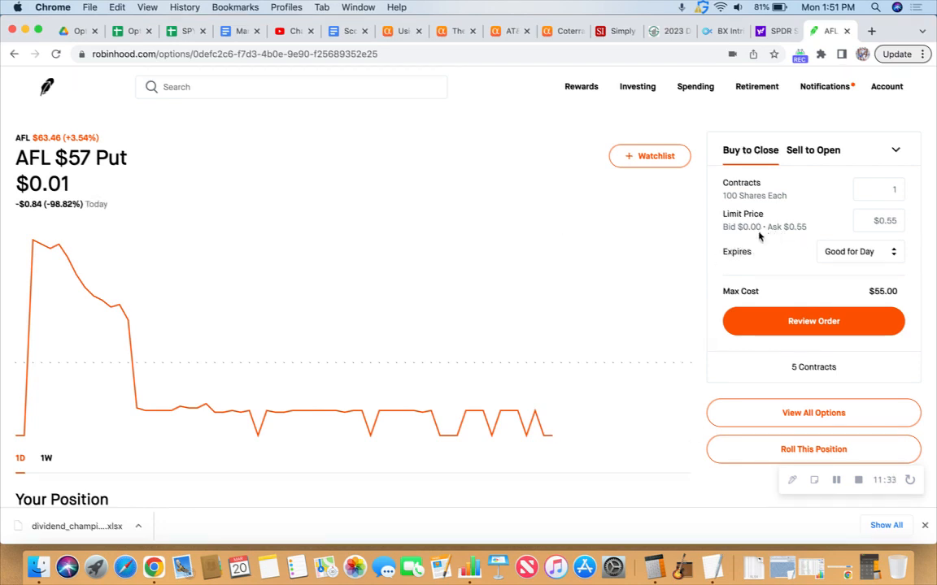
mouse_move(793, 242)
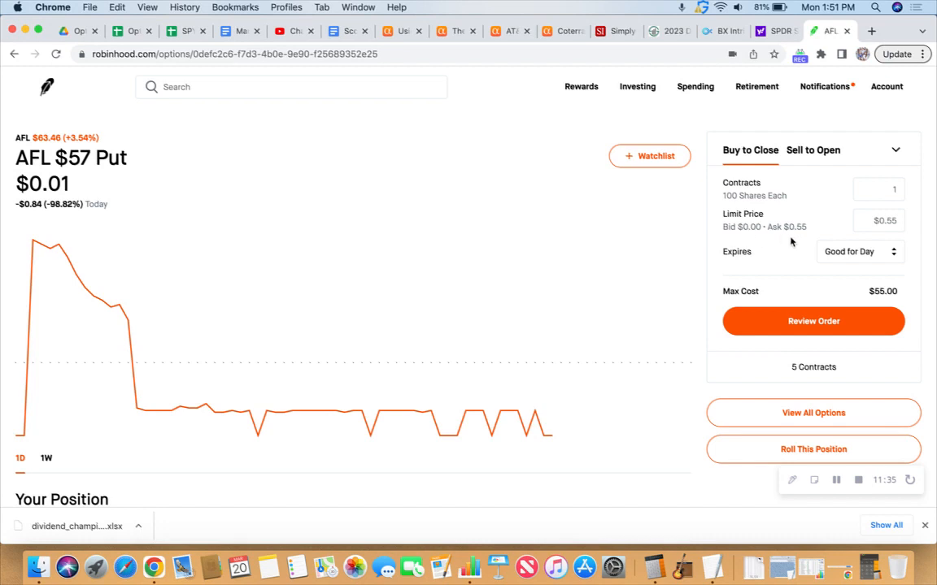
mouse_move(699, 386)
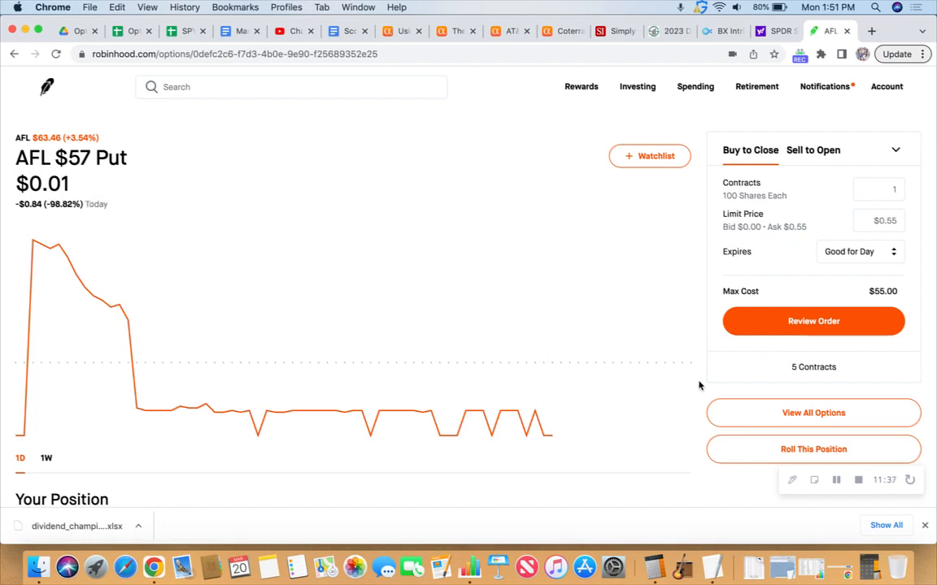
- Start rolling the AFL $57 put and browse April 6 strikes, e.g. $59 bidding $0.55
left_click(813, 449)
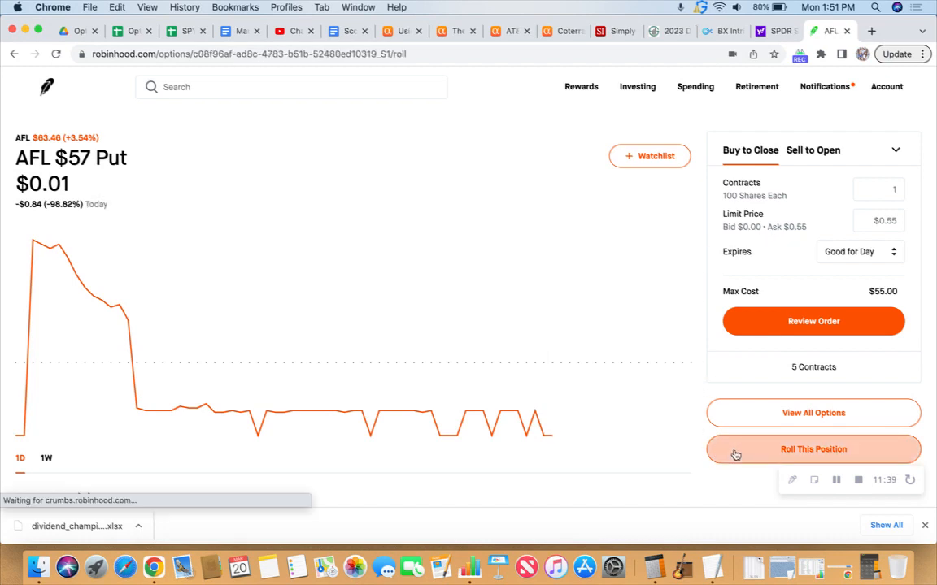
left_click(813, 449)
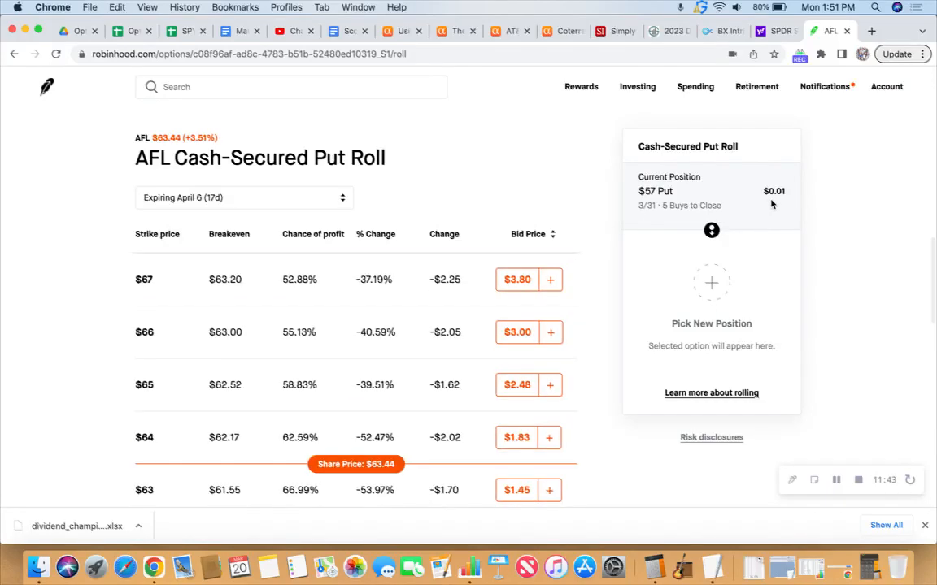
mouse_move(761, 205)
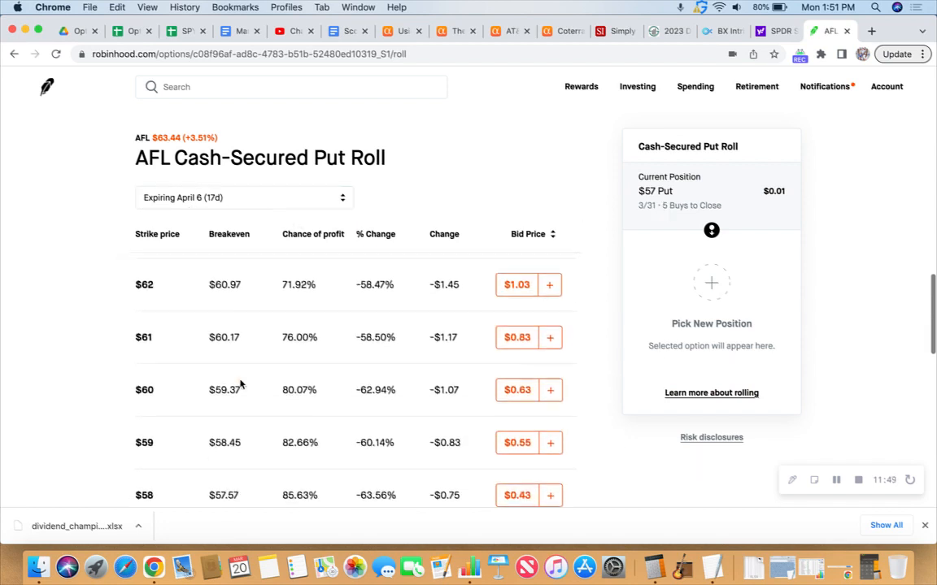
scroll("down", 3)
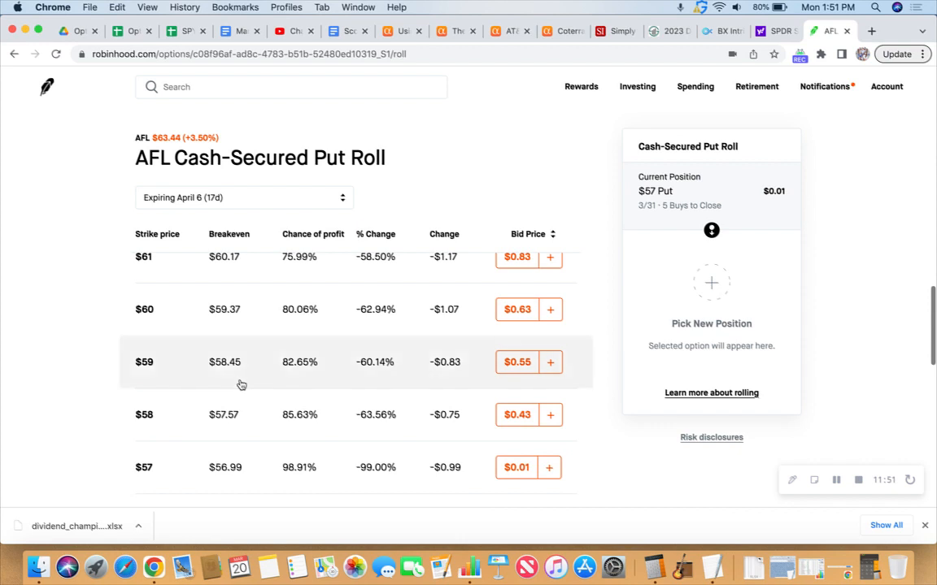
mouse_move(415, 470)
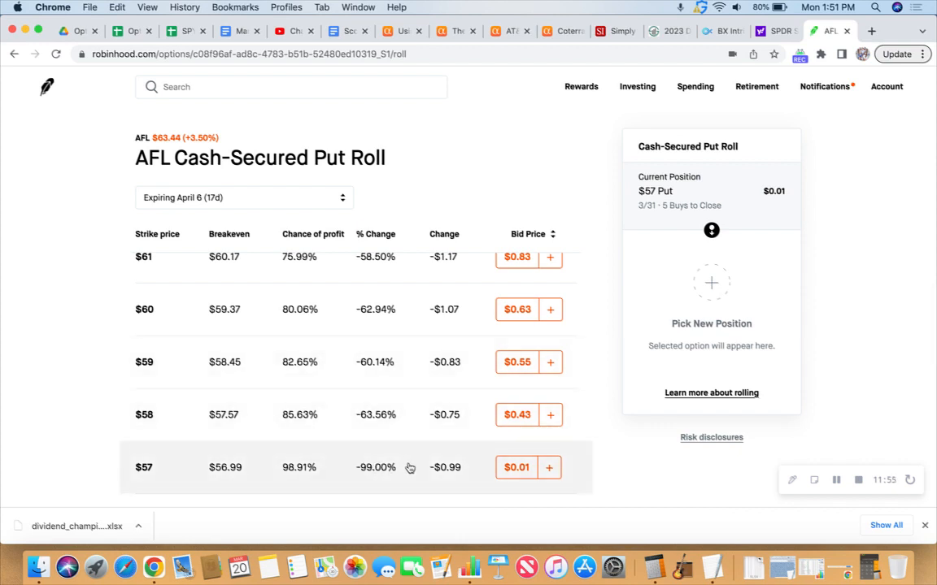
mouse_move(407, 466)
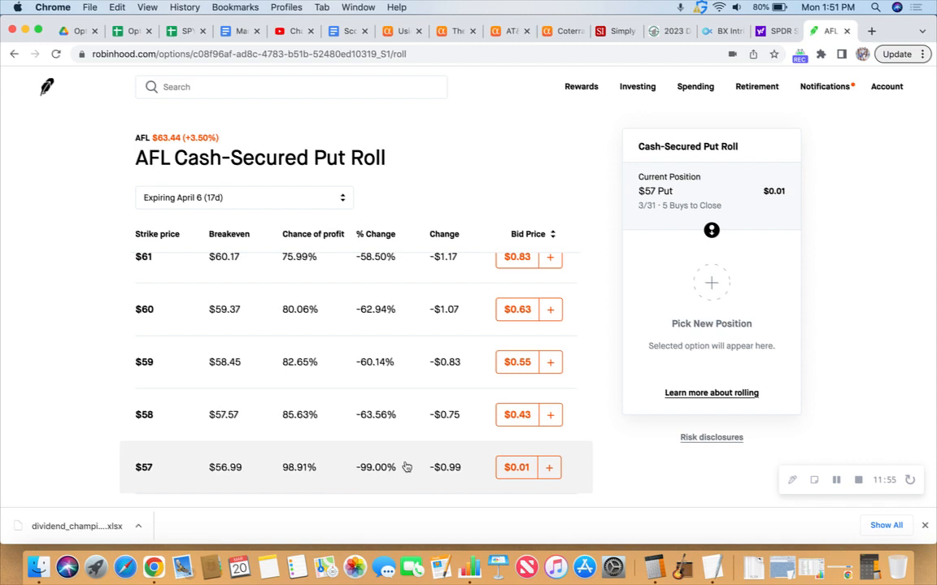
mouse_move(427, 429)
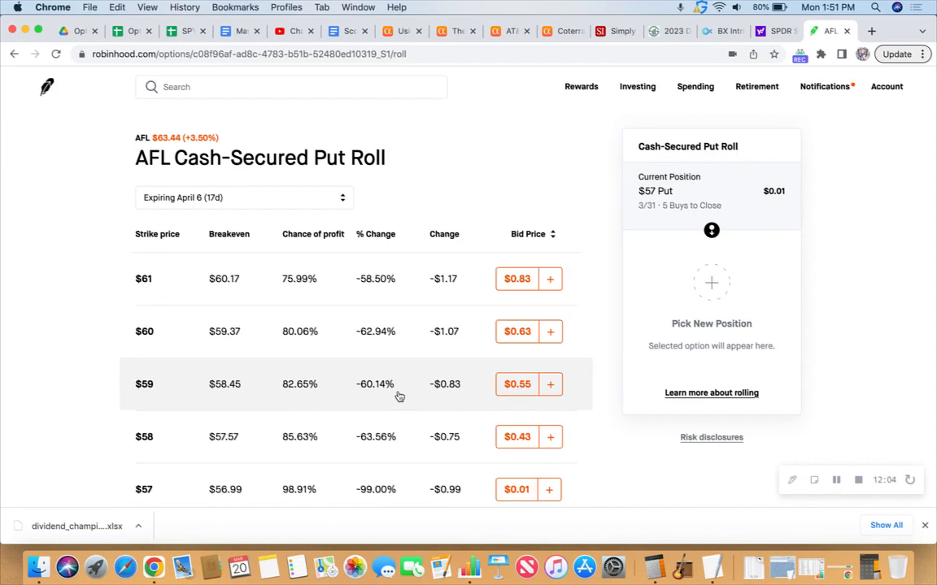
mouse_move(407, 396)
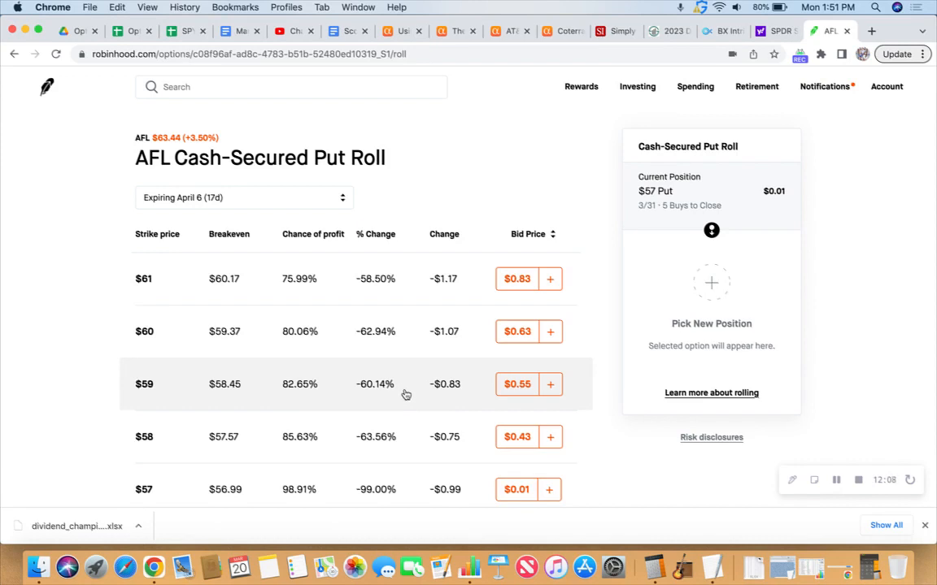
mouse_move(638, 77)
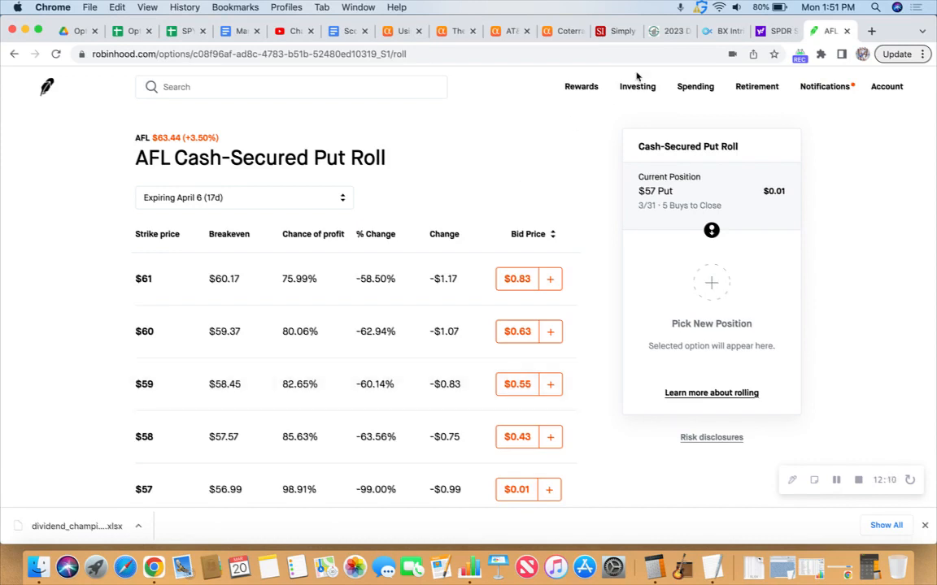
- Look up Aflac (AFL) on Yahoo Finance in a new tab and show its one-month chart
left_click(871, 31)
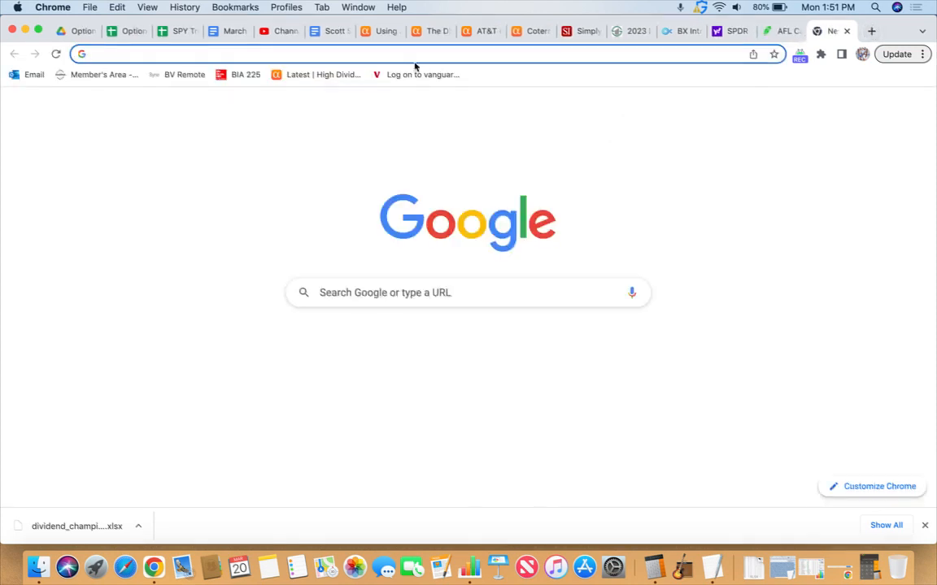
left_click(467, 292)
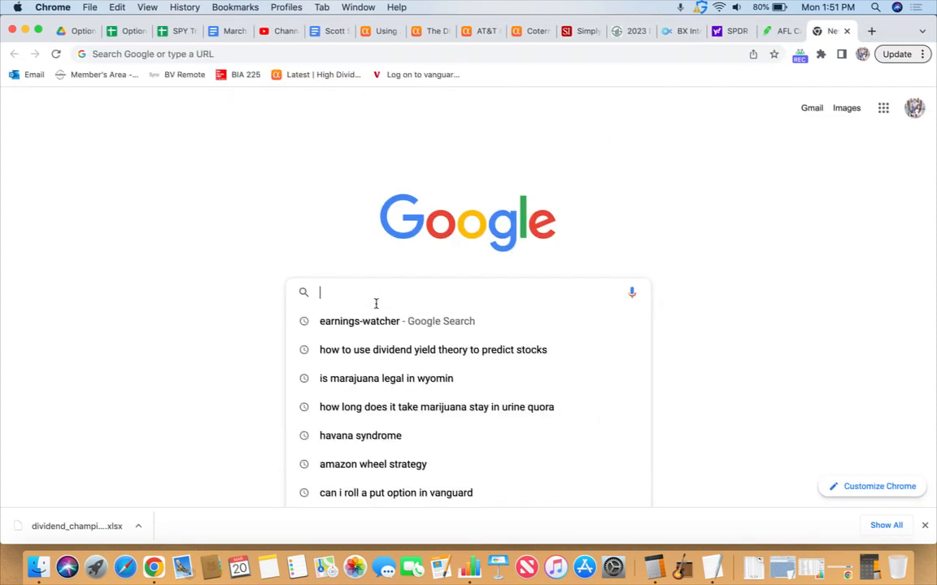
type("finance.yahoo.com")
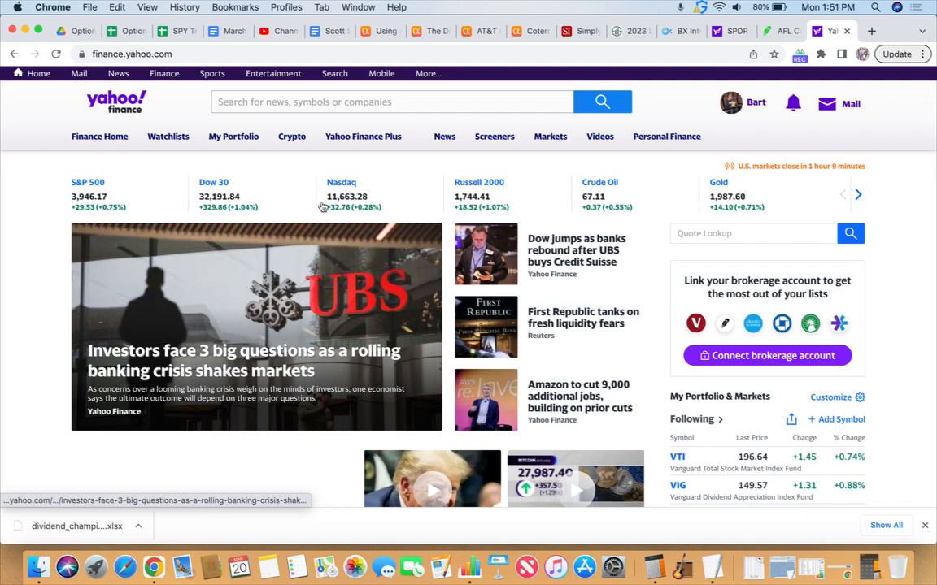
type("af")
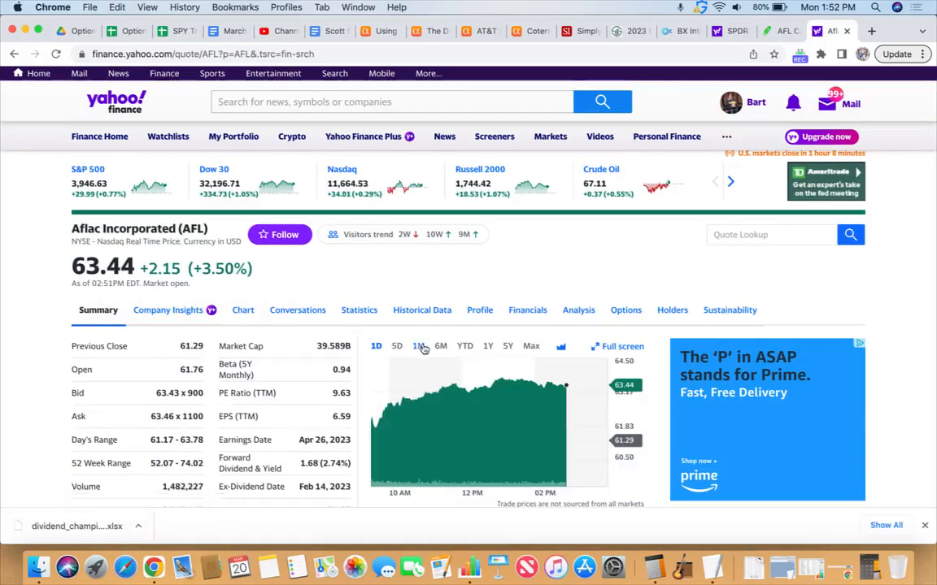
left_click(419, 345)
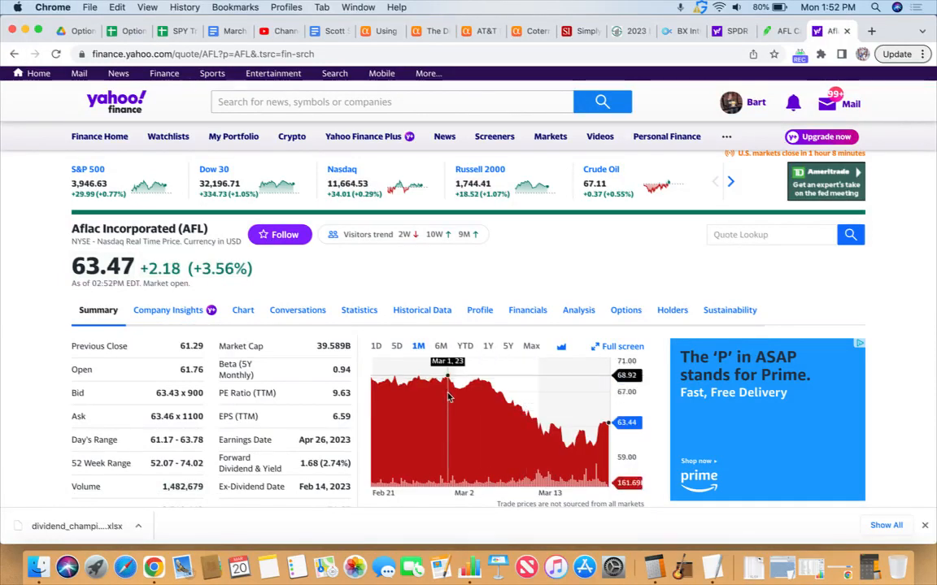
mouse_move(569, 451)
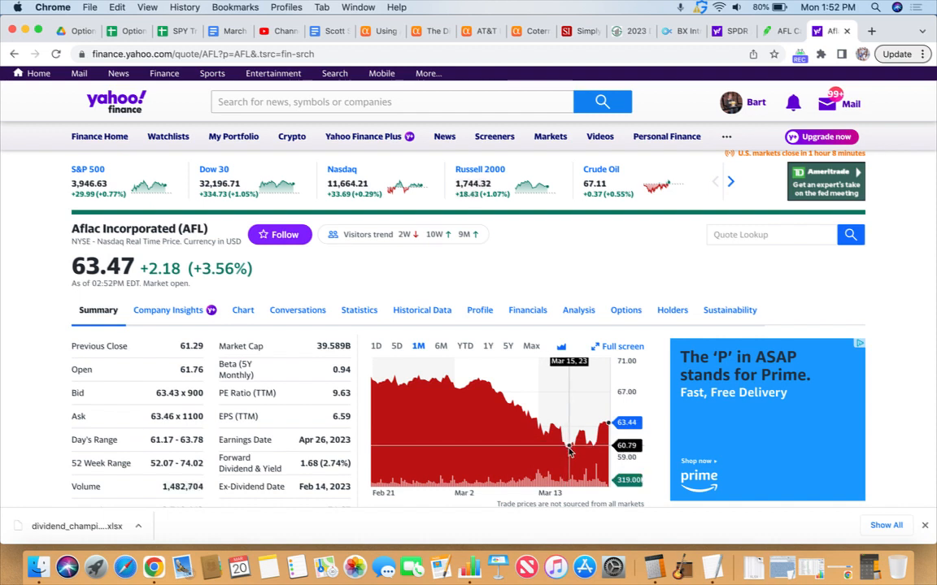
mouse_move(582, 451)
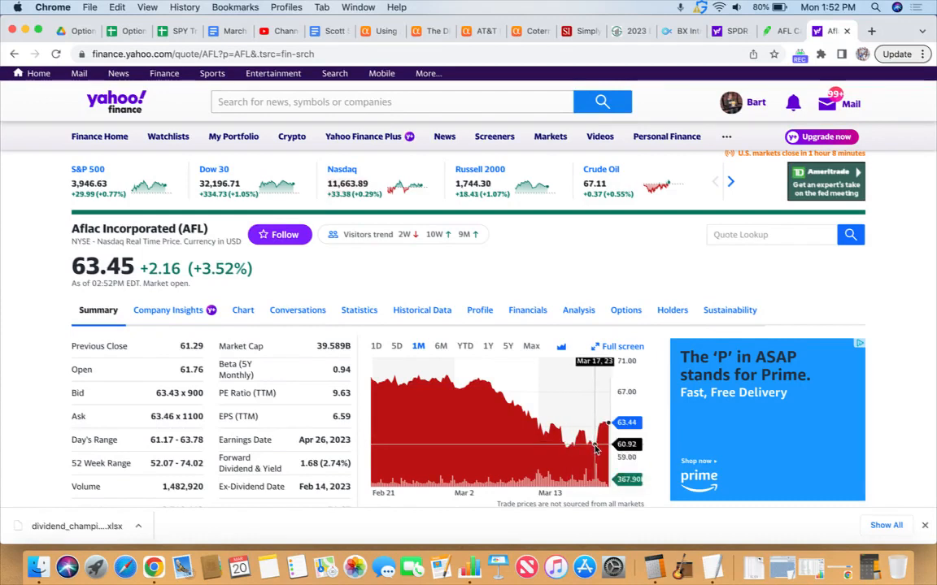
mouse_move(606, 446)
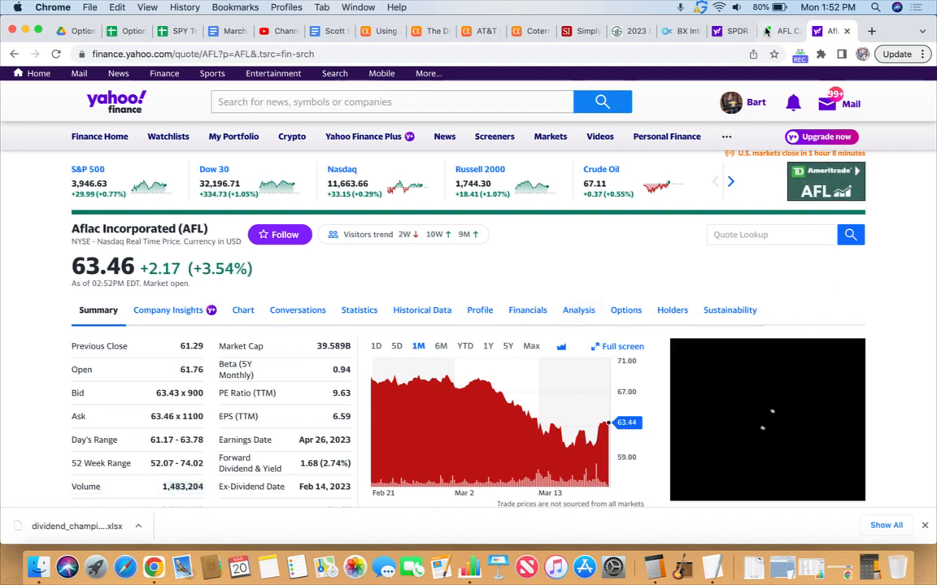
- Back in the roll, pick the April 6 $58 put at $0.43 bid as the new position
left_click(822, 31)
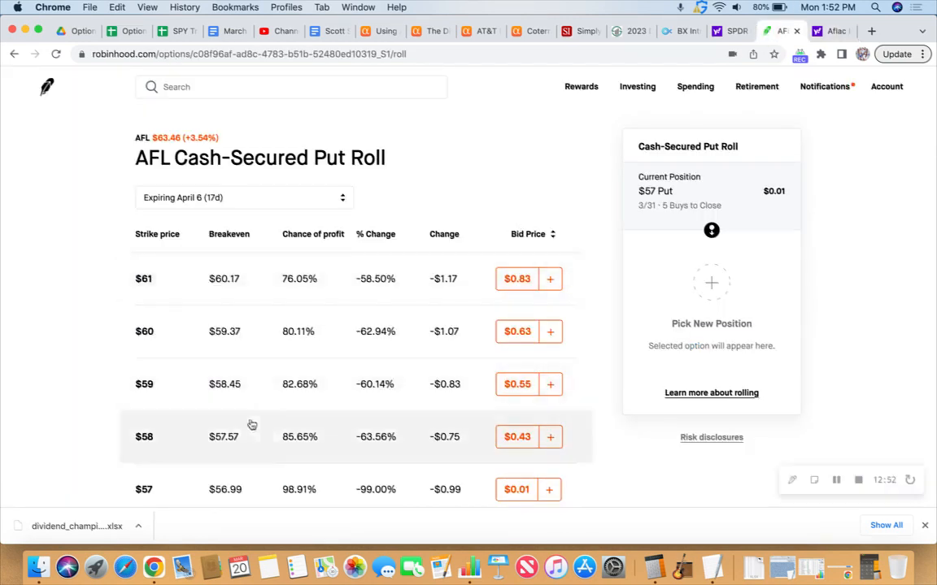
mouse_move(281, 439)
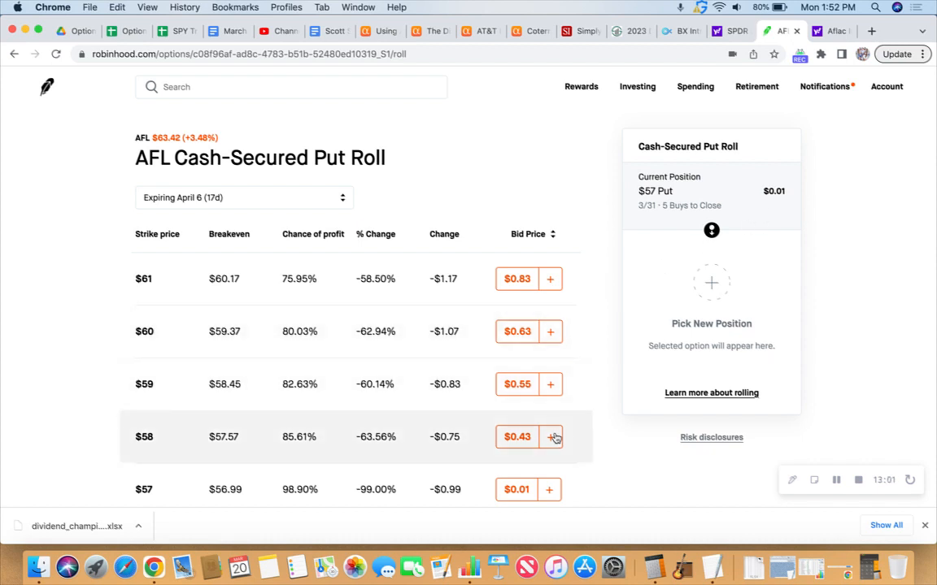
left_click(550, 437)
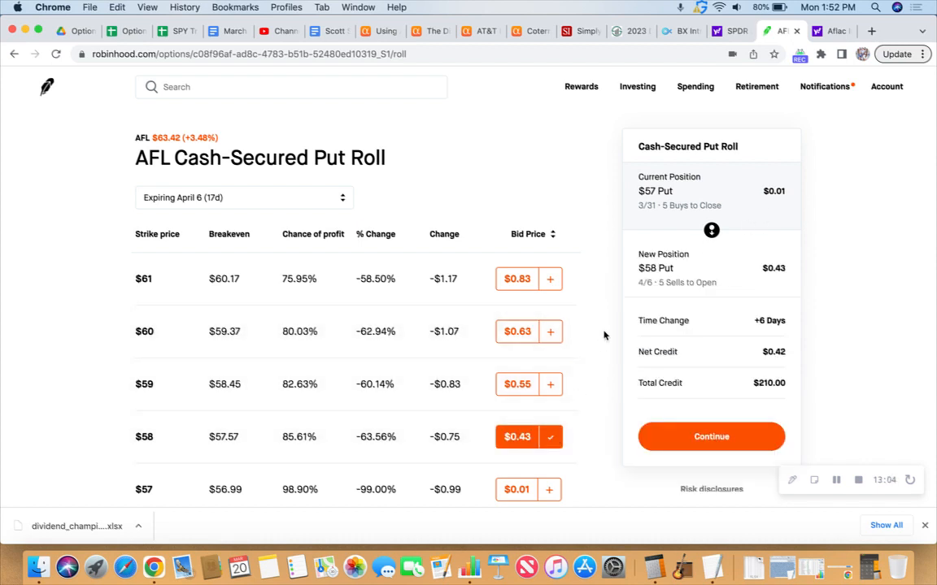
mouse_move(727, 383)
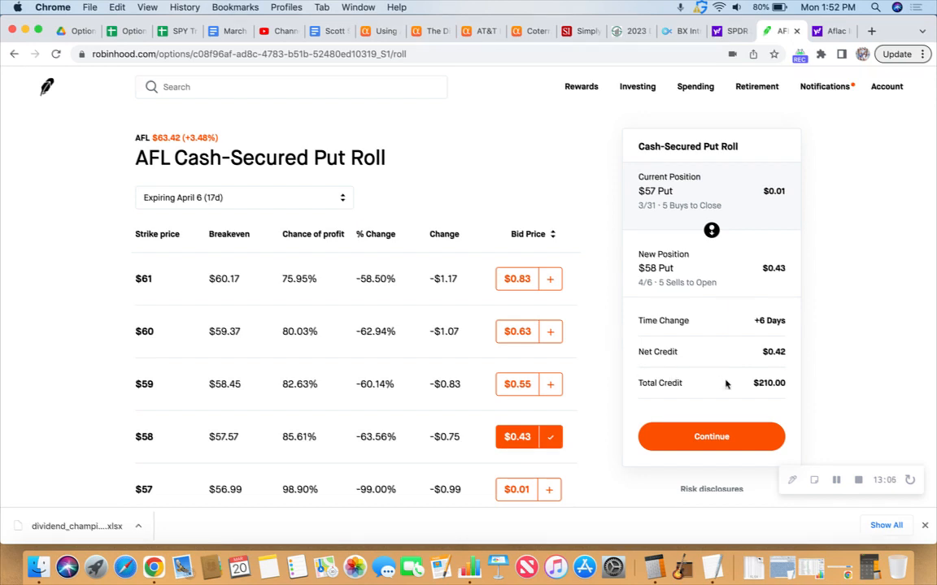
mouse_move(376, 437)
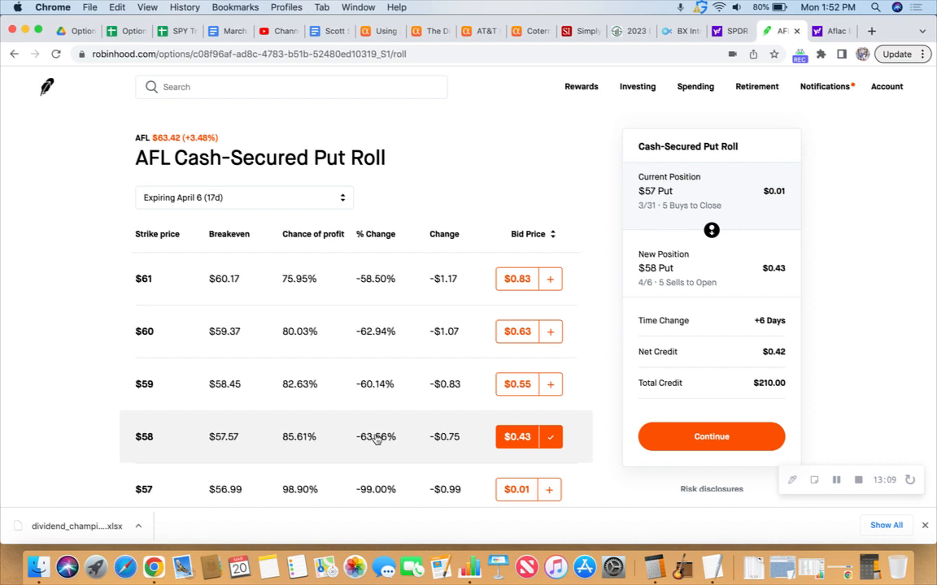
mouse_move(349, 437)
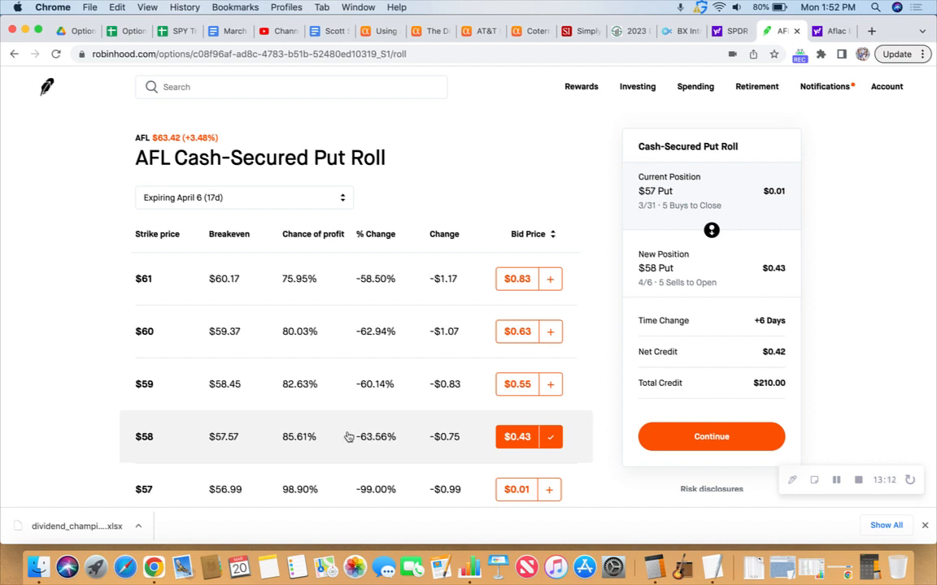
mouse_move(339, 438)
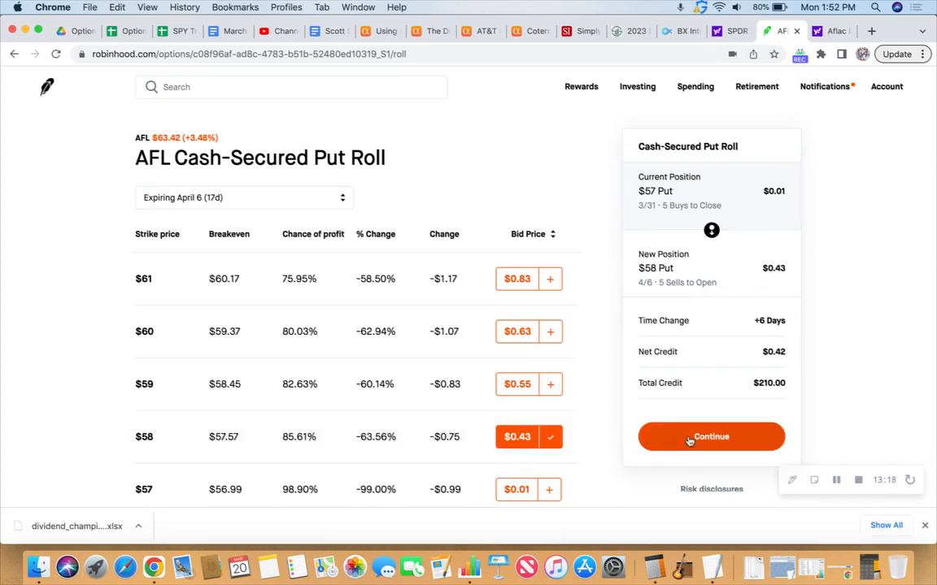
- Continue to order details and set a $0.50 limit price for the 5 contracts
left_click(711, 436)
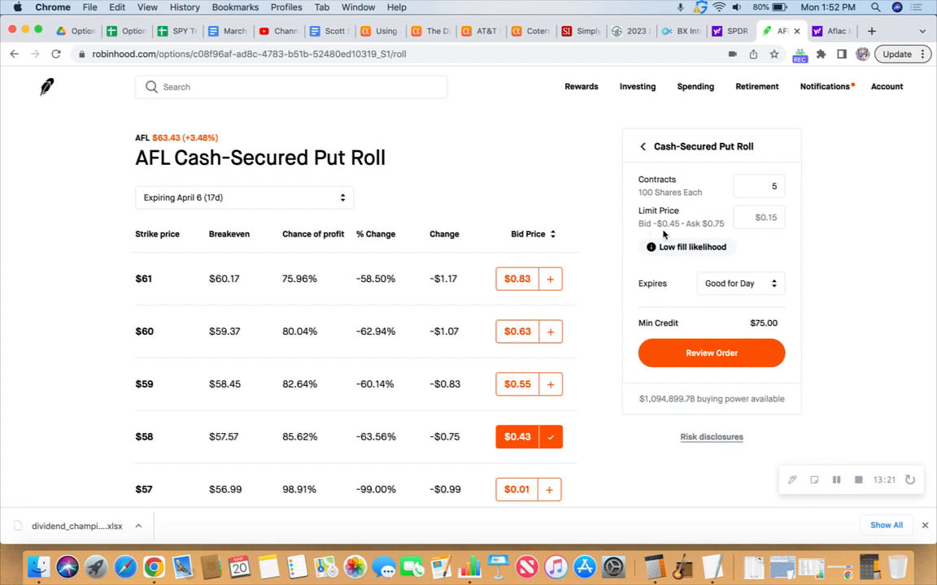
left_click(758, 217)
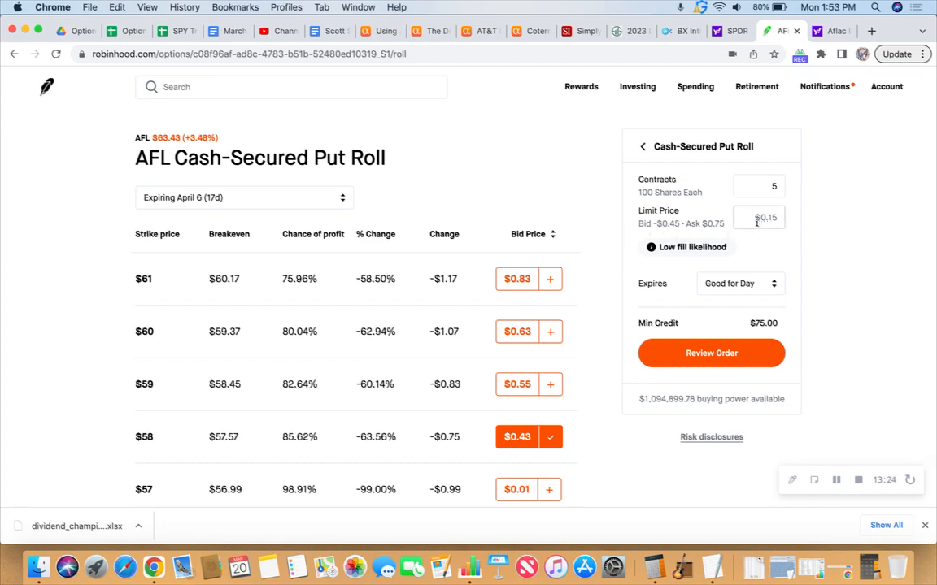
left_click(759, 217)
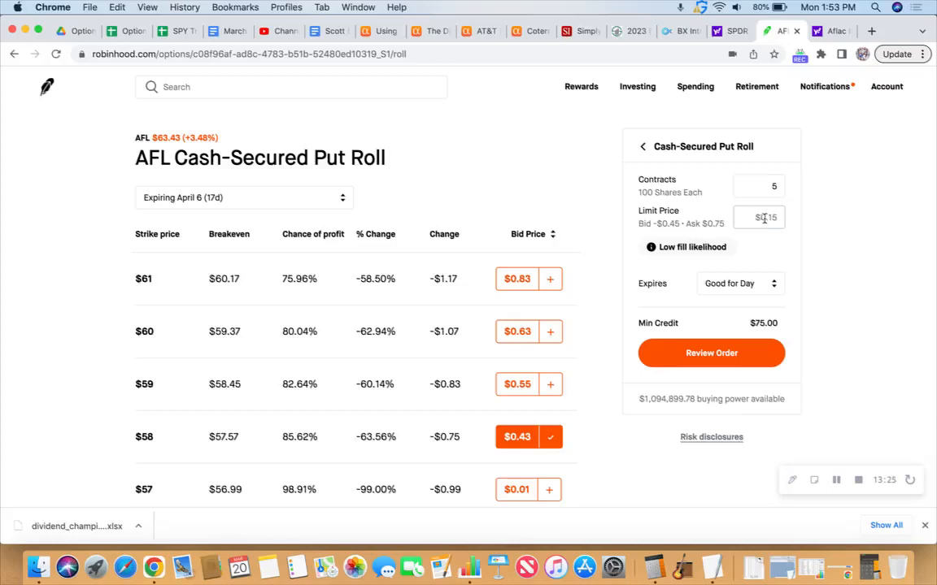
left_click(758, 217)
type("$0.5")
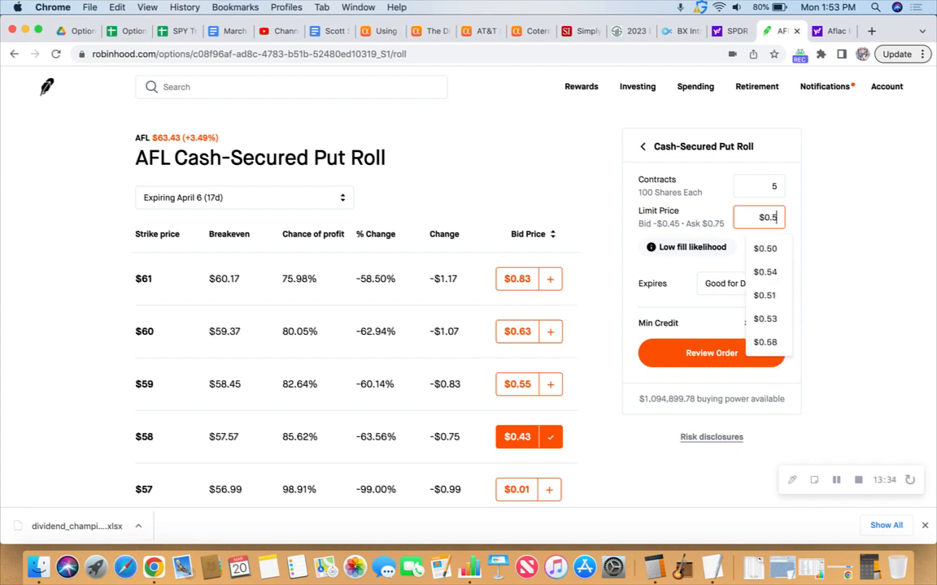
left_click(764, 341)
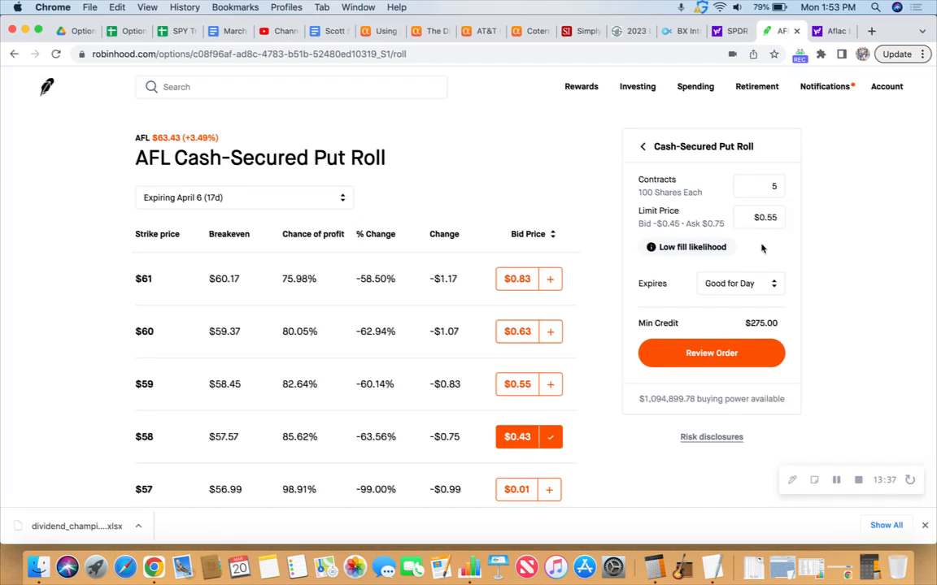
left_click(759, 217)
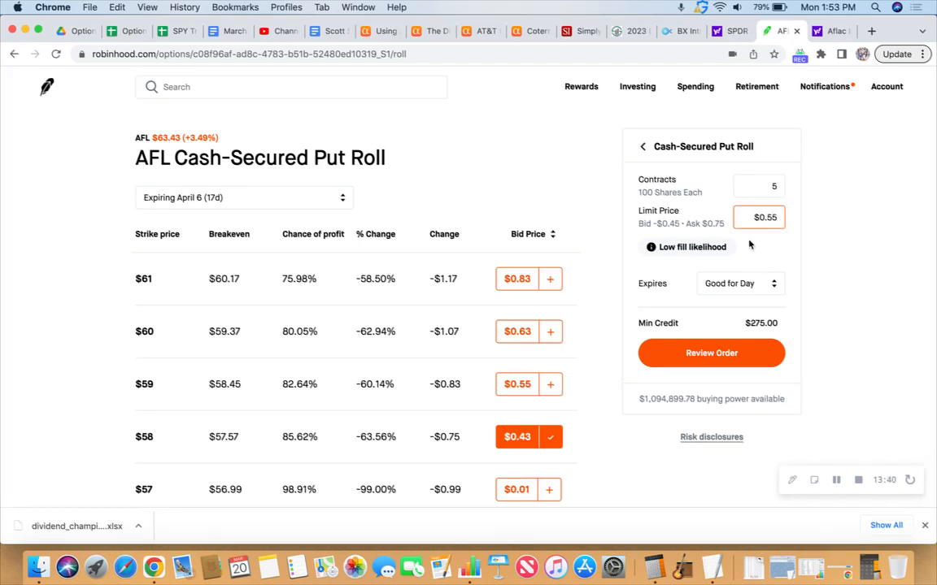
left_click(759, 217)
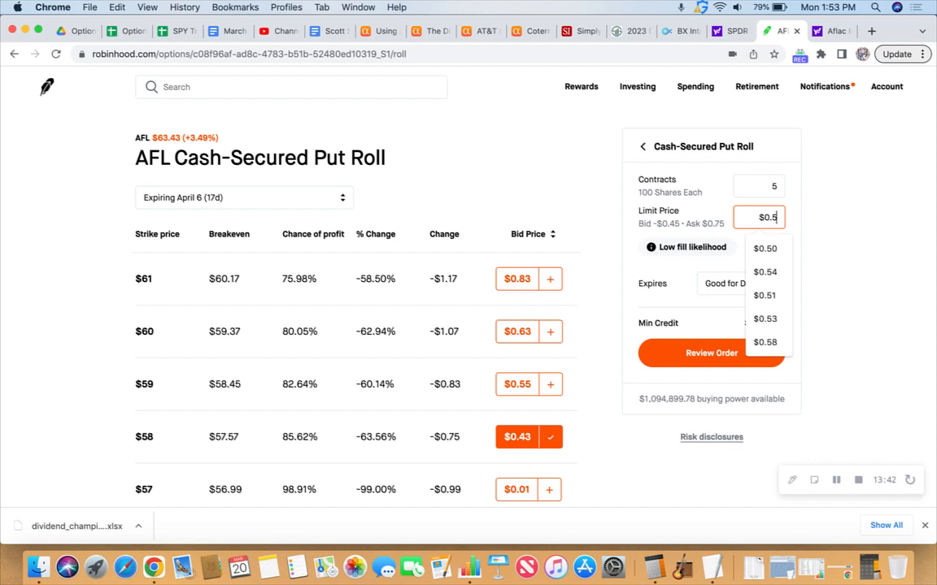
left_click(765, 248)
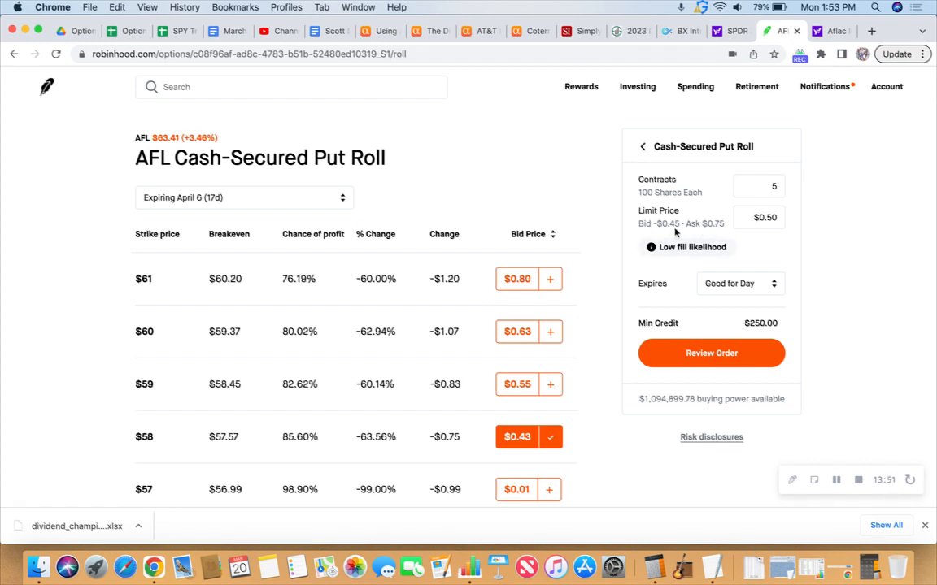
mouse_move(687, 232)
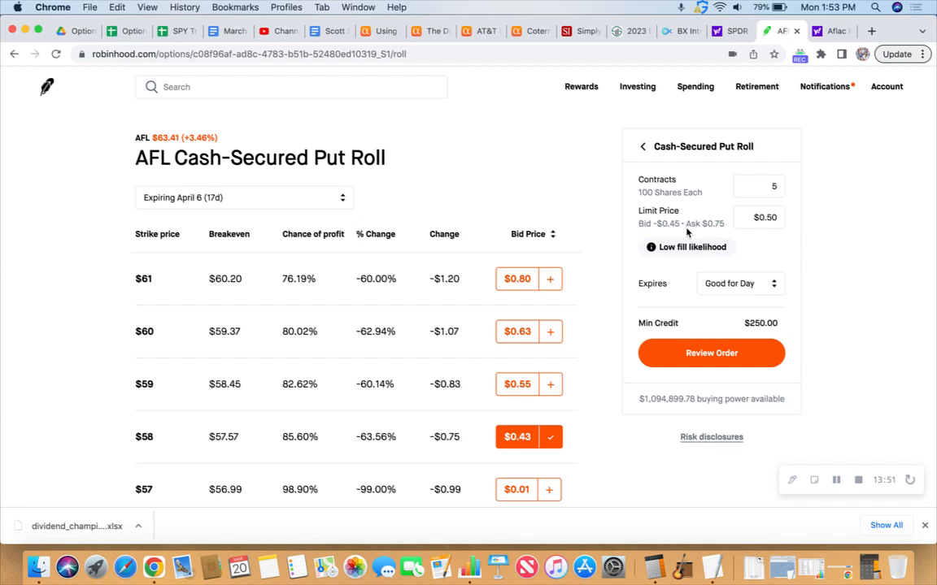
- Lower the roll's limit price to 0.45, giving a $225.00 minimum credit
scroll("down", 3)
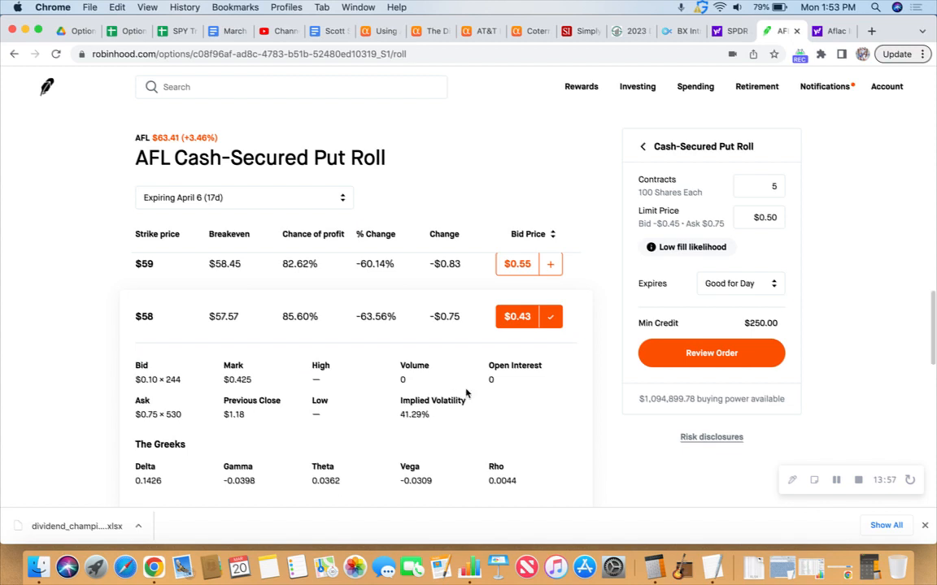
mouse_move(483, 388)
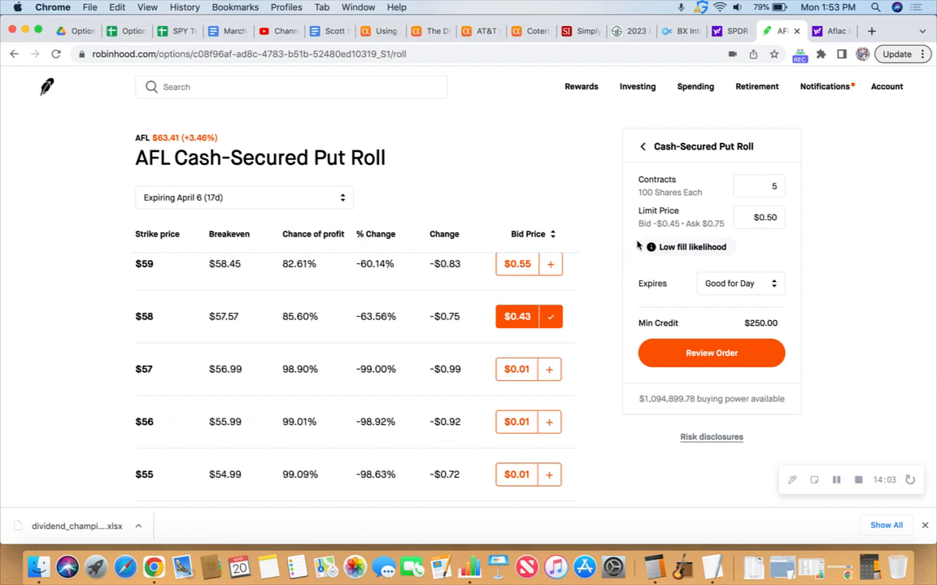
left_click(758, 217)
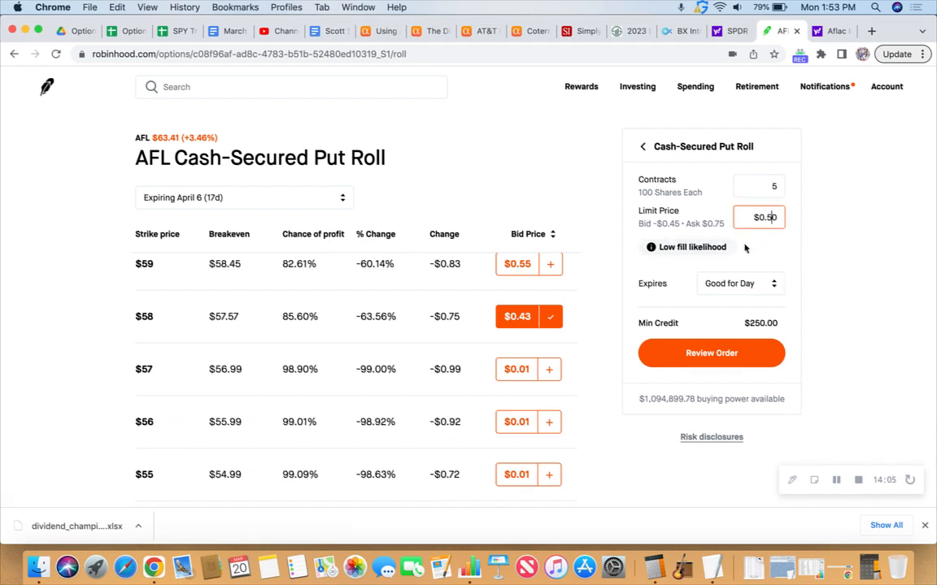
type("0.45")
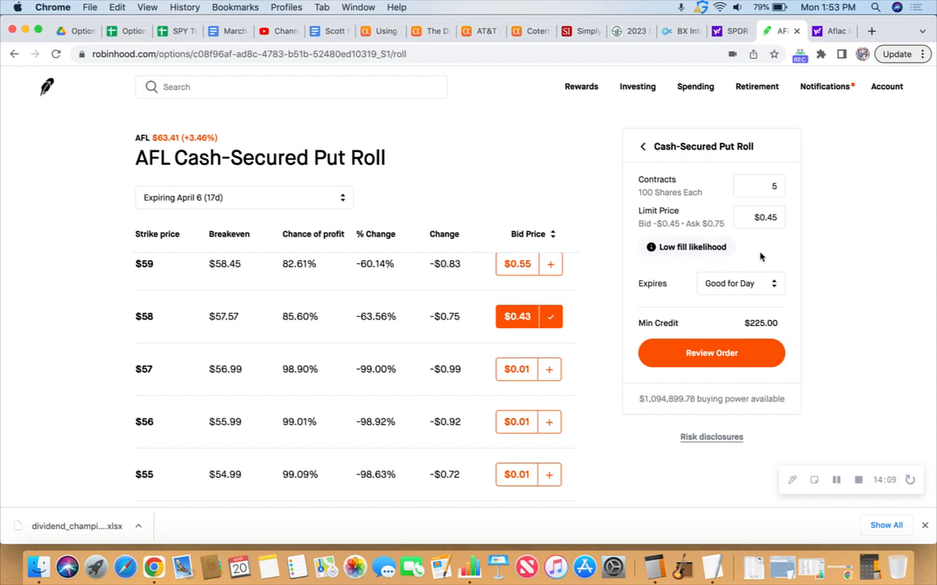
mouse_move(610, 275)
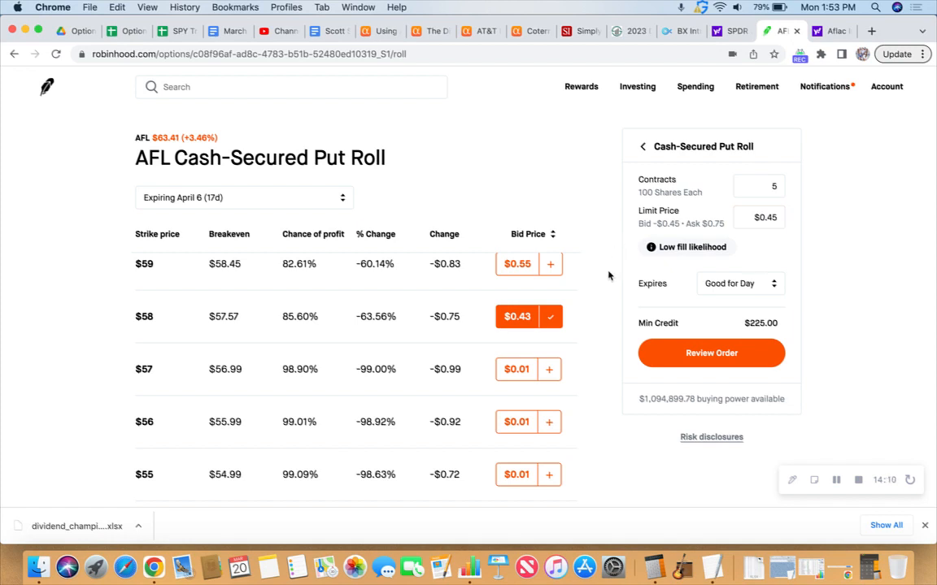
mouse_move(672, 234)
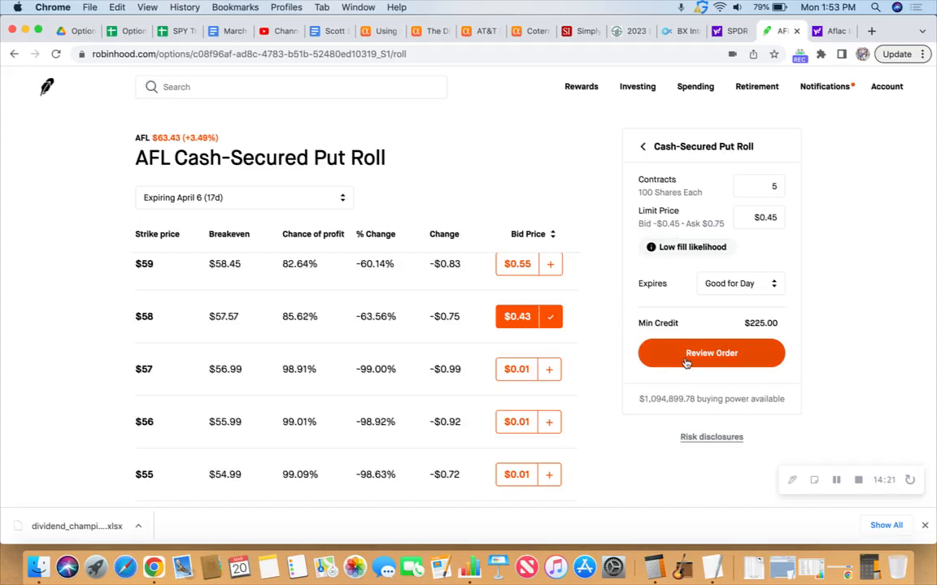
- Review the roll as a credit, submit it for $225.00, and return to the portfolio
left_click(711, 352)
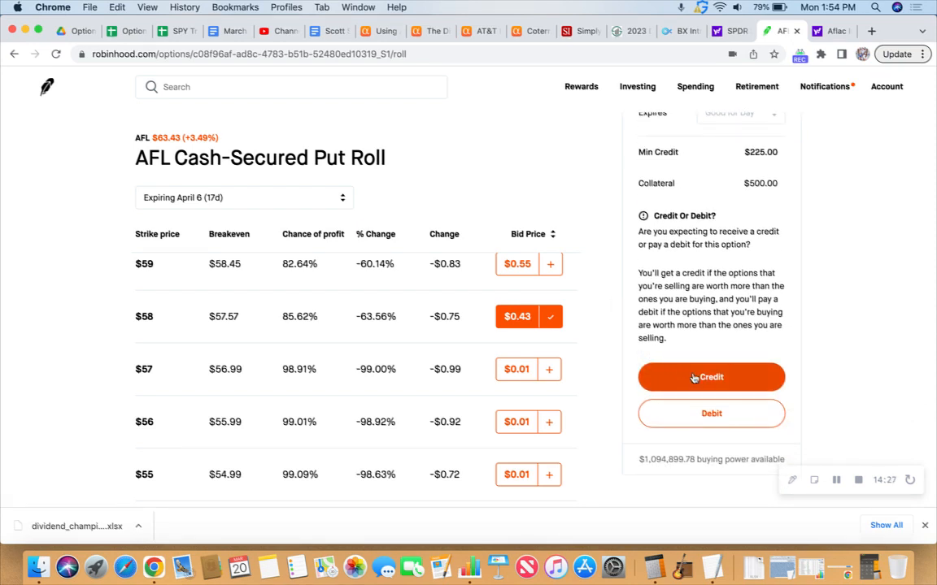
left_click(711, 377)
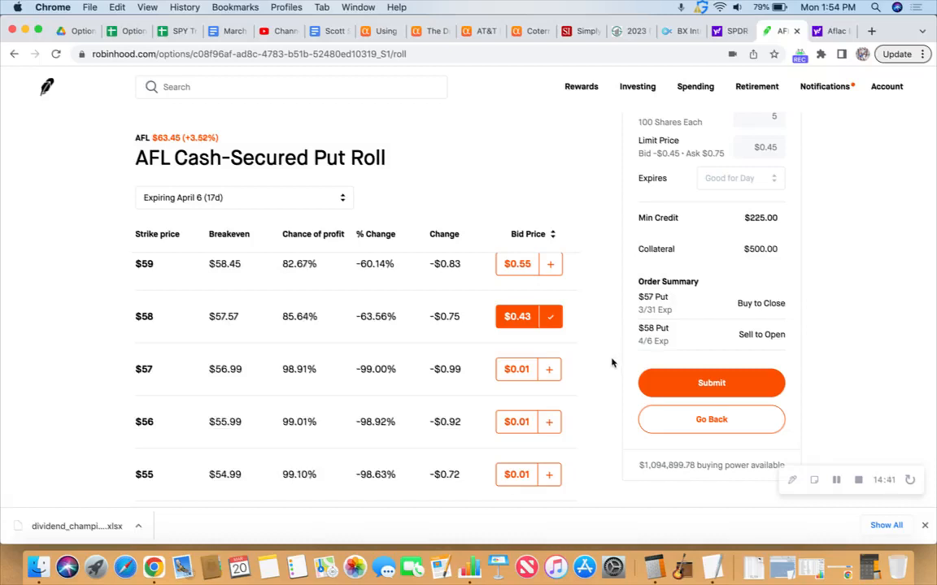
mouse_move(623, 350)
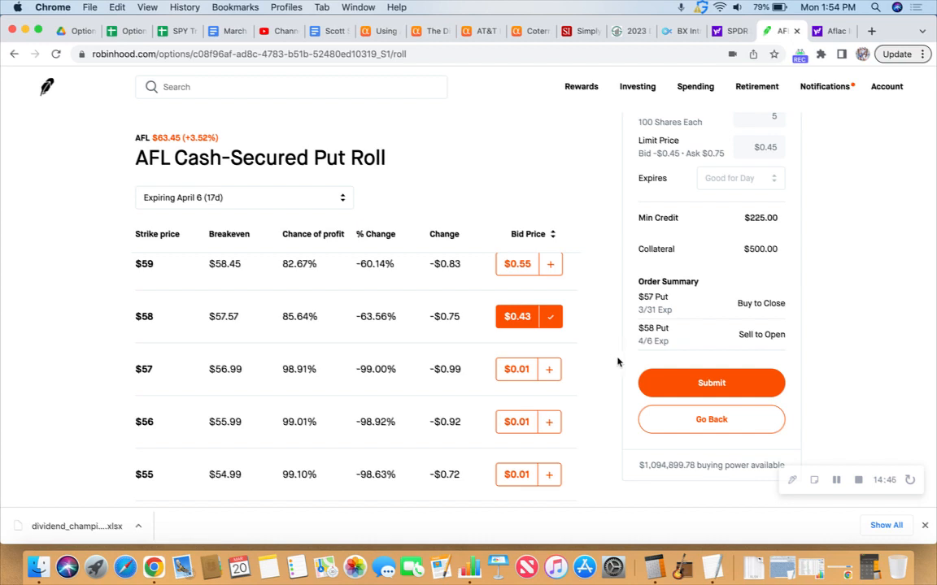
left_click(711, 383)
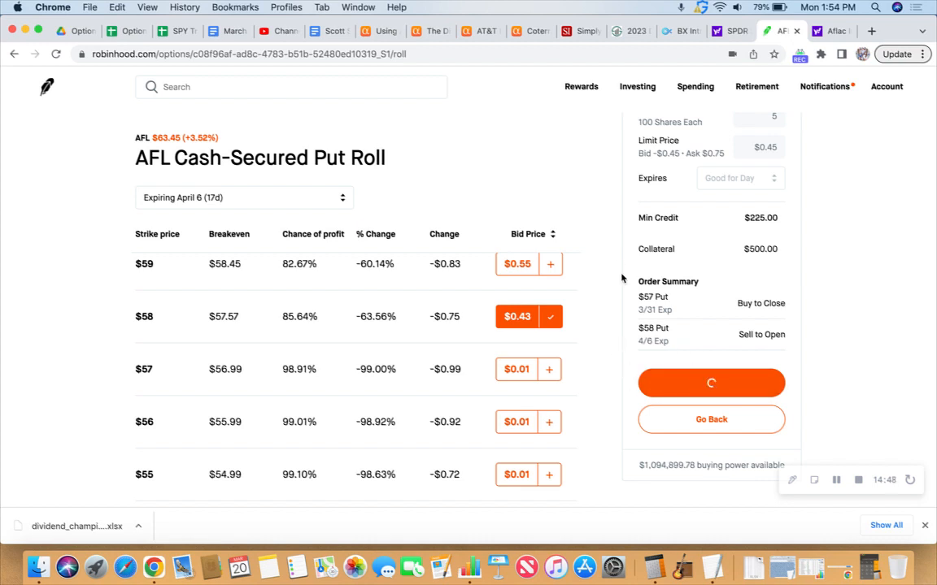
left_click(710, 383)
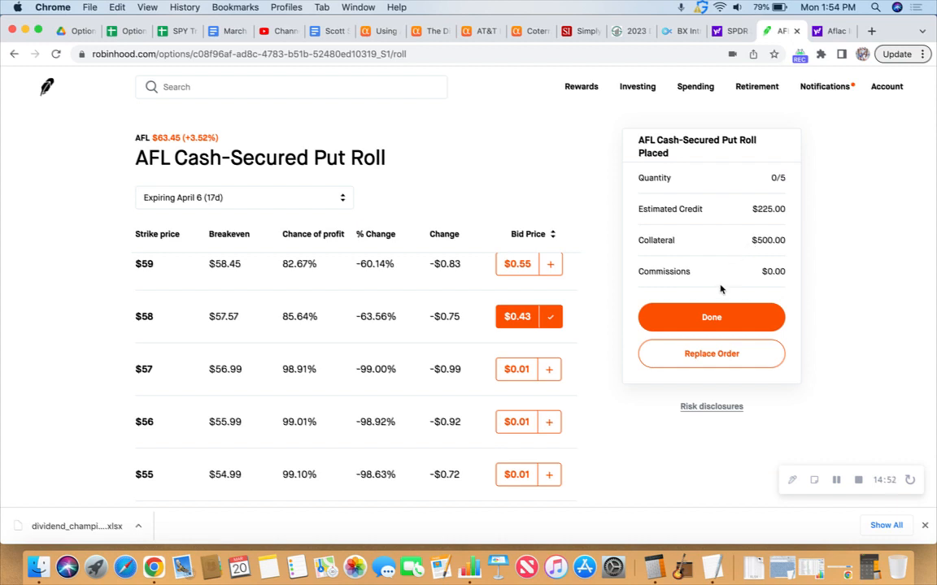
left_click(710, 317)
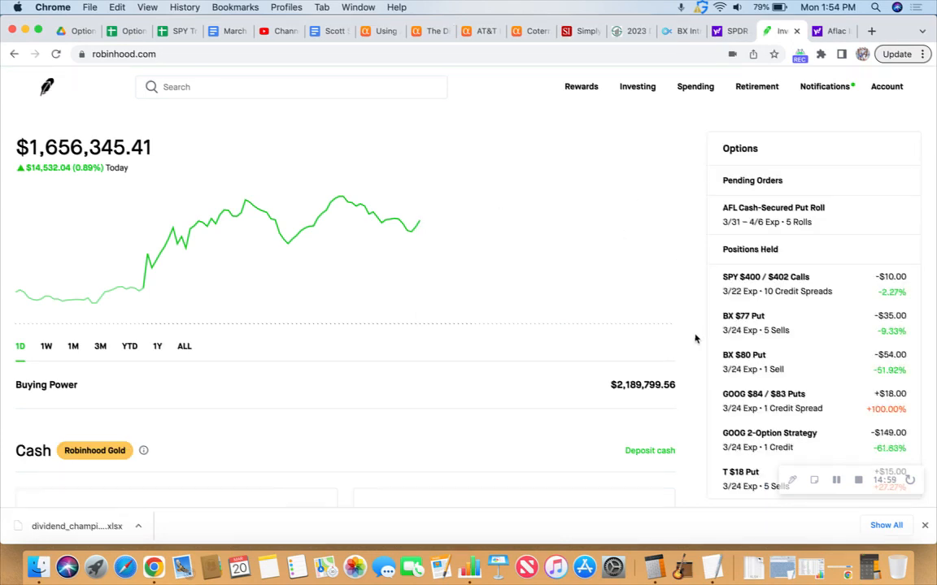
scroll("down", 3)
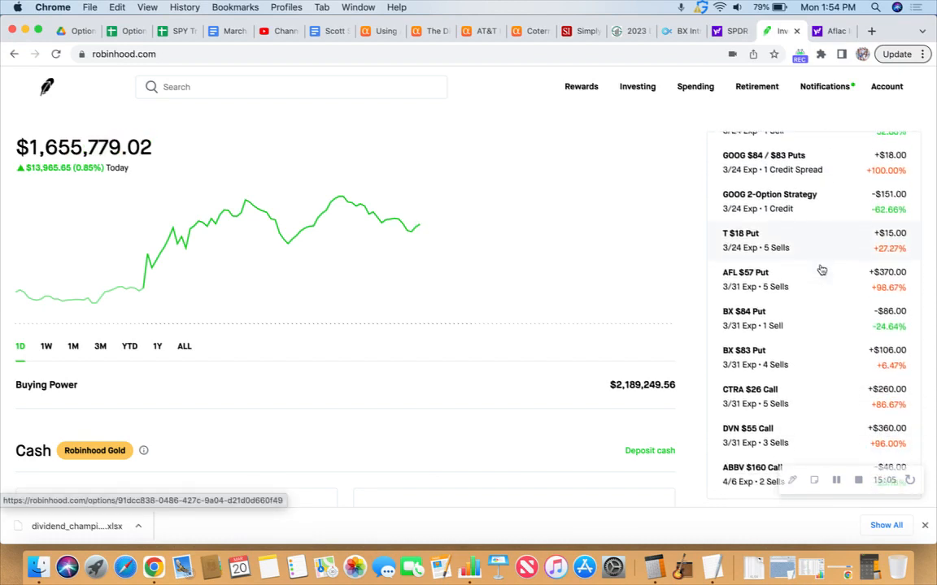
scroll("down", 3)
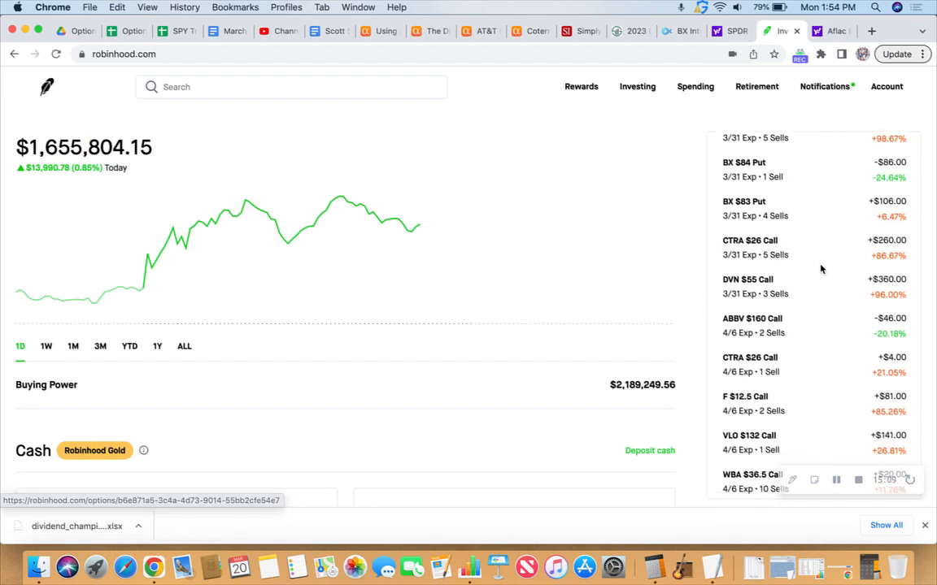
scroll("down", 3)
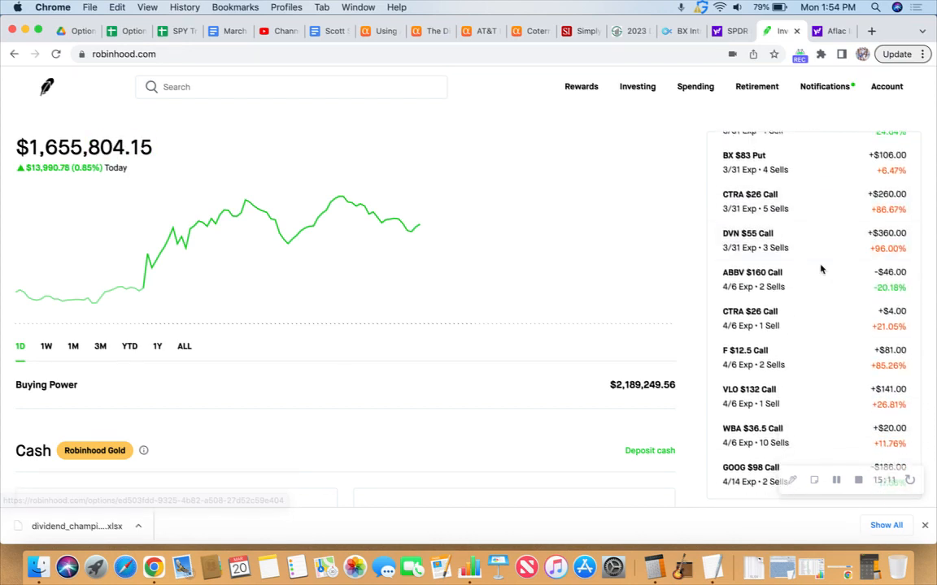